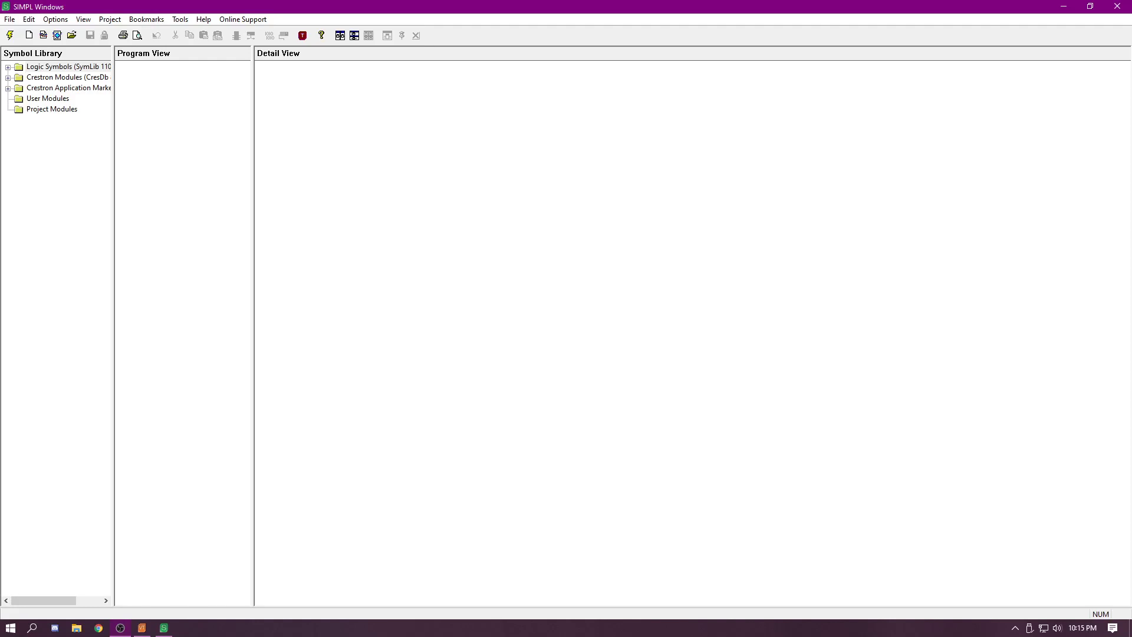
{"action": "mouse_move", "coordinate": [564, 375]}
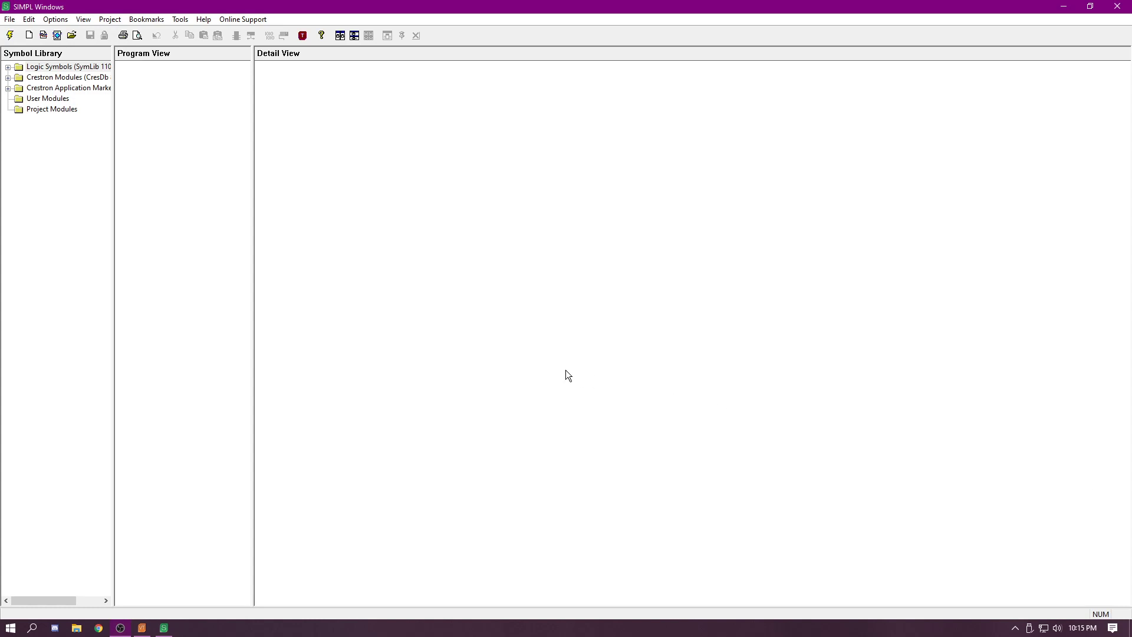
{"action": "mouse_move", "coordinate": [754, 449]}
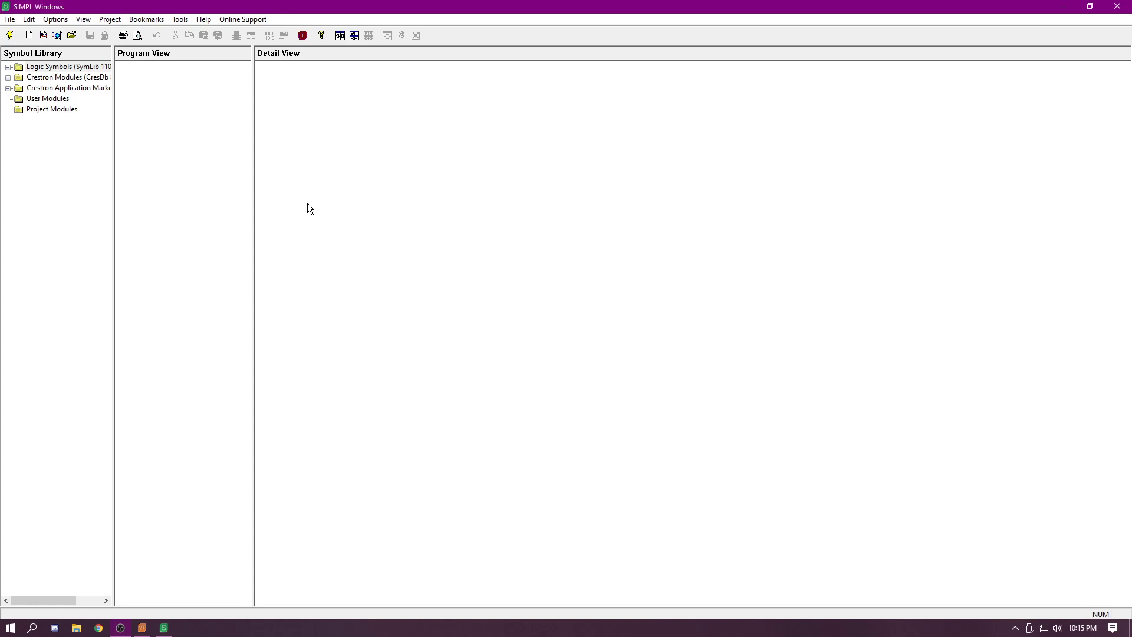
{"action": "mouse_move", "coordinate": [464, 299]}
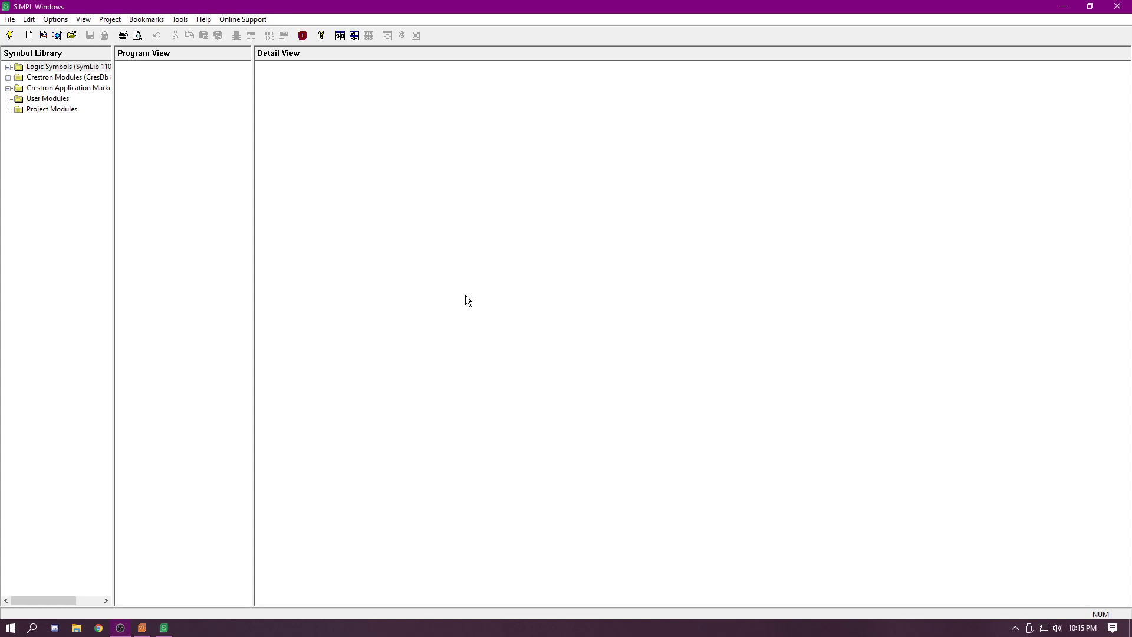
{"action": "mouse_move", "coordinate": [462, 300]}
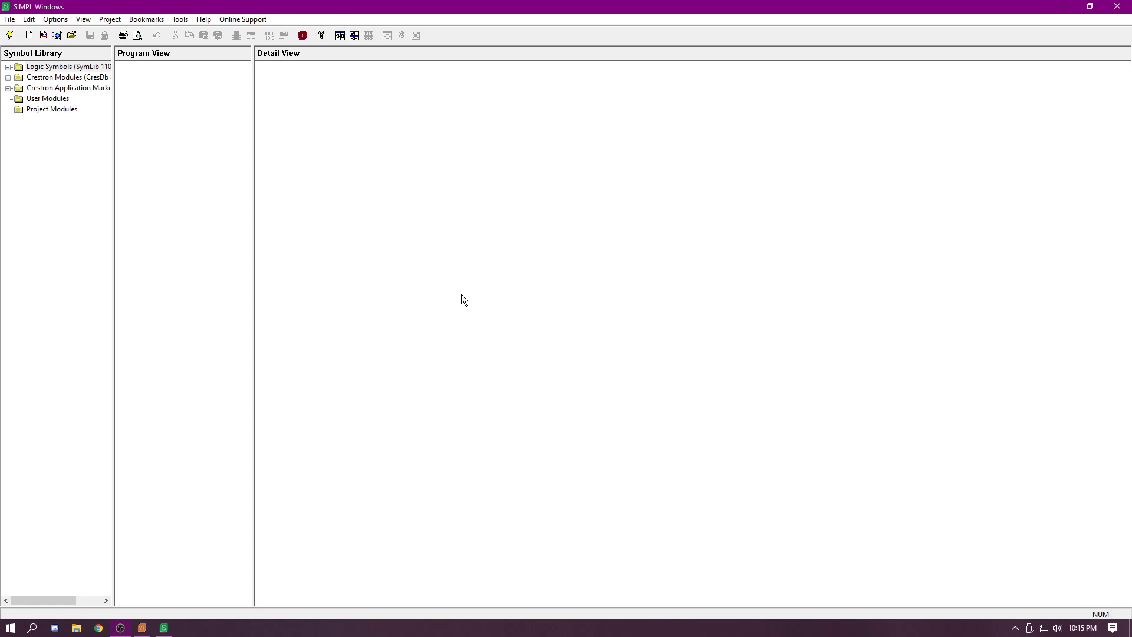
{"action": "mouse_move", "coordinate": [370, 245]}
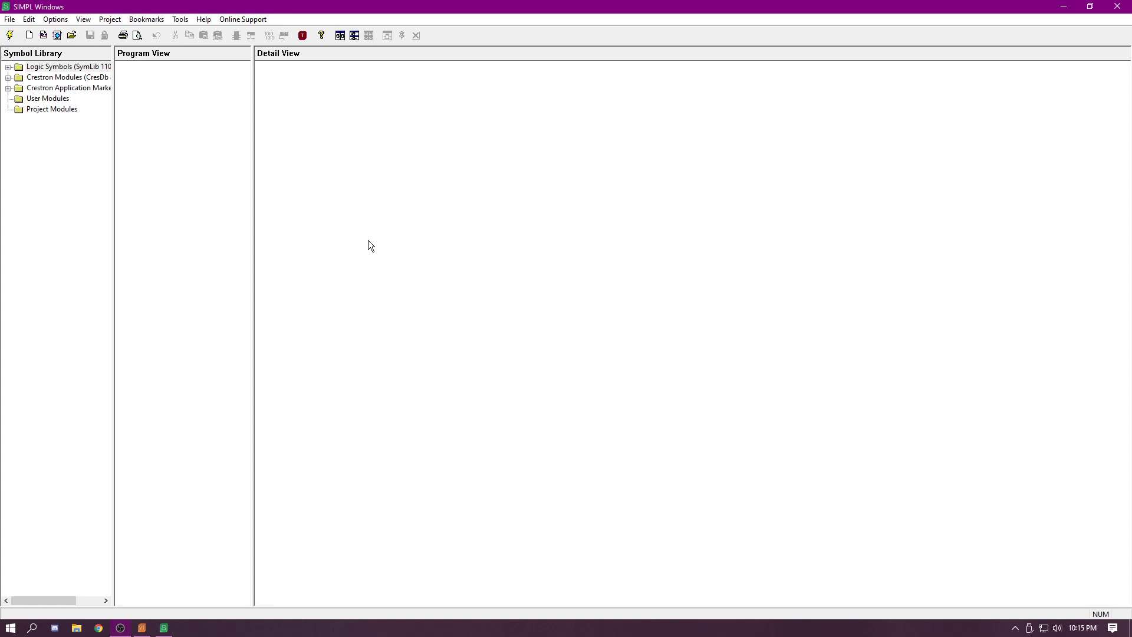
{"action": "mouse_move", "coordinate": [373, 246]}
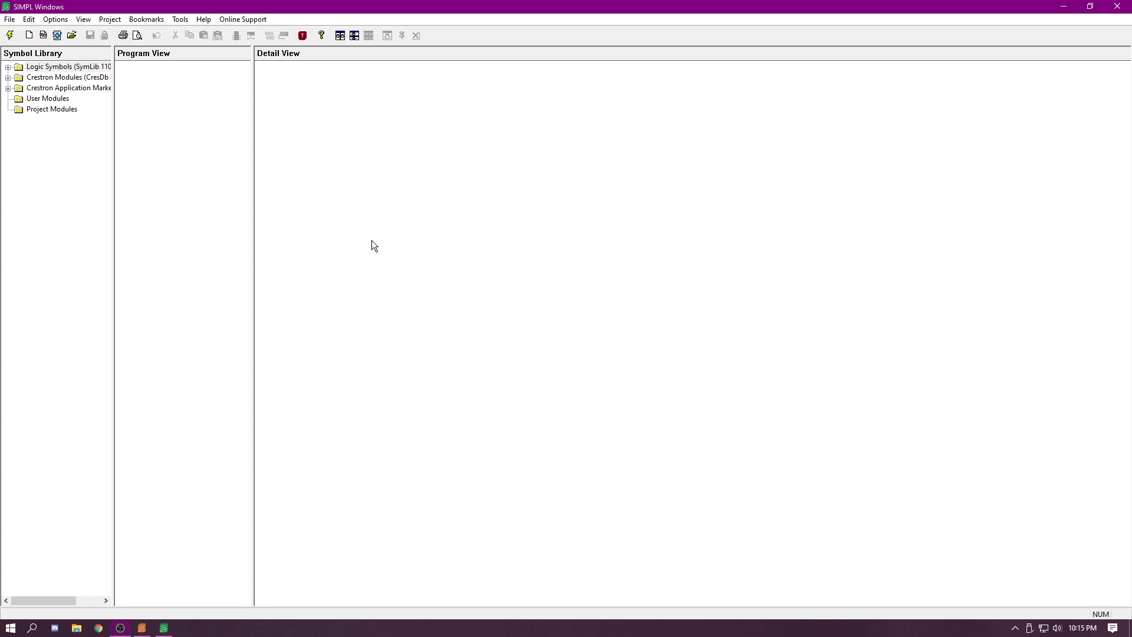
{"action": "mouse_move", "coordinate": [366, 248]}
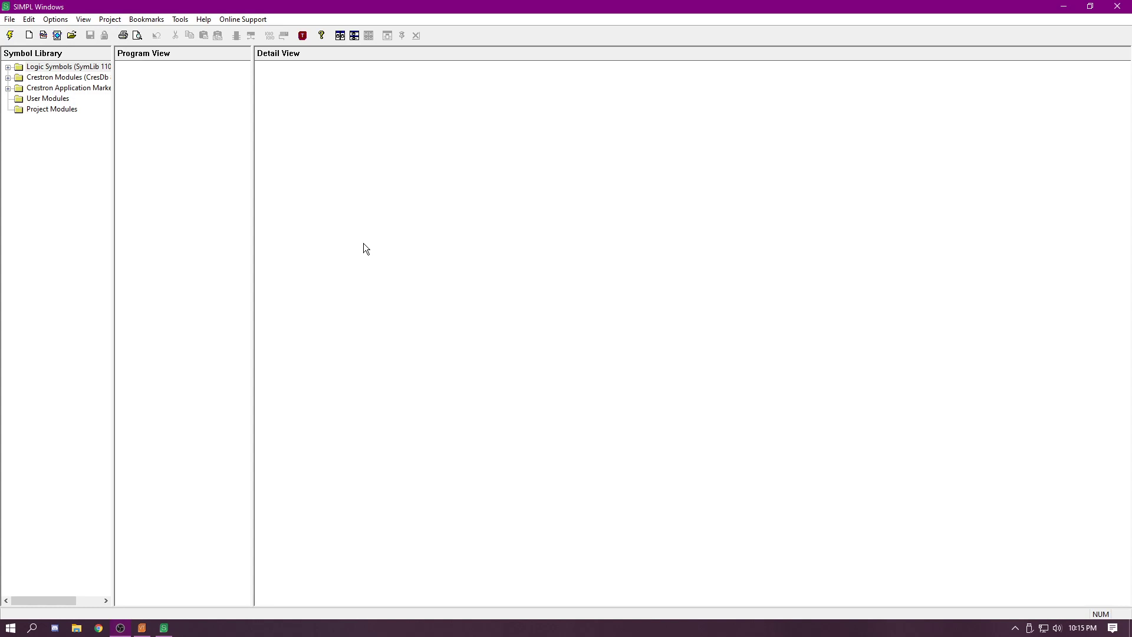
{"action": "mouse_move", "coordinate": [382, 264]}
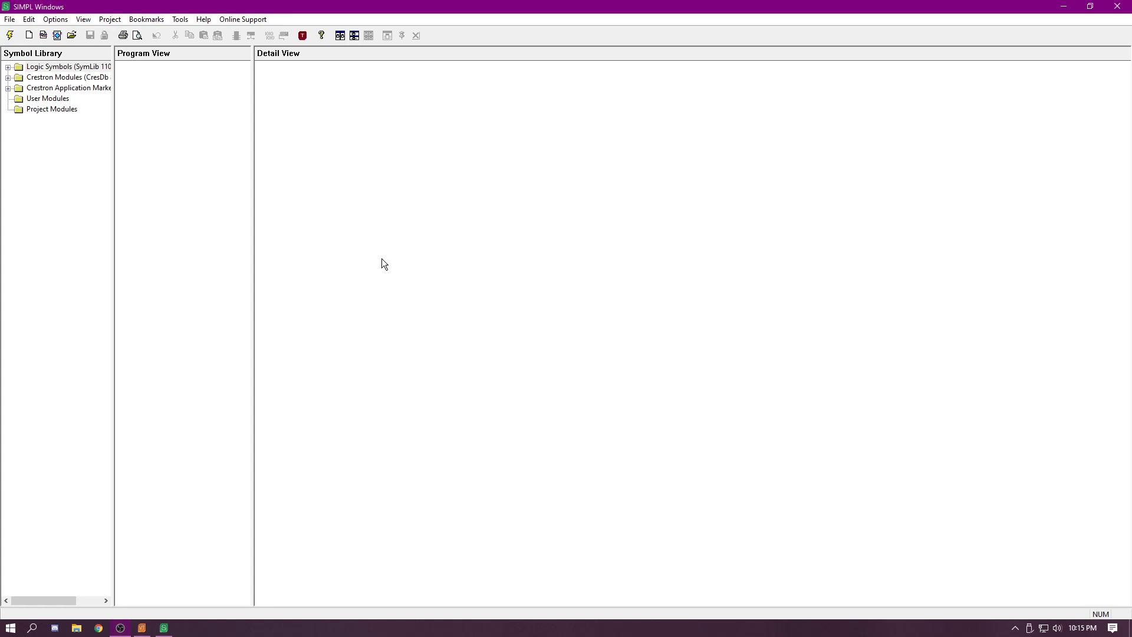
{"action": "mouse_move", "coordinate": [387, 274]}
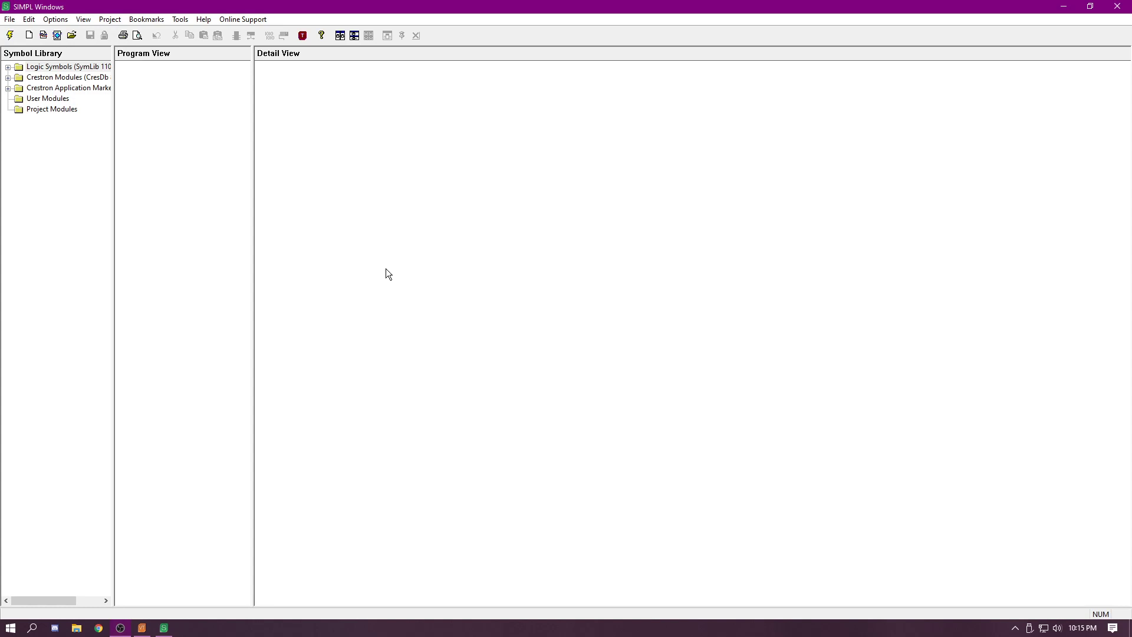
{"action": "mouse_move", "coordinate": [397, 285]}
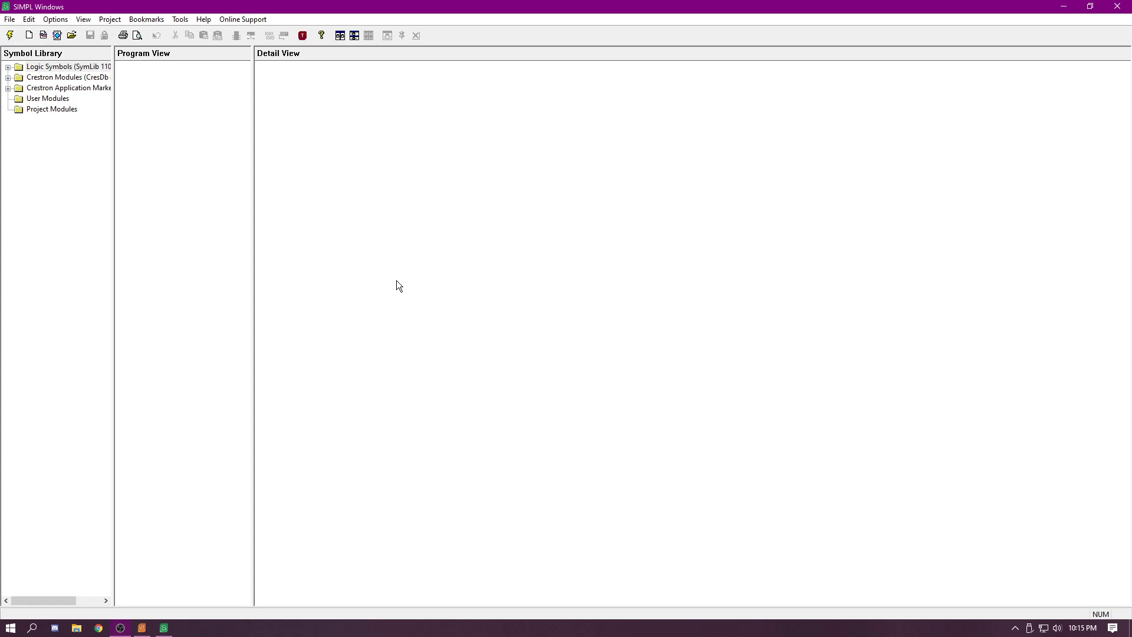
{"action": "mouse_move", "coordinate": [399, 283]}
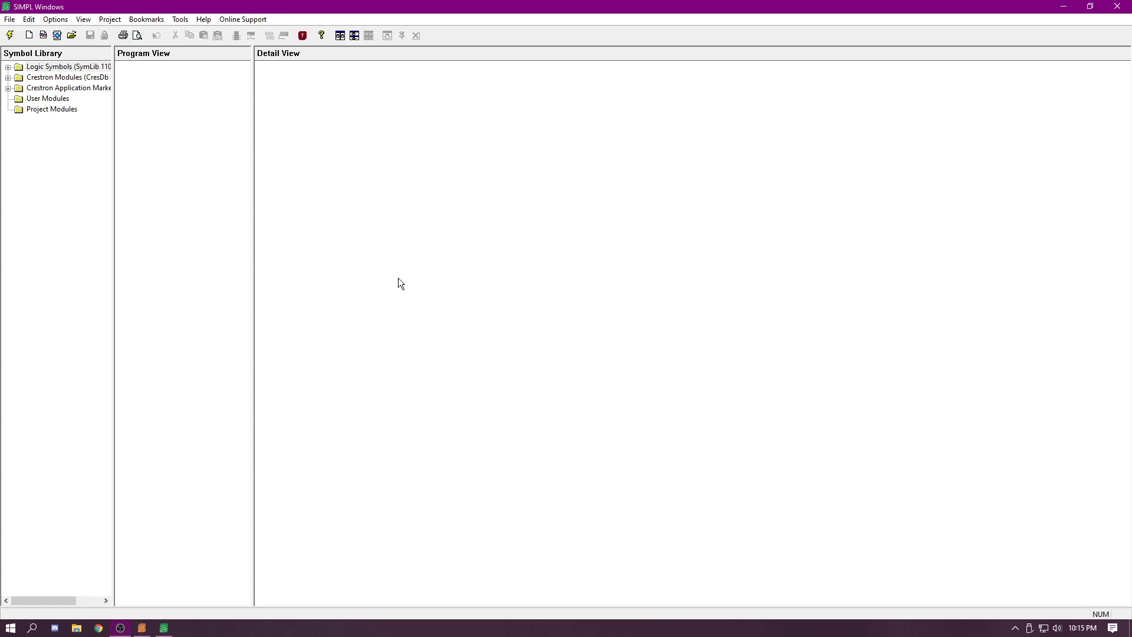
{"action": "mouse_move", "coordinate": [427, 282]}
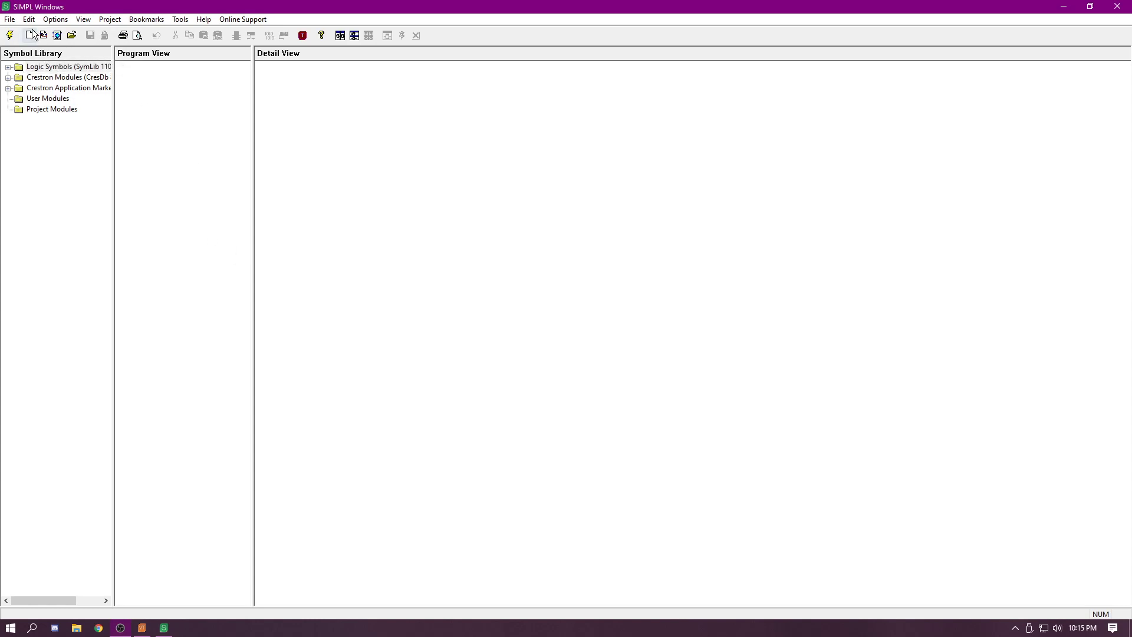
Step: Create program system_power_tutorial, tag AV, with a comment about putting the panel into low power
{"action": "left_click", "coordinate": [32, 34]}
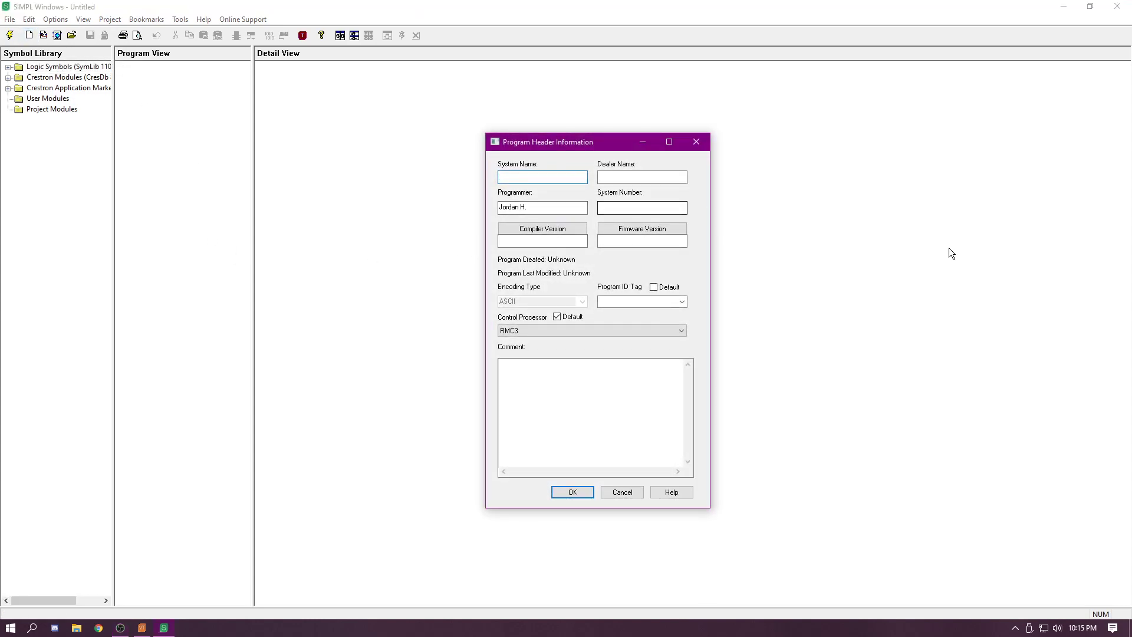
{"action": "type", "text": "power_tutorial"}
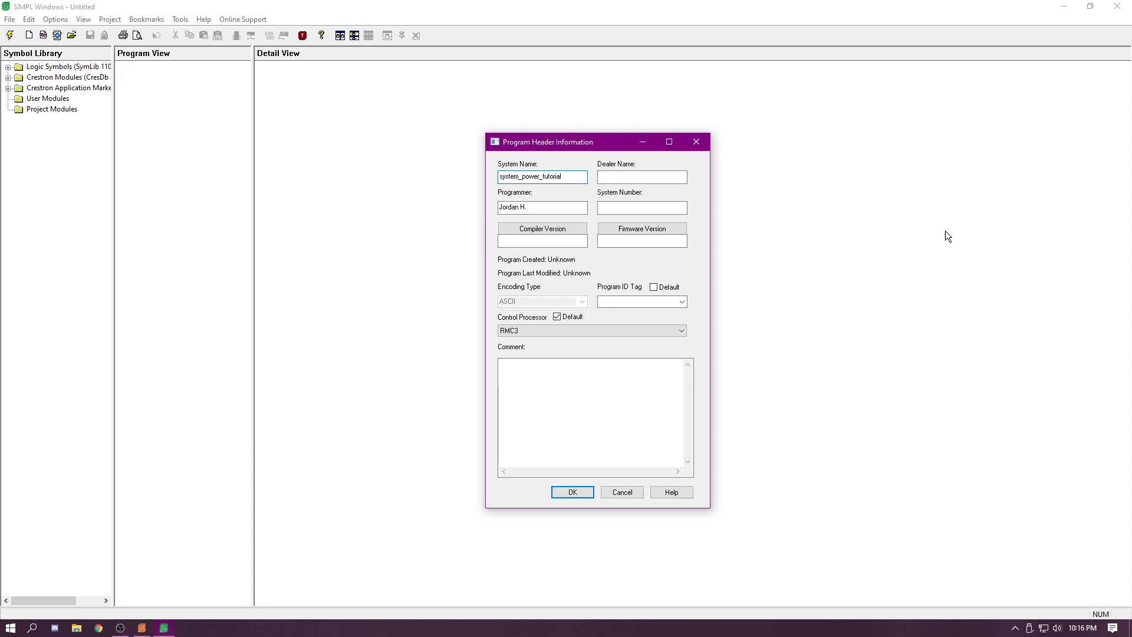
{"action": "left_click", "coordinate": [682, 301]}
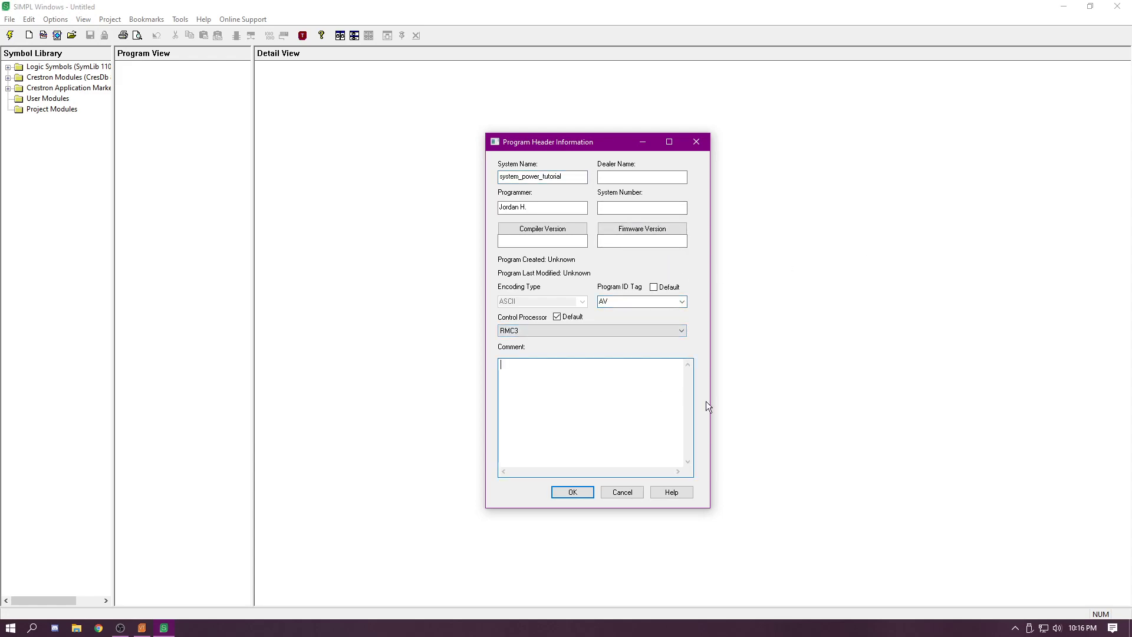
{"action": "type", "text": "Tg"}
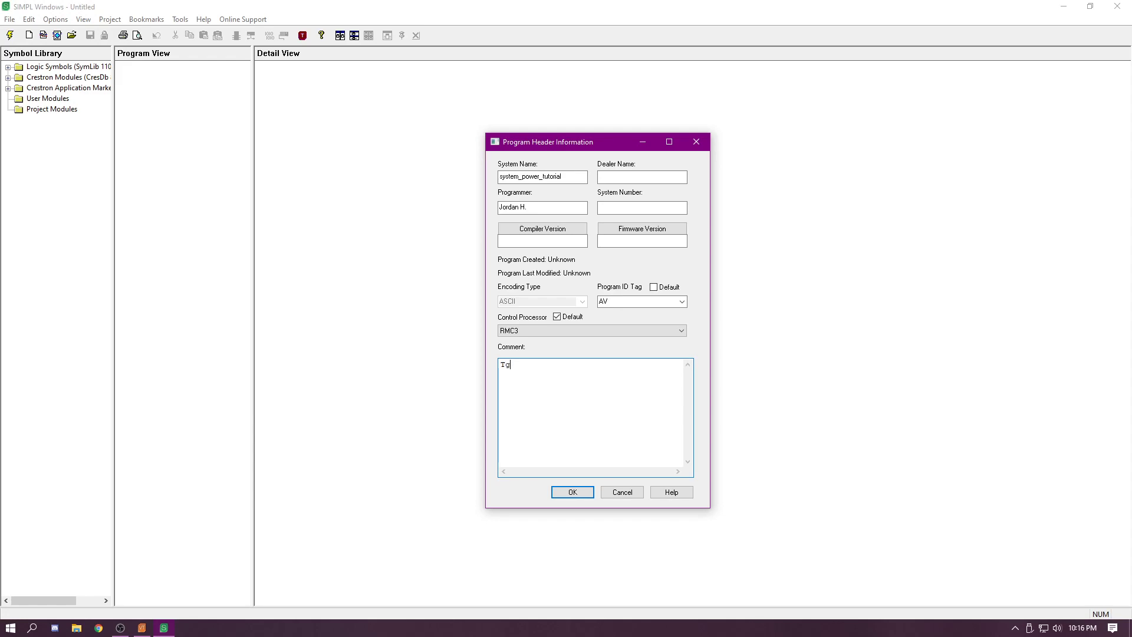
{"action": "type", "text": "This will"}
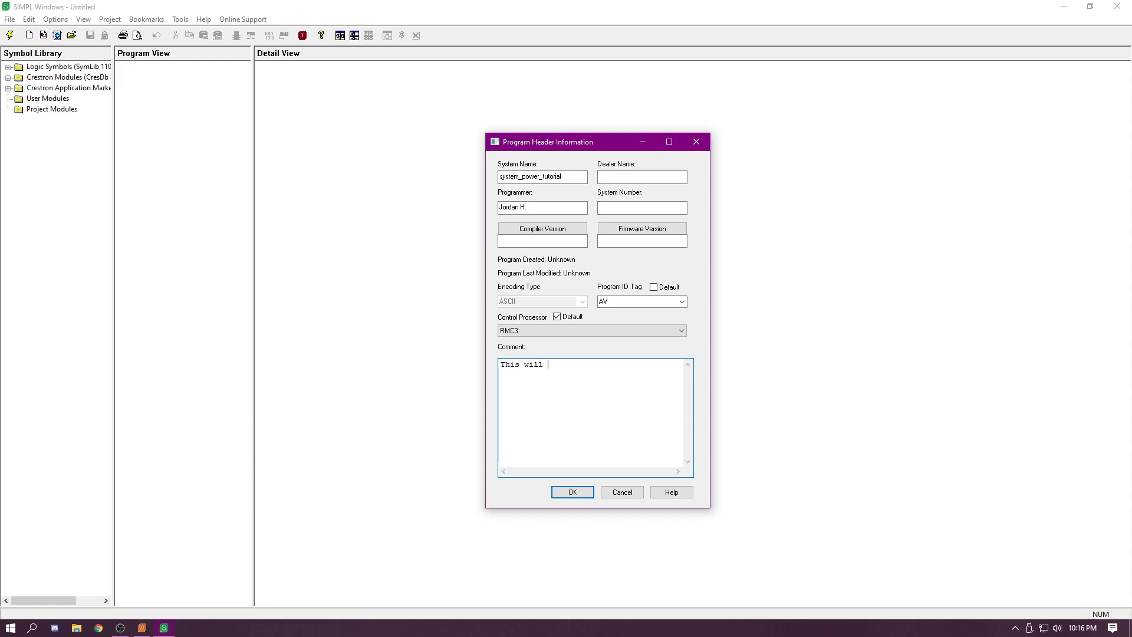
{"action": "type", "text": "put the"}
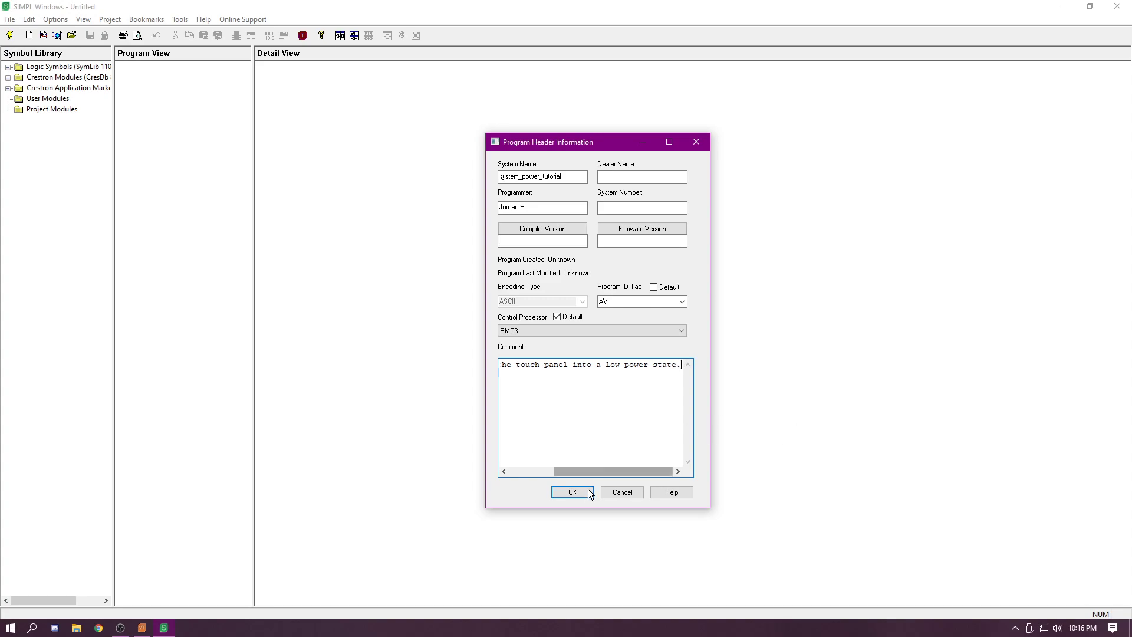
Step: Accept the header and add a TSW-760 touch panel to an empty RMC3 IP-ID slot
{"action": "left_click", "coordinate": [572, 491]}
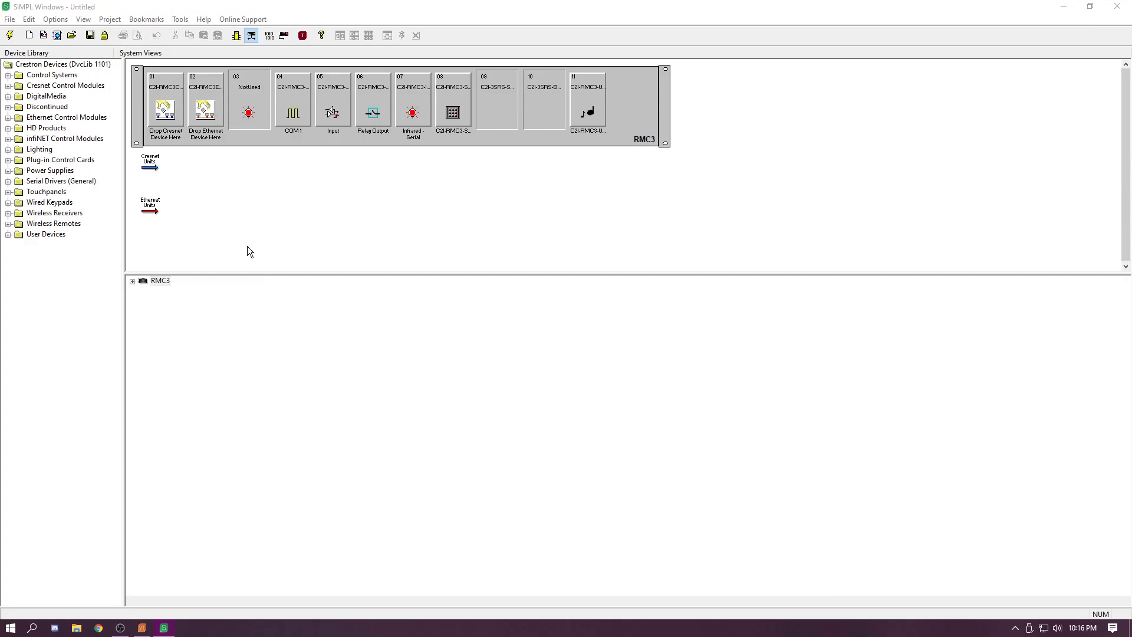
{"action": "left_click", "coordinate": [132, 280]}
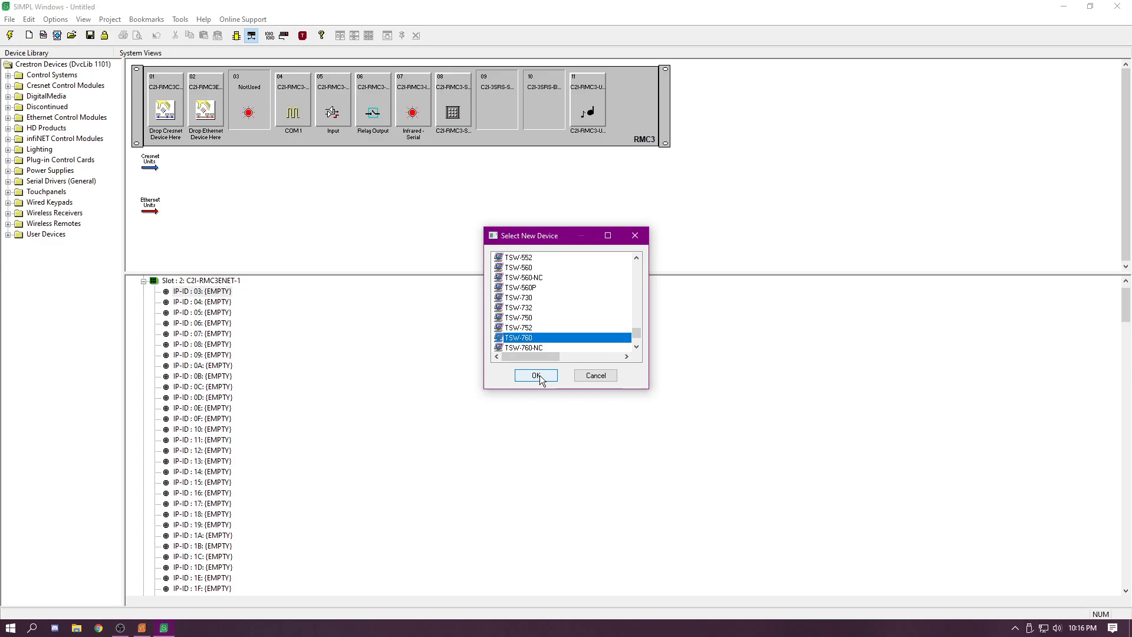
{"action": "left_click", "coordinate": [536, 375]}
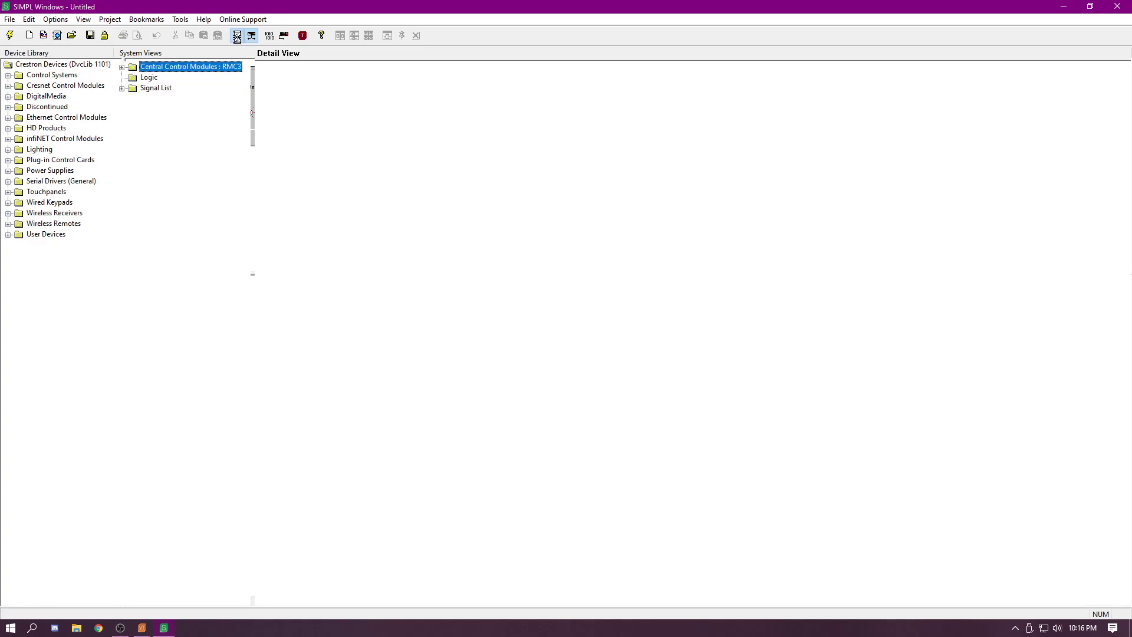
Step: In Program View, find the Interlock symbol in Logic Symbols and add it under Logic
{"action": "left_click", "coordinate": [231, 35]}
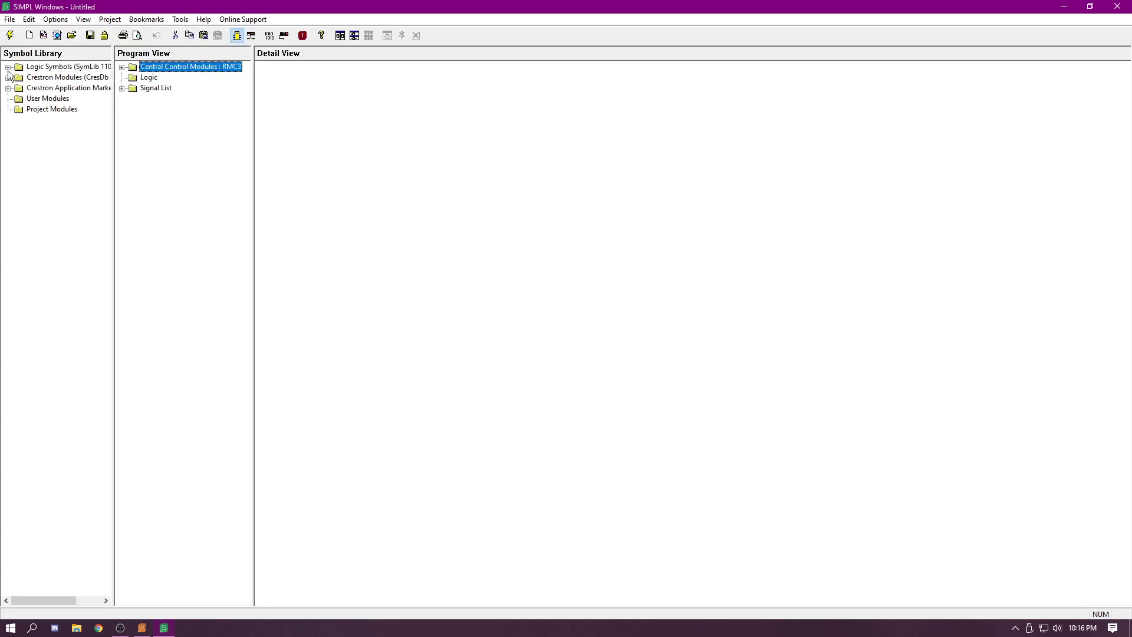
{"action": "left_click", "coordinate": [8, 66]}
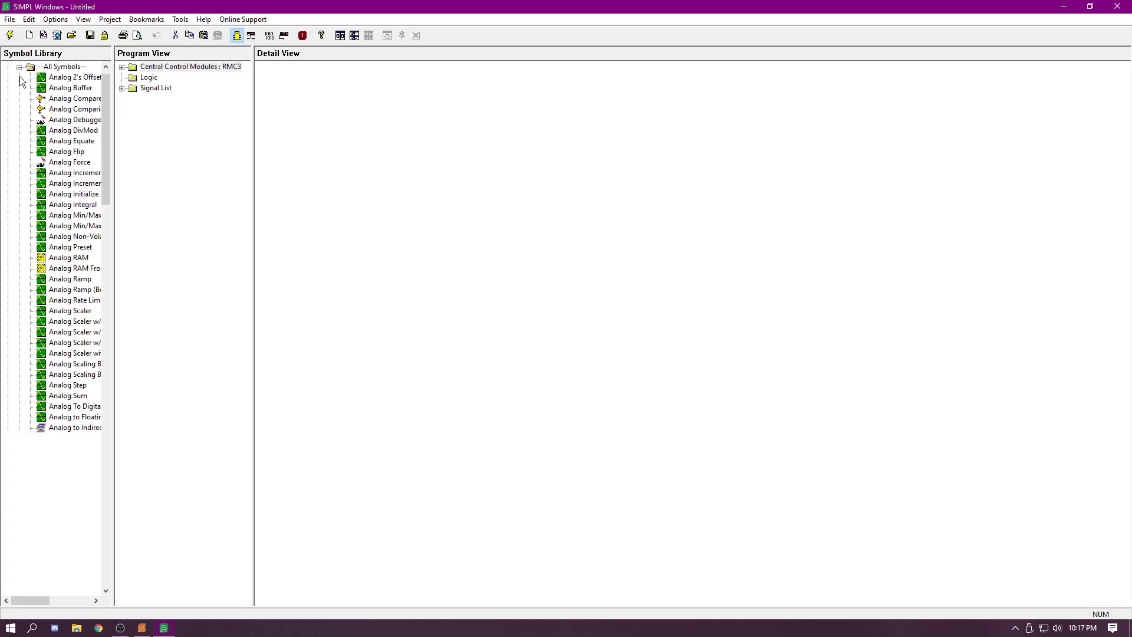
{"action": "scroll", "scroll_direction": "down", "scroll_amount": 3}
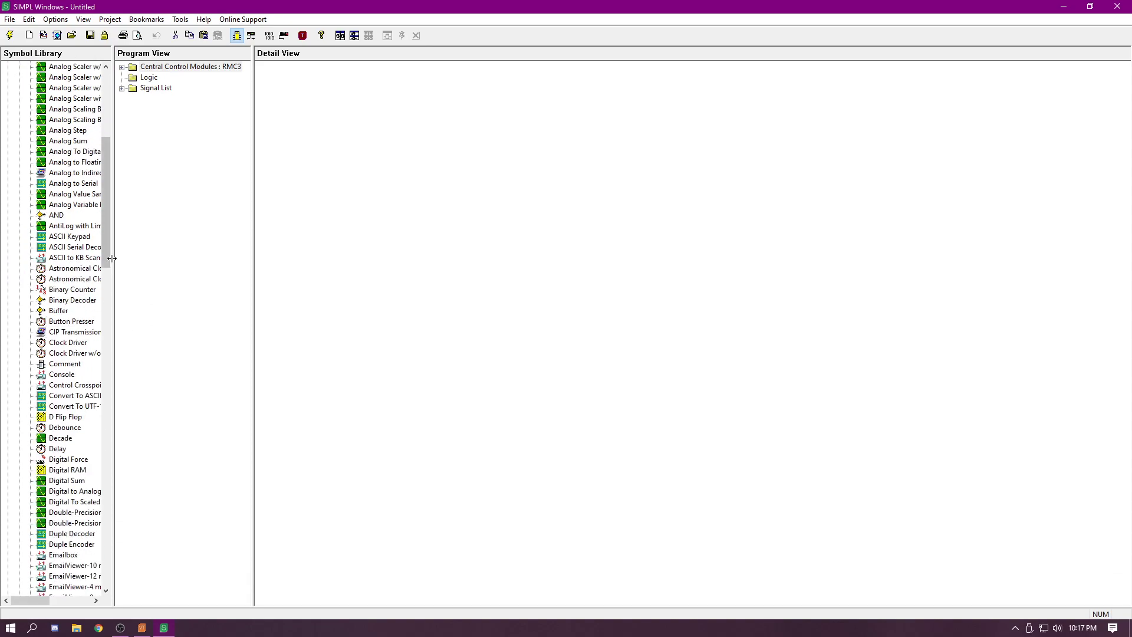
{"action": "scroll", "scroll_direction": "down", "scroll_amount": 3}
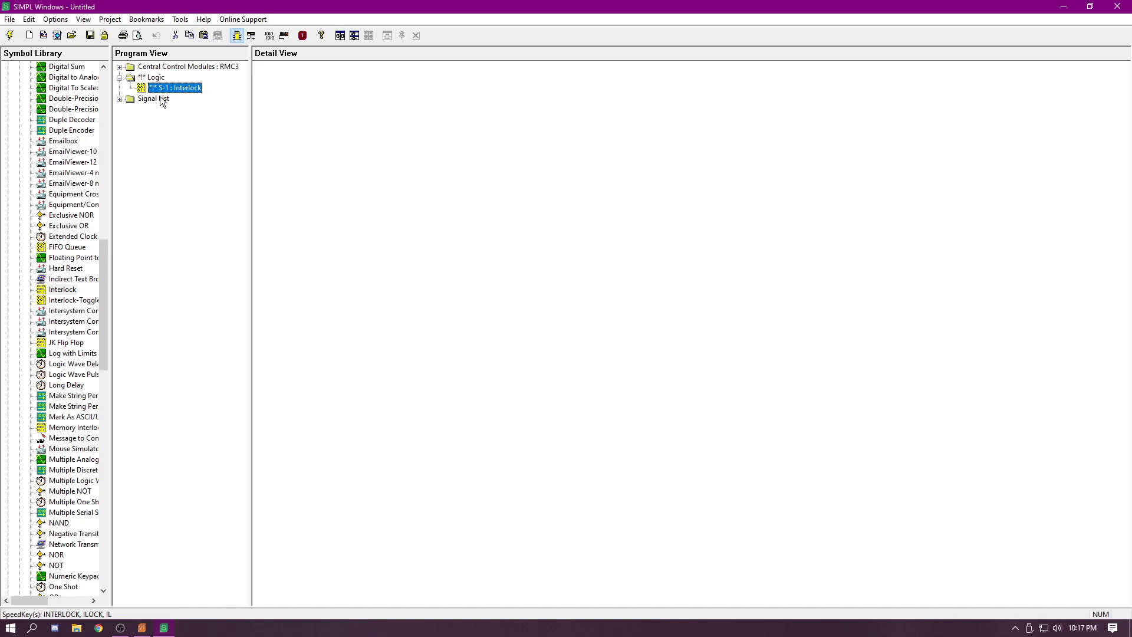
{"action": "mouse_move", "coordinate": [175, 180]}
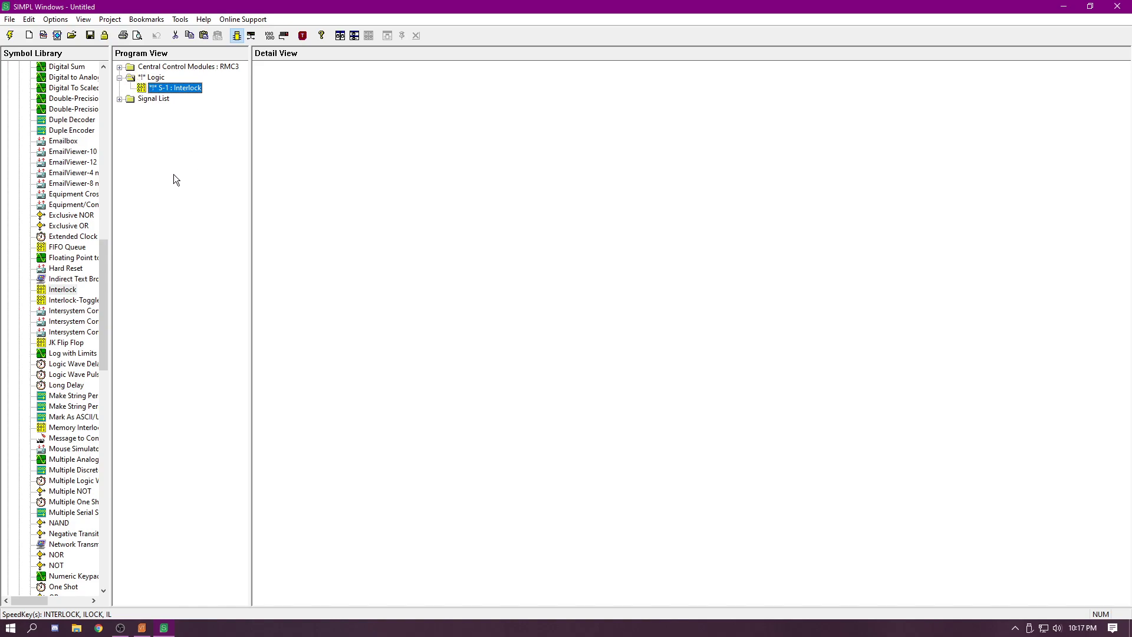
{"action": "mouse_move", "coordinate": [191, 207]}
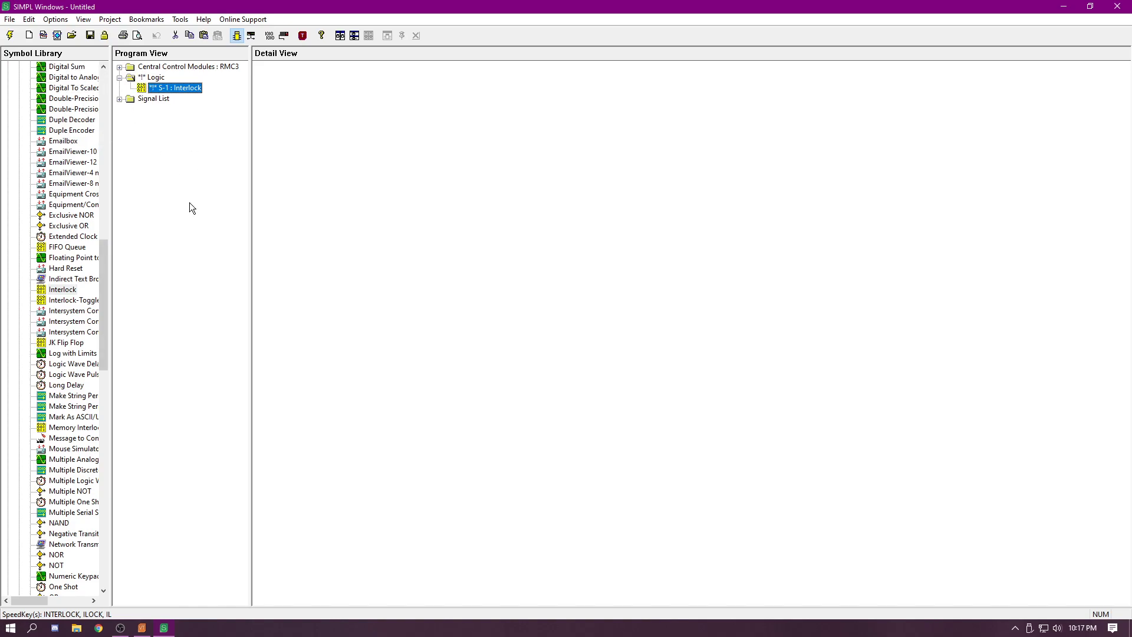
{"action": "mouse_move", "coordinate": [180, 116]}
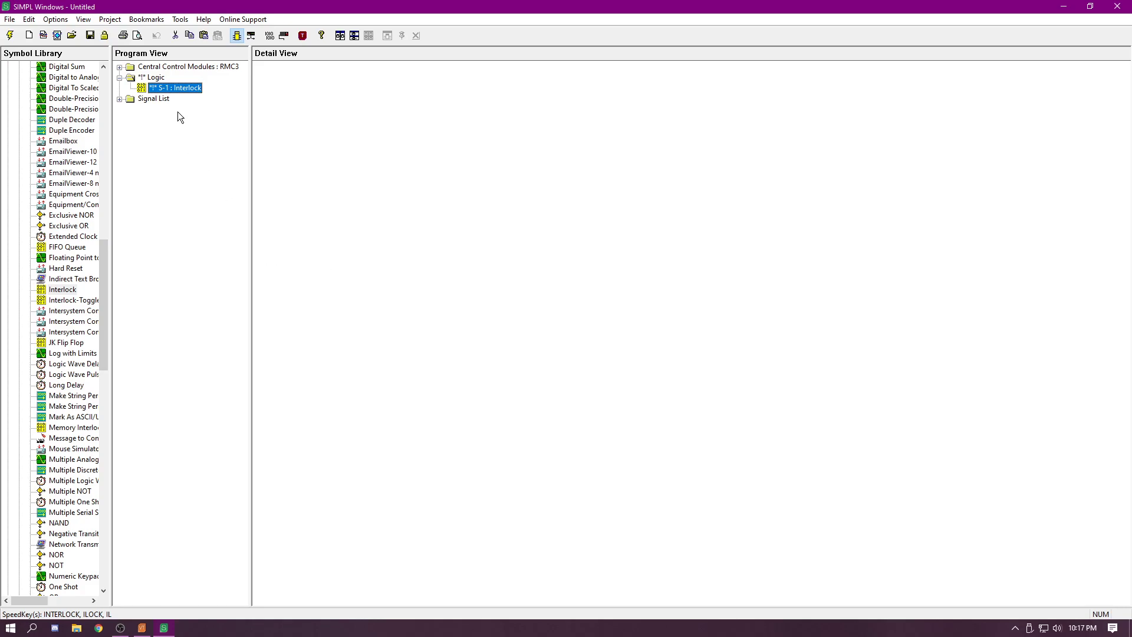
Step: Open the Interlock symbol and the TSW-760 panel's digital signals for wiring
{"action": "double_click", "coordinate": [171, 87]}
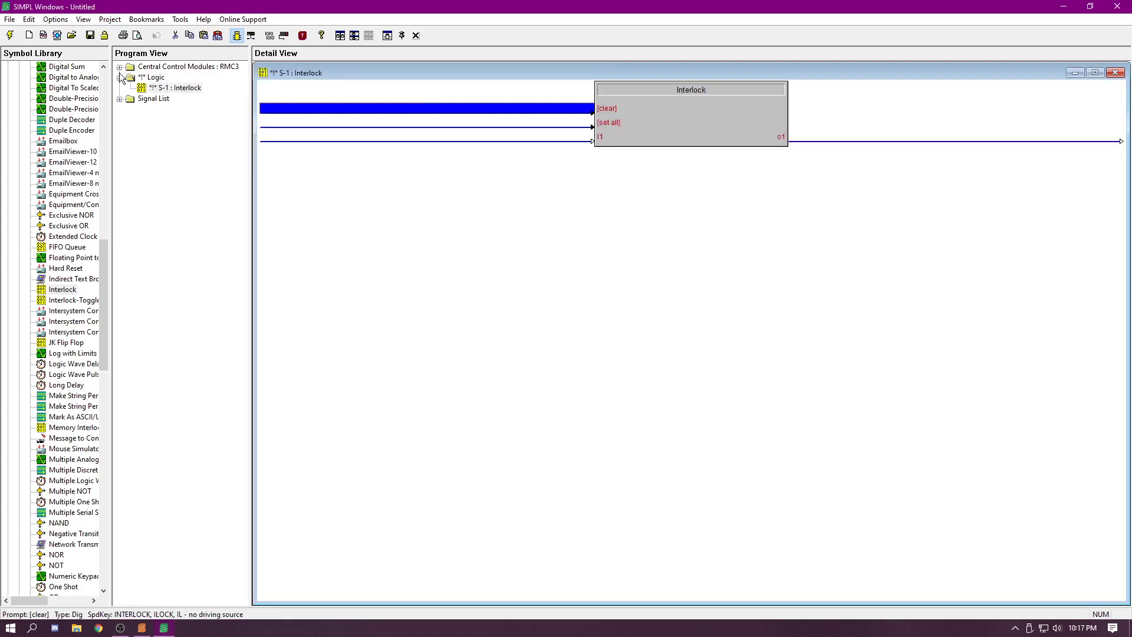
{"action": "left_click", "coordinate": [124, 65]}
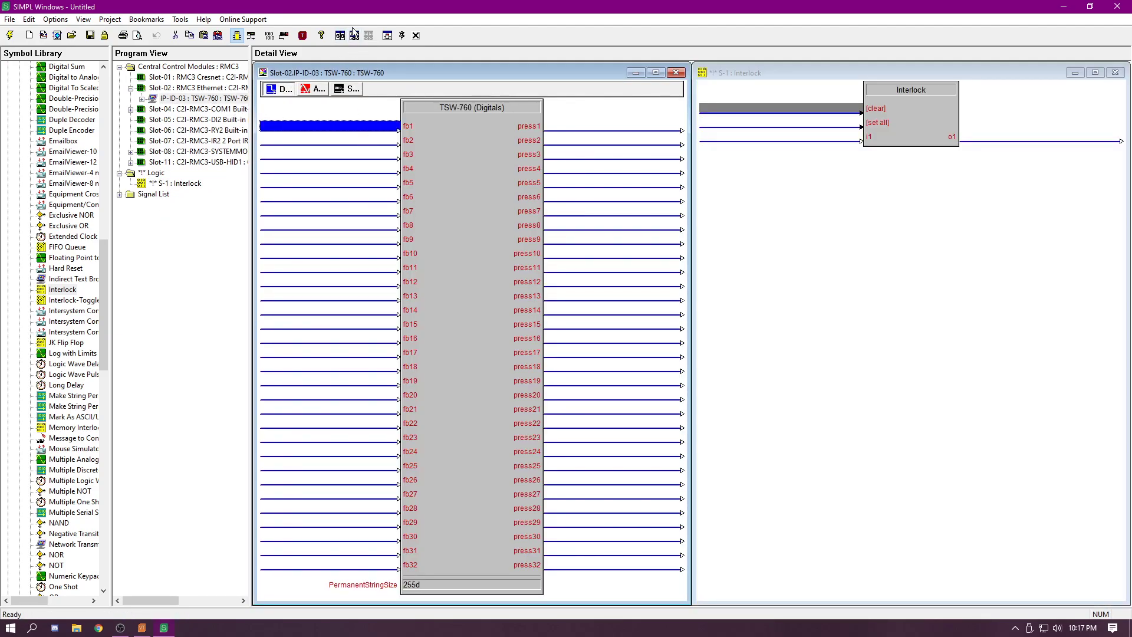
{"action": "mouse_move", "coordinate": [342, 35]}
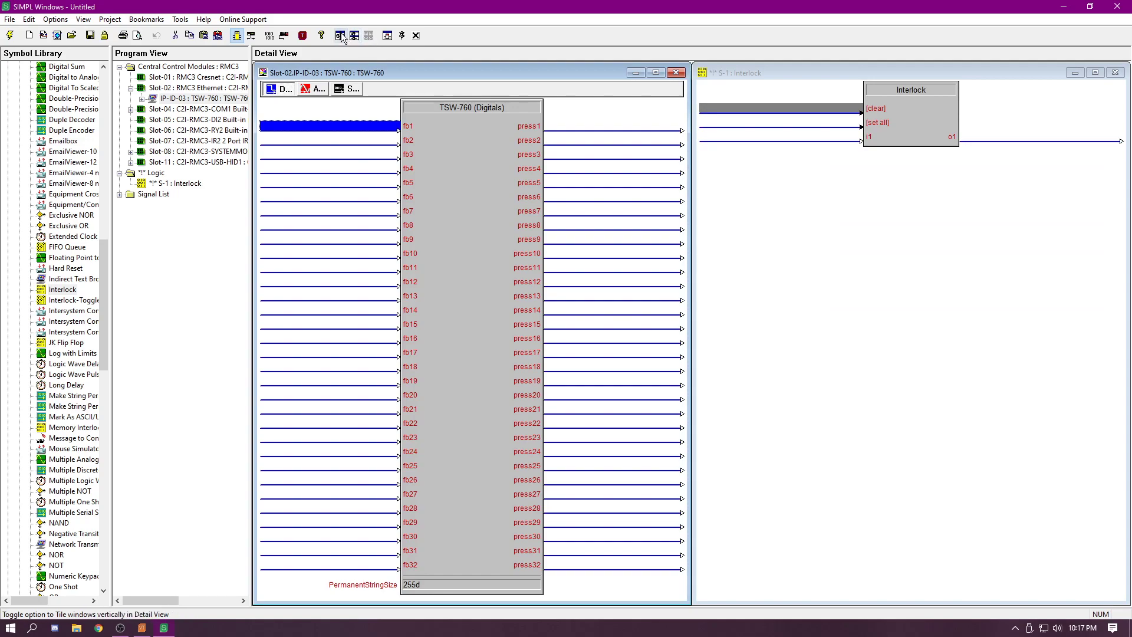
{"action": "mouse_move", "coordinate": [343, 33]}
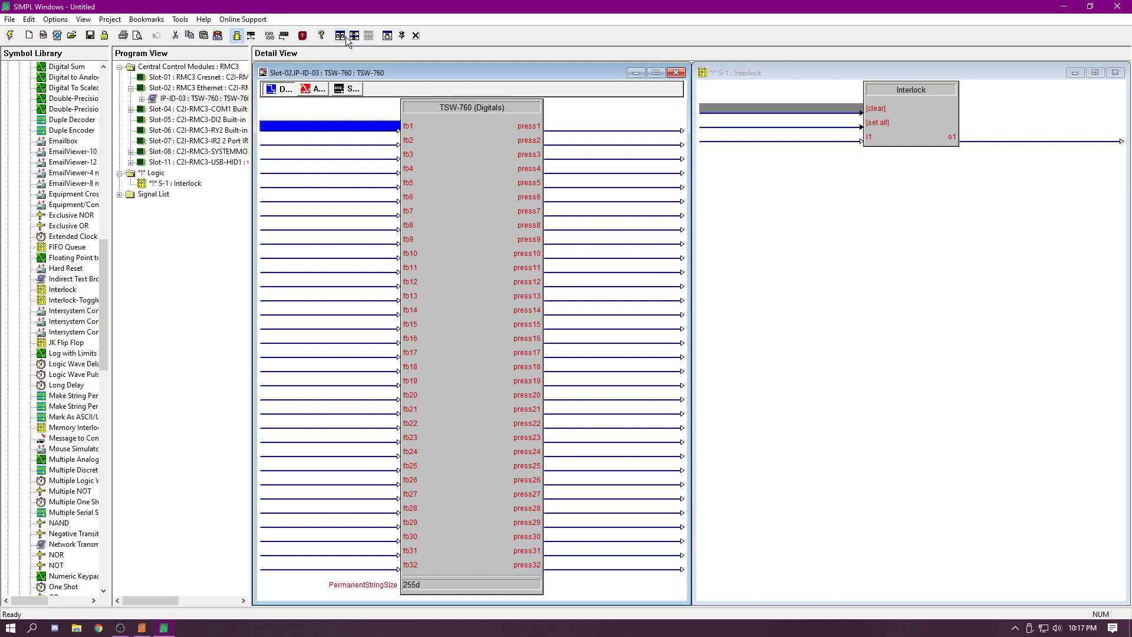
{"action": "mouse_move", "coordinate": [772, 256]}
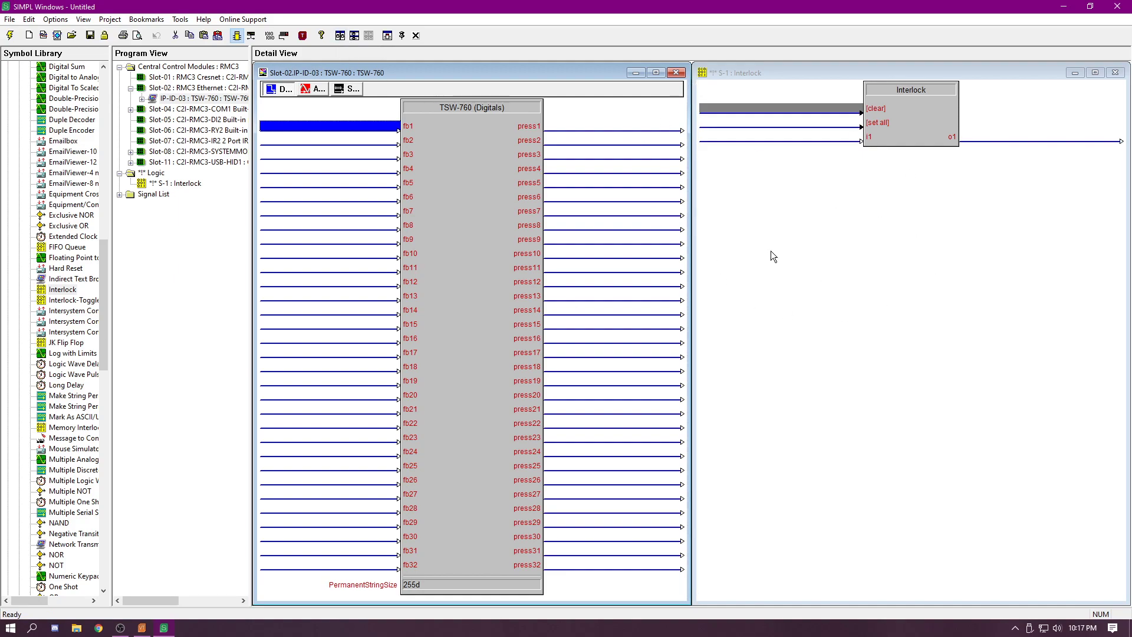
{"action": "mouse_move", "coordinate": [767, 254]}
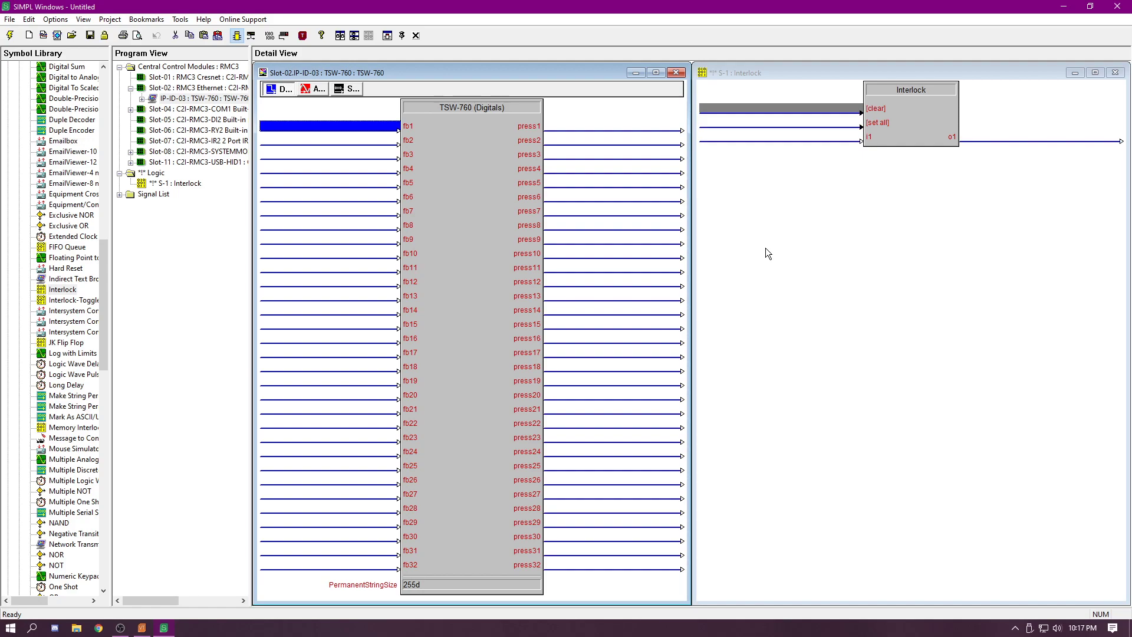
{"action": "mouse_move", "coordinate": [228, 123]}
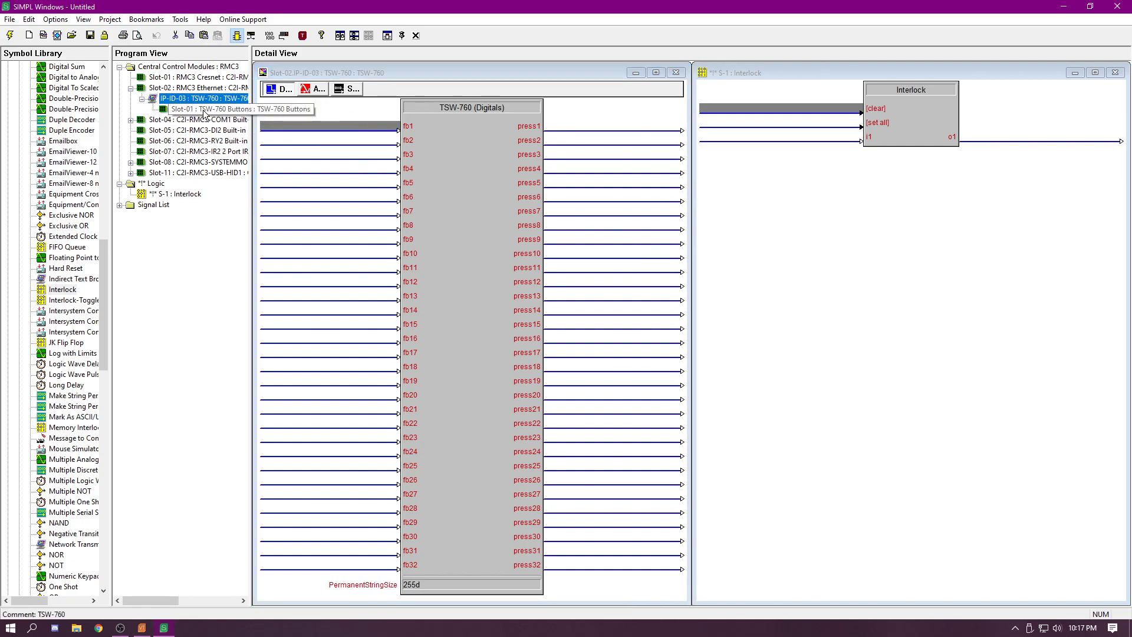
Step: Open Slot-01 : TSW-760 Buttons and tile the Interlock, digitals and Buttons windows horizontally
{"action": "left_click", "coordinate": [341, 35]}
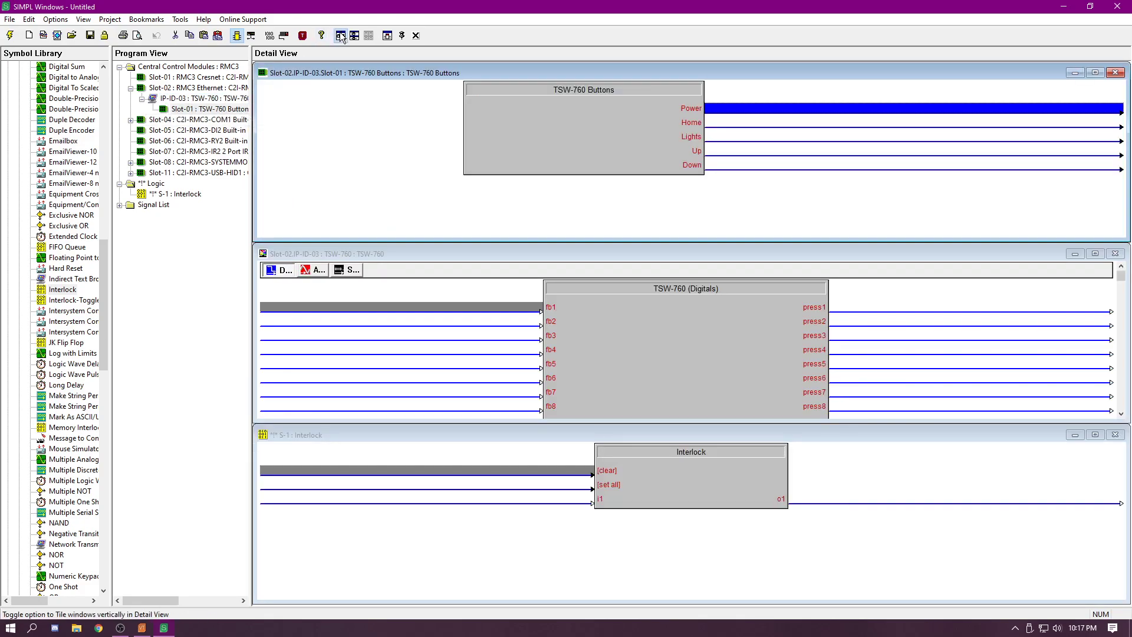
{"action": "left_click", "coordinate": [341, 35]}
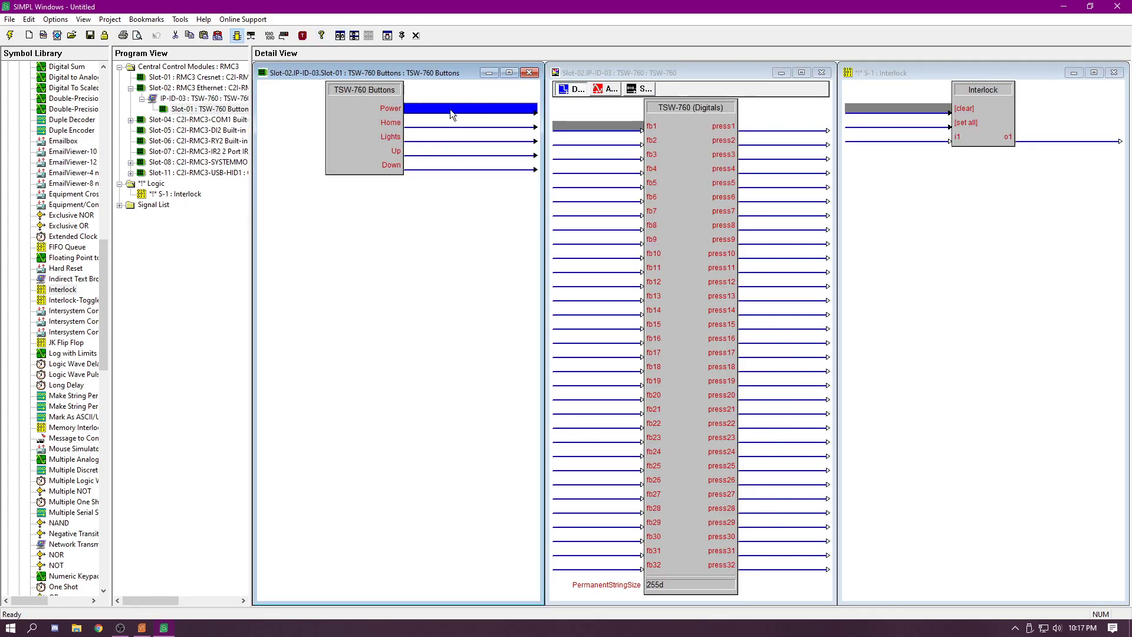
{"action": "mouse_move", "coordinate": [467, 116]}
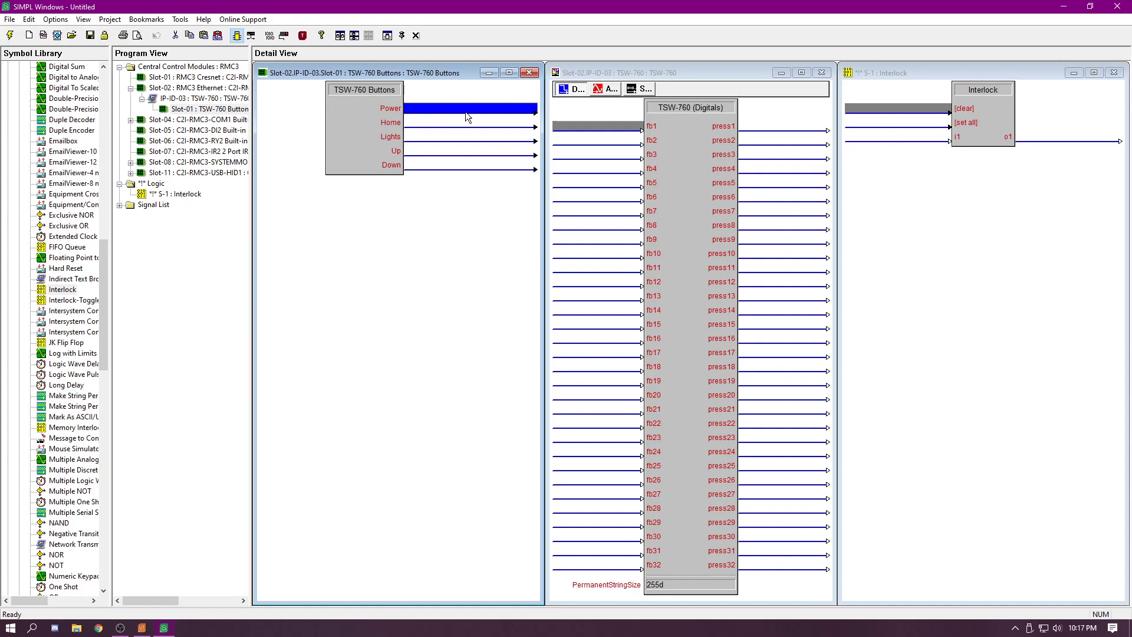
{"action": "mouse_move", "coordinate": [401, 125]}
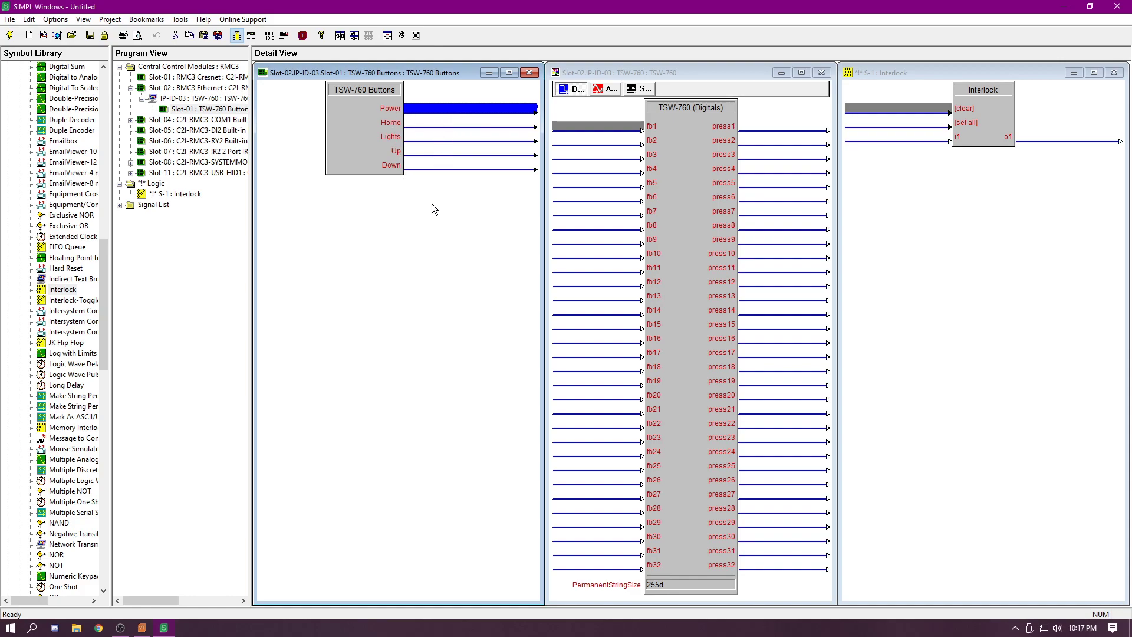
{"action": "mouse_move", "coordinate": [405, 189]}
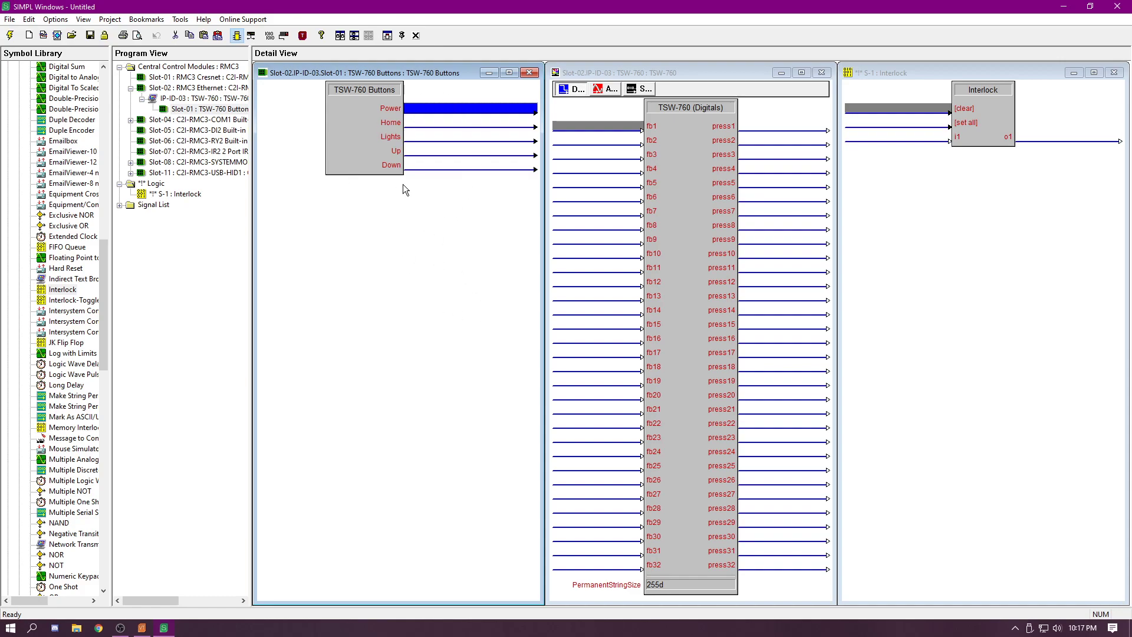
{"action": "mouse_move", "coordinate": [462, 148]}
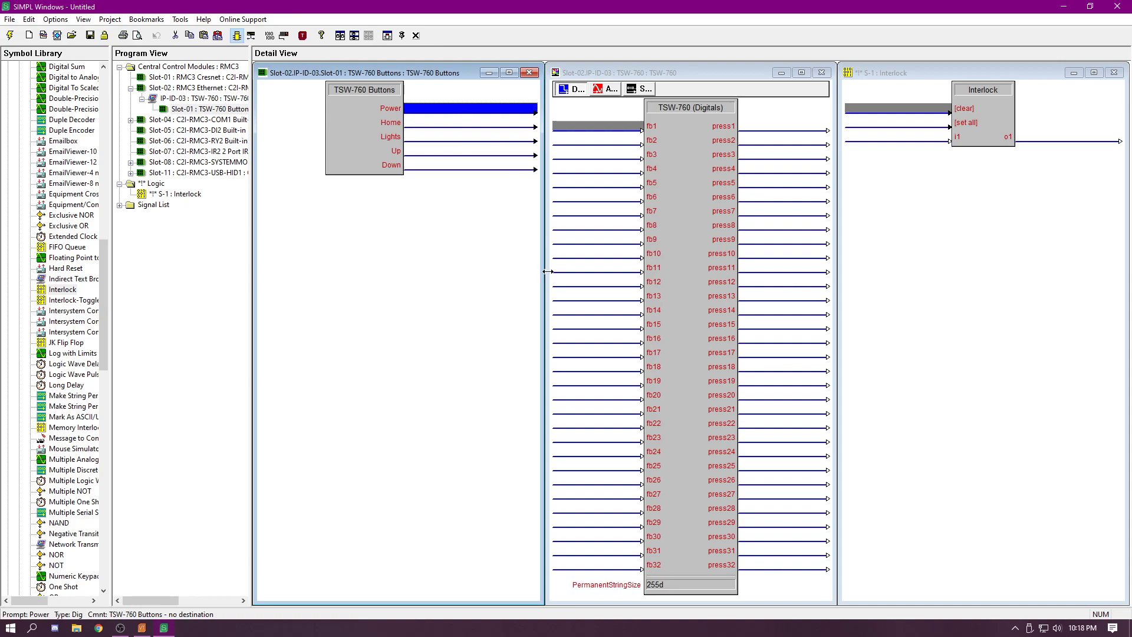
Step: Name the Power button output and panel press1 signal sleep_screen
{"action": "type", "text": "sleep_screen"}
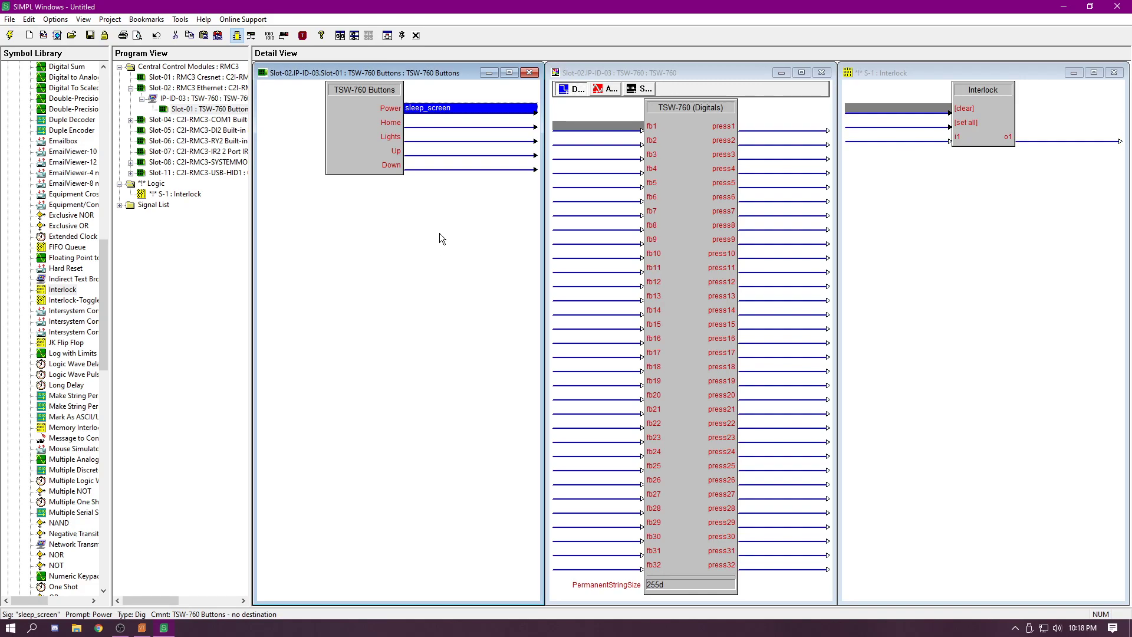
{"action": "mouse_move", "coordinate": [450, 134]}
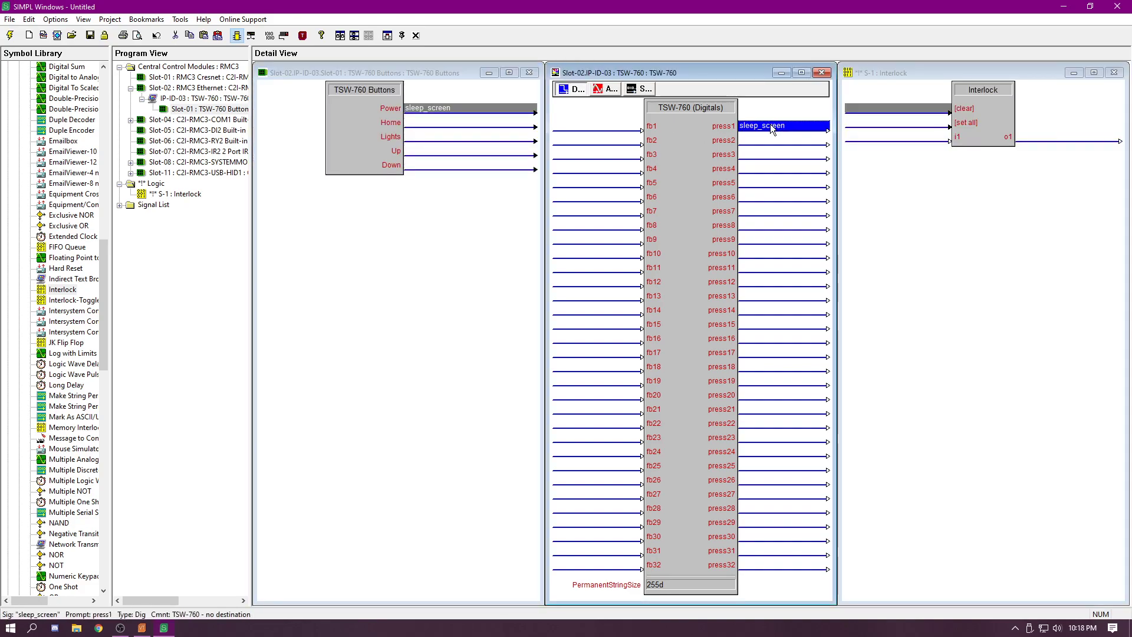
{"action": "mouse_move", "coordinate": [783, 128]}
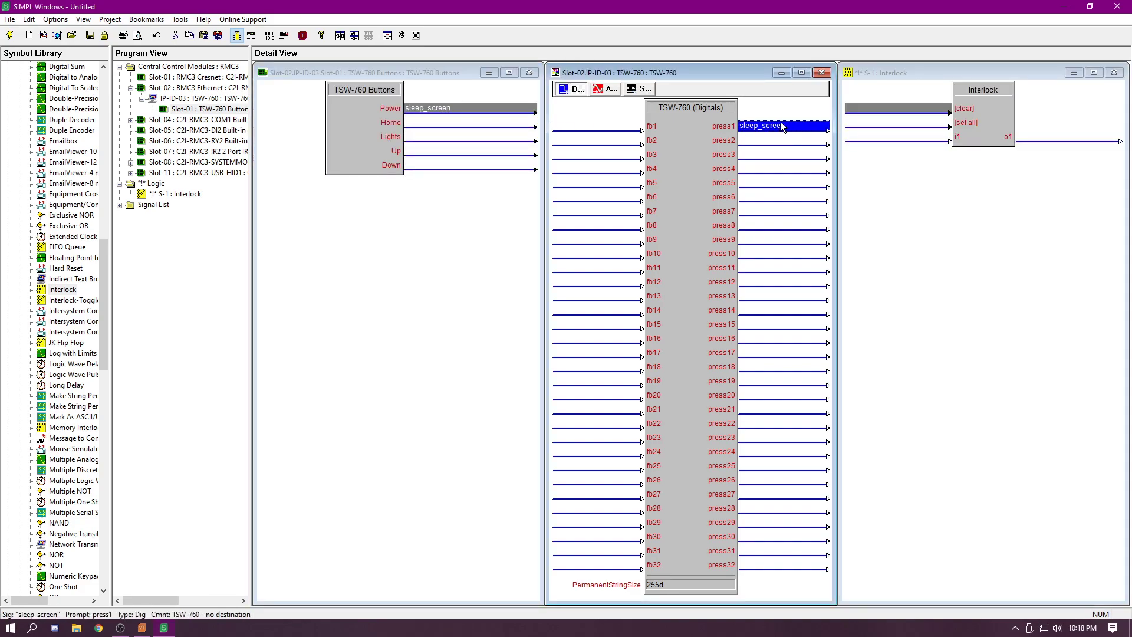
{"action": "mouse_move", "coordinate": [778, 129]}
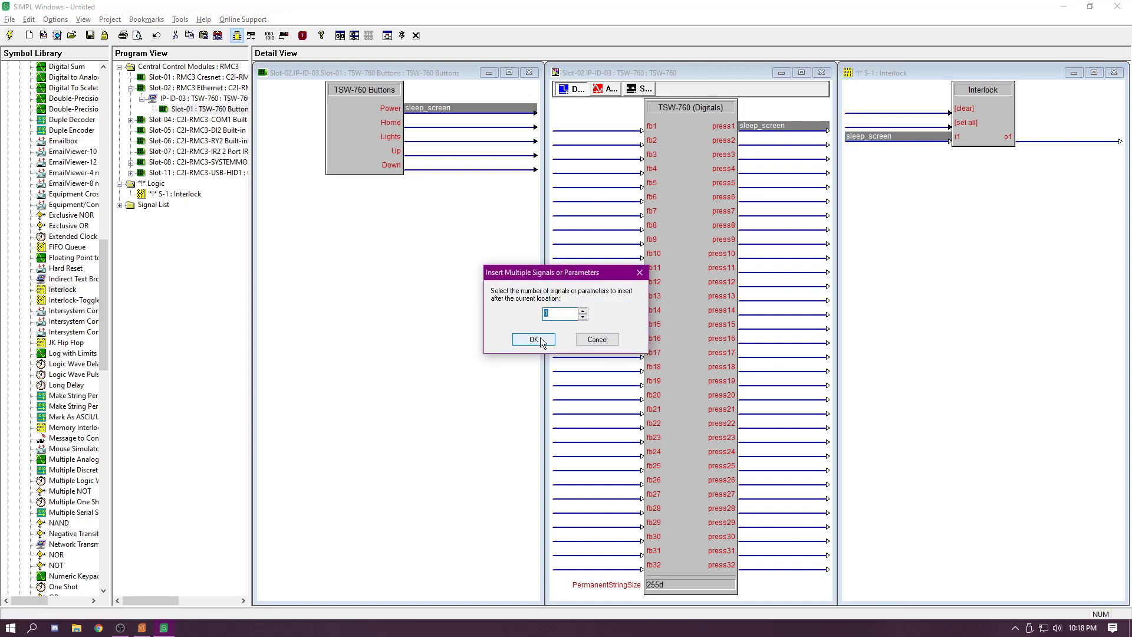
Step: Add Interlock input i2 and wire wake_screen from panel press2 into it
{"action": "left_click", "coordinate": [534, 339]}
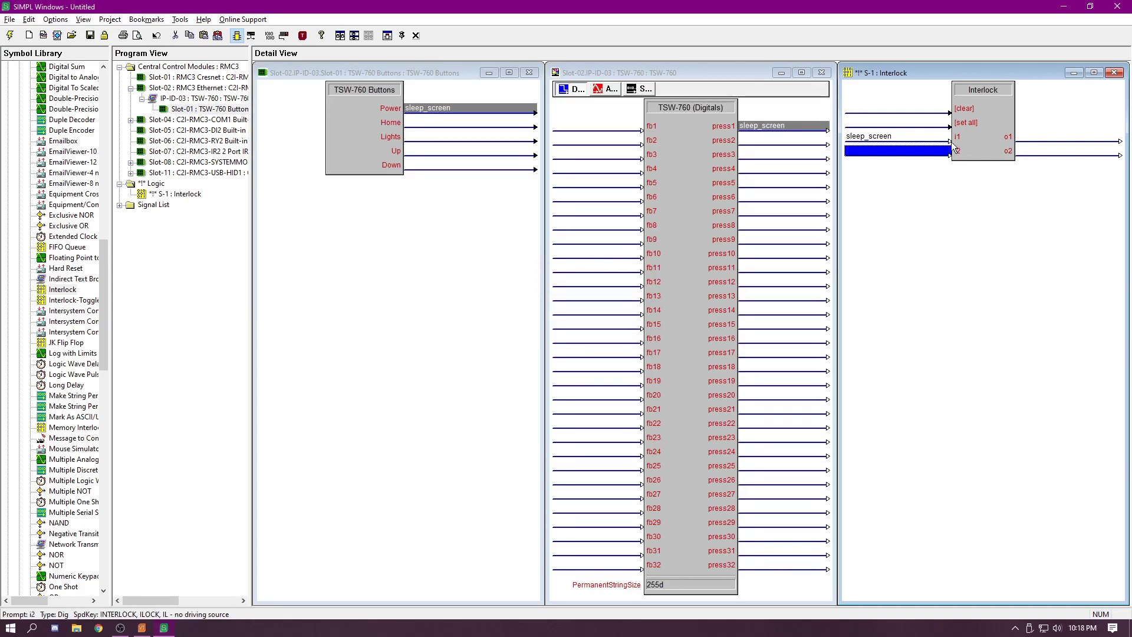
{"action": "mouse_move", "coordinate": [957, 148]}
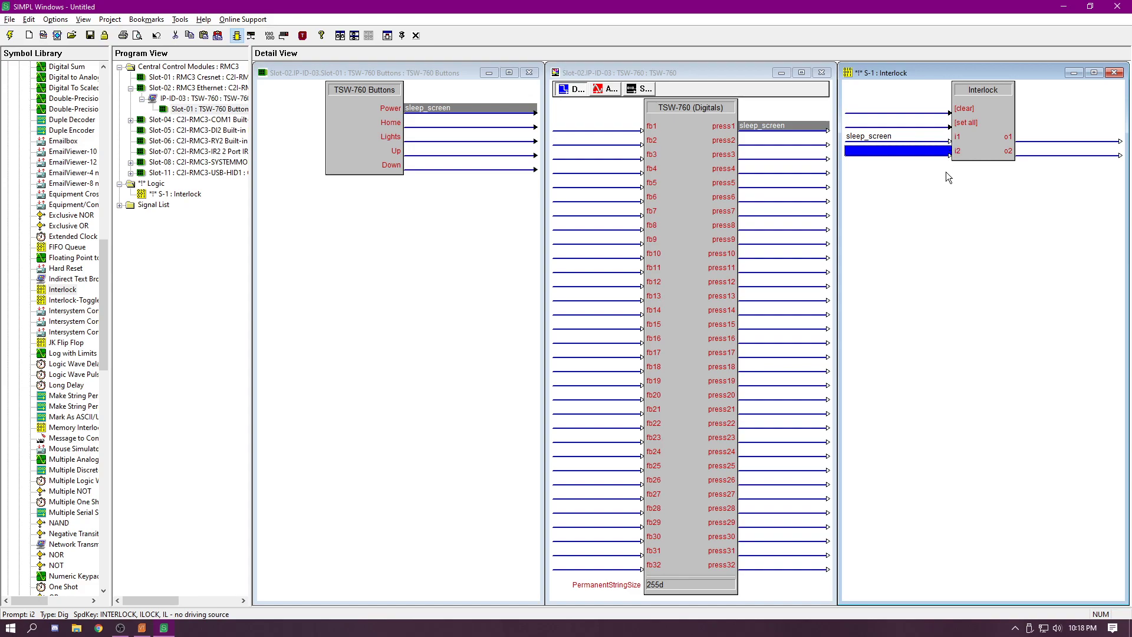
{"action": "mouse_move", "coordinate": [826, 203]}
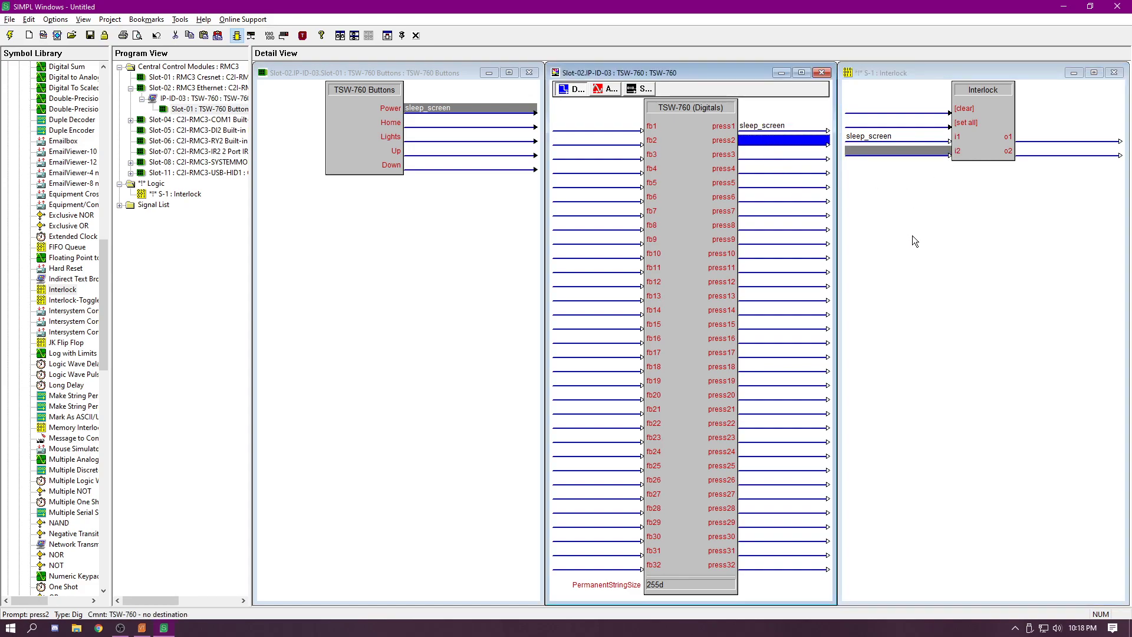
{"action": "type", "text": "wak"}
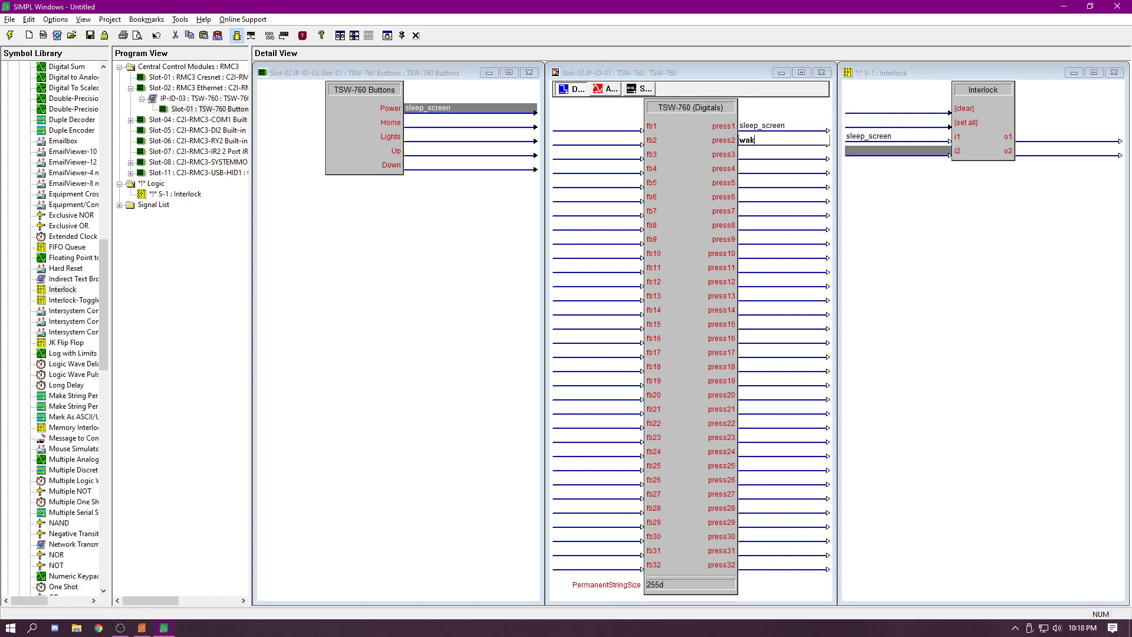
{"action": "type", "text": "e_screen"}
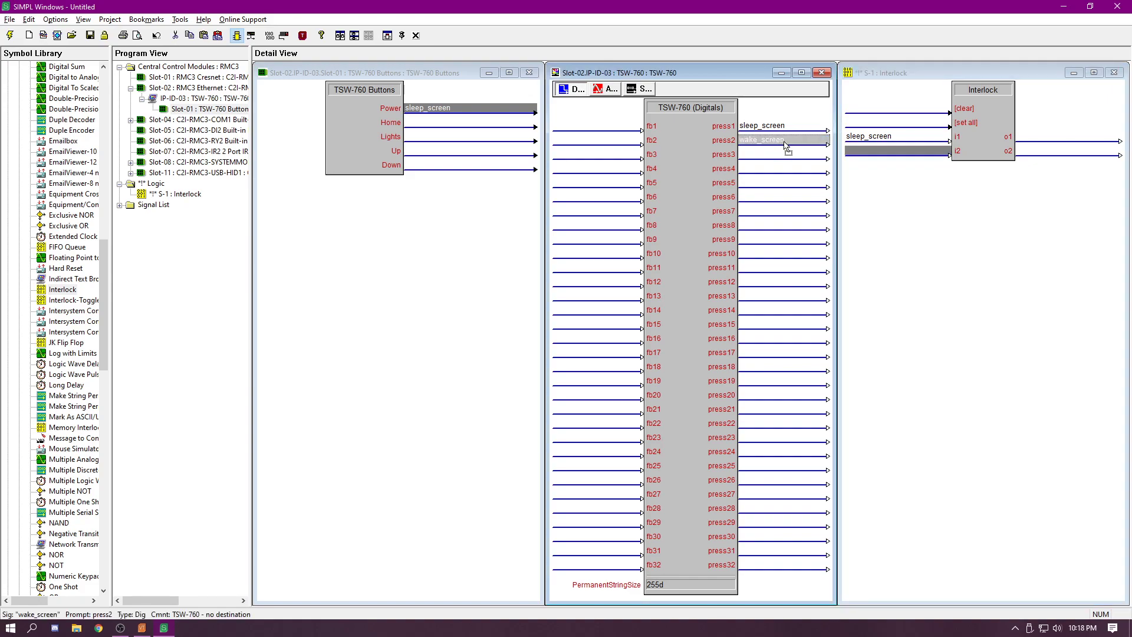
{"action": "left_click", "coordinate": [886, 151]}
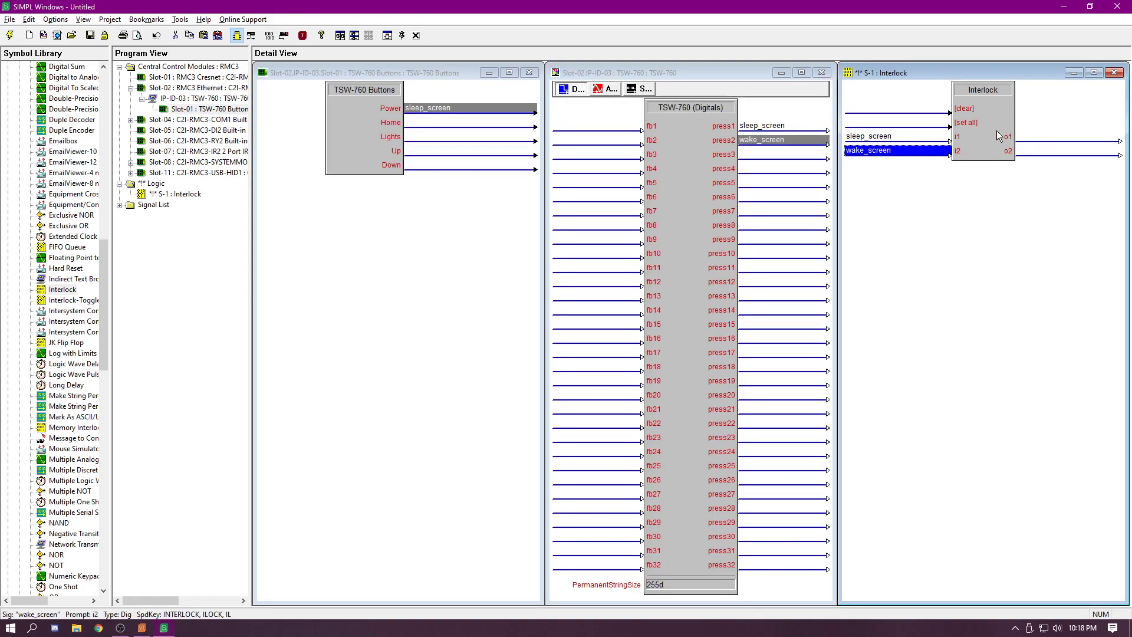
{"action": "mouse_move", "coordinate": [1004, 122]}
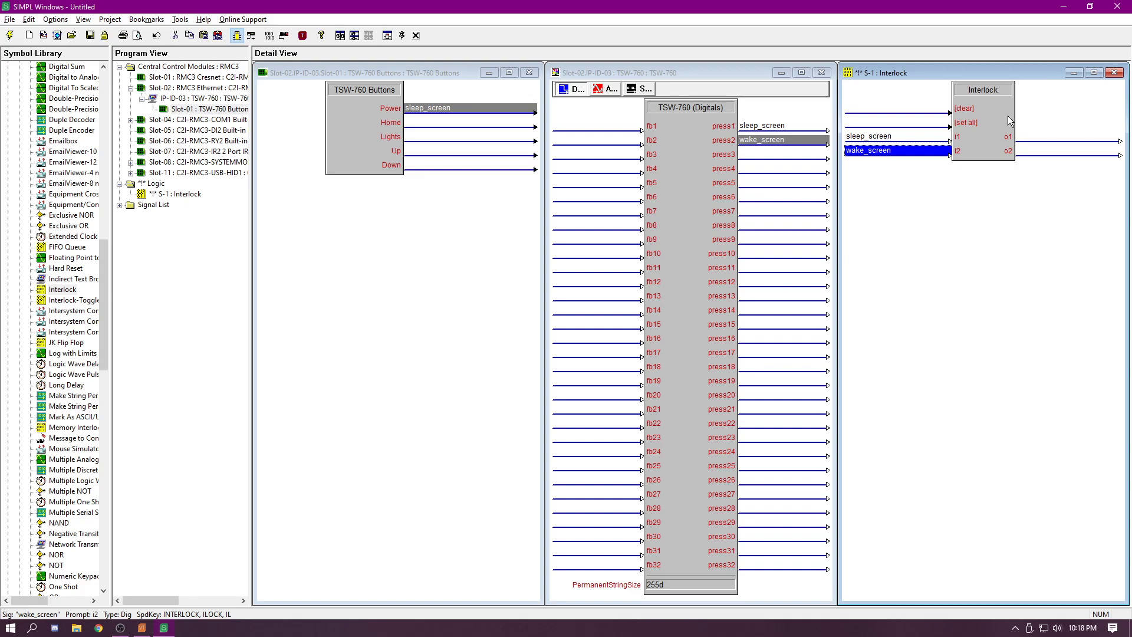
{"action": "mouse_move", "coordinate": [1003, 136]}
{"action": "type", "text": "sleep_screen_active"}
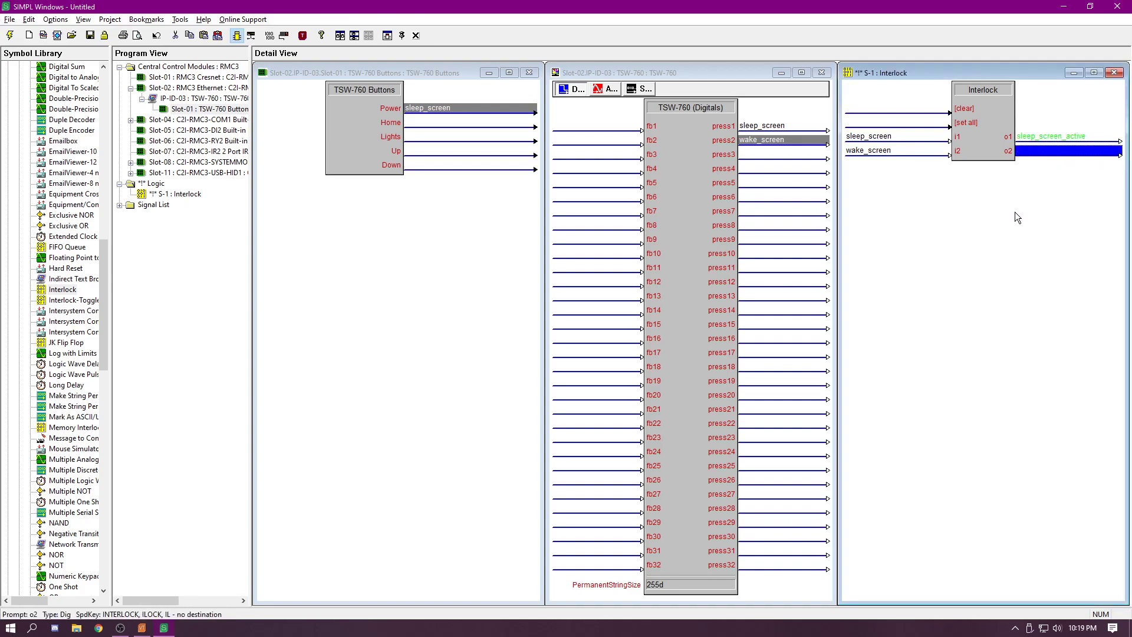
Step: Name Interlock outputs sleep_screen_active and wake_screen_active and enter them on panel fb1 and fb2
{"action": "type", "text": "wake_screen_active"}
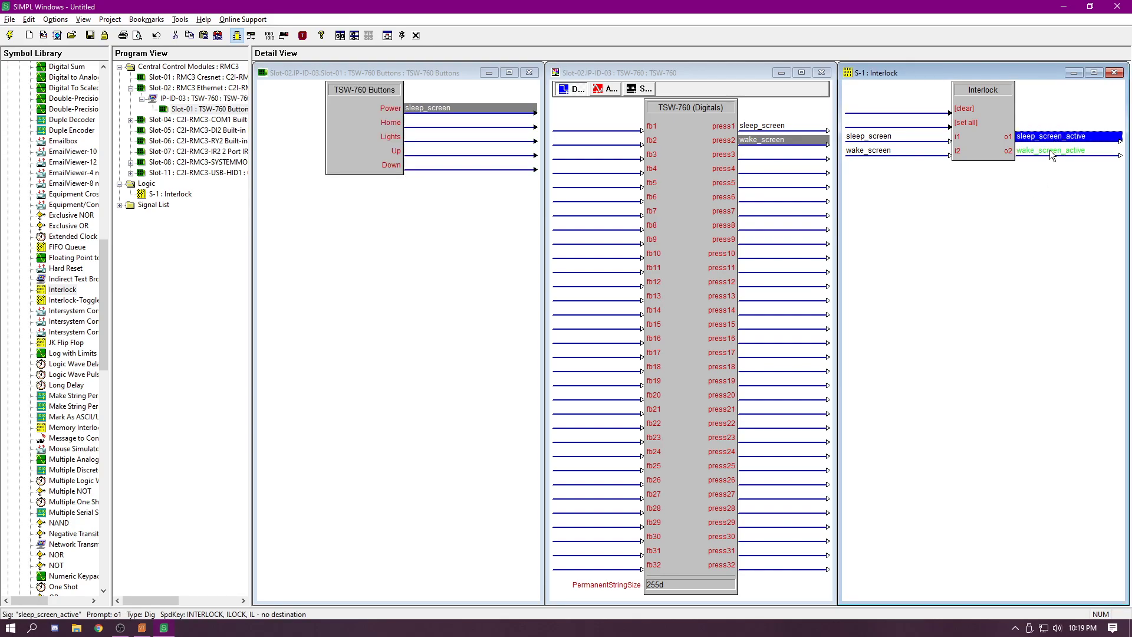
{"action": "left_click", "coordinate": [1051, 150]}
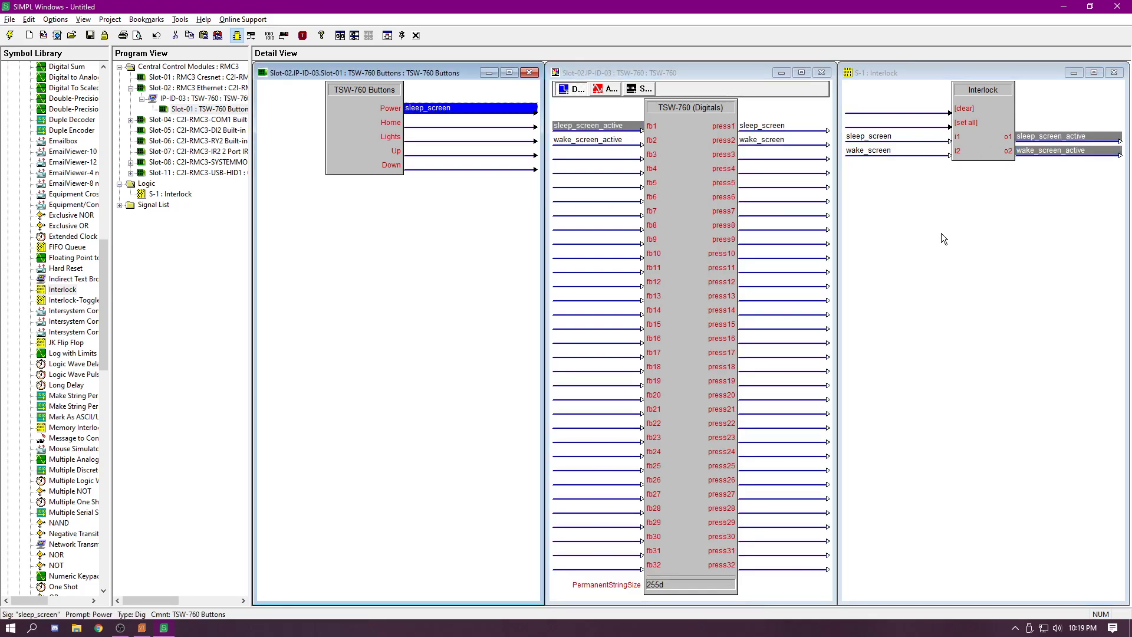
{"action": "left_click", "coordinate": [1057, 135]}
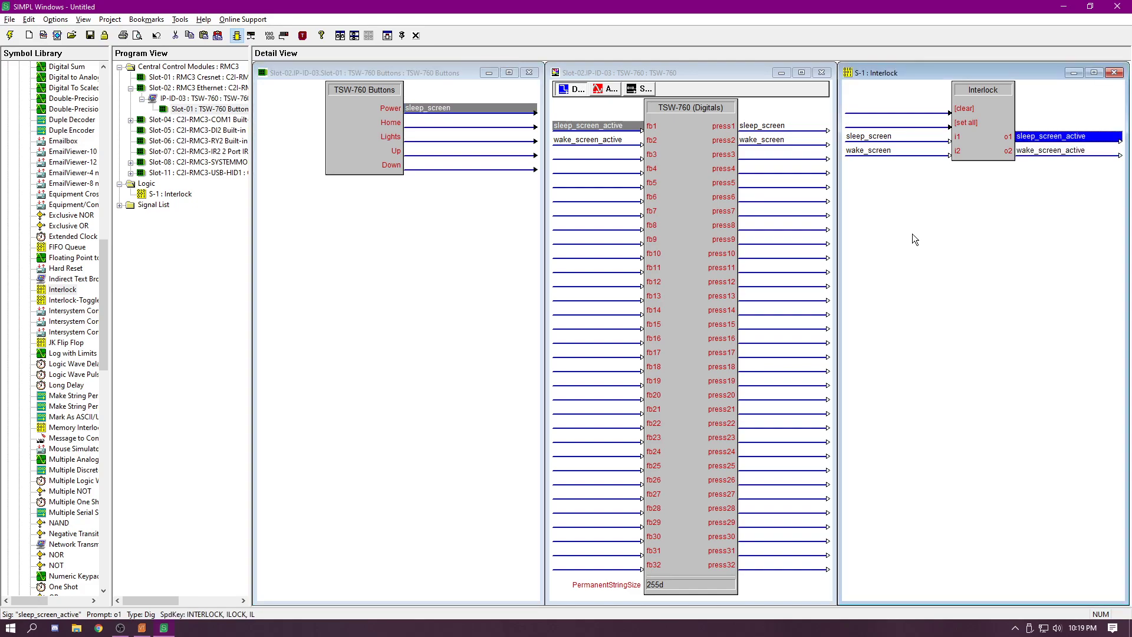
{"action": "mouse_move", "coordinate": [935, 258]}
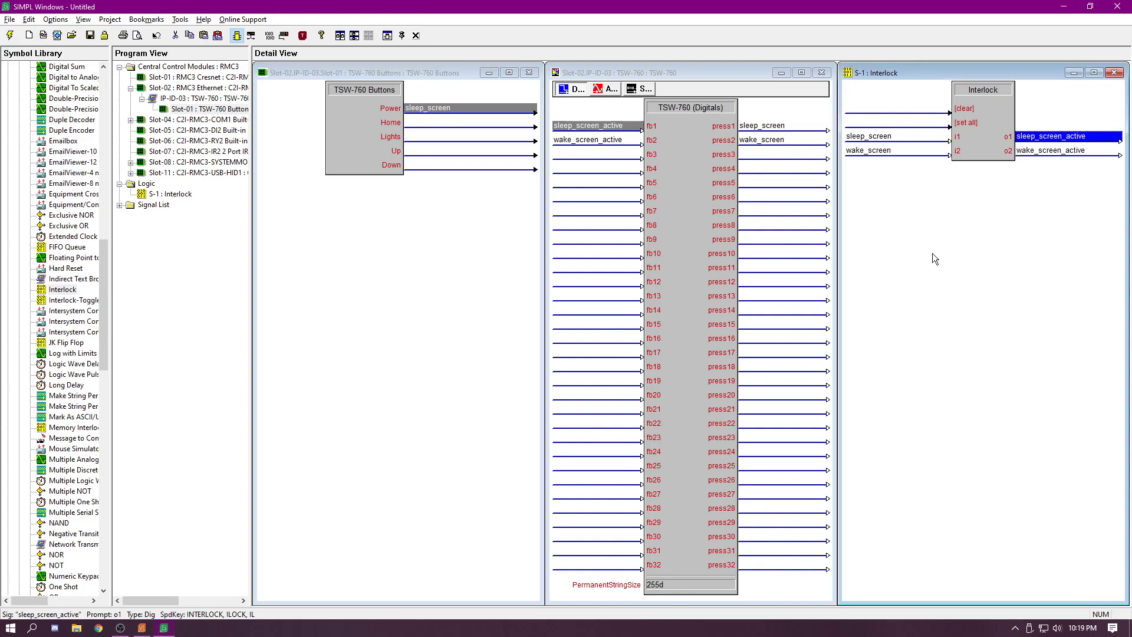
{"action": "mouse_move", "coordinate": [894, 225]}
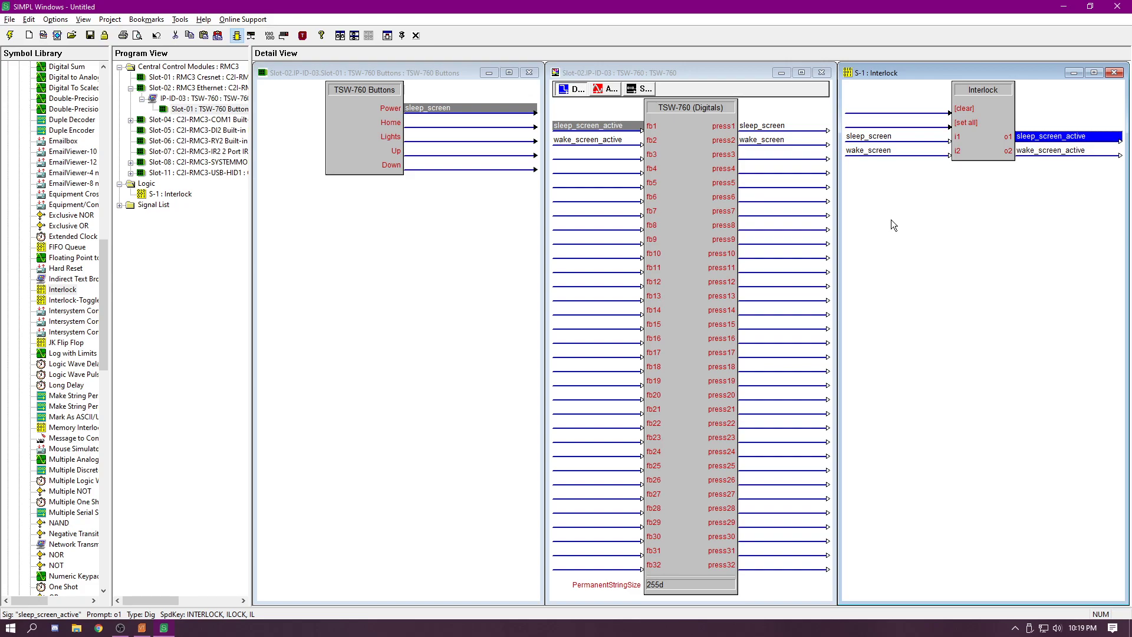
{"action": "mouse_move", "coordinate": [730, 135]}
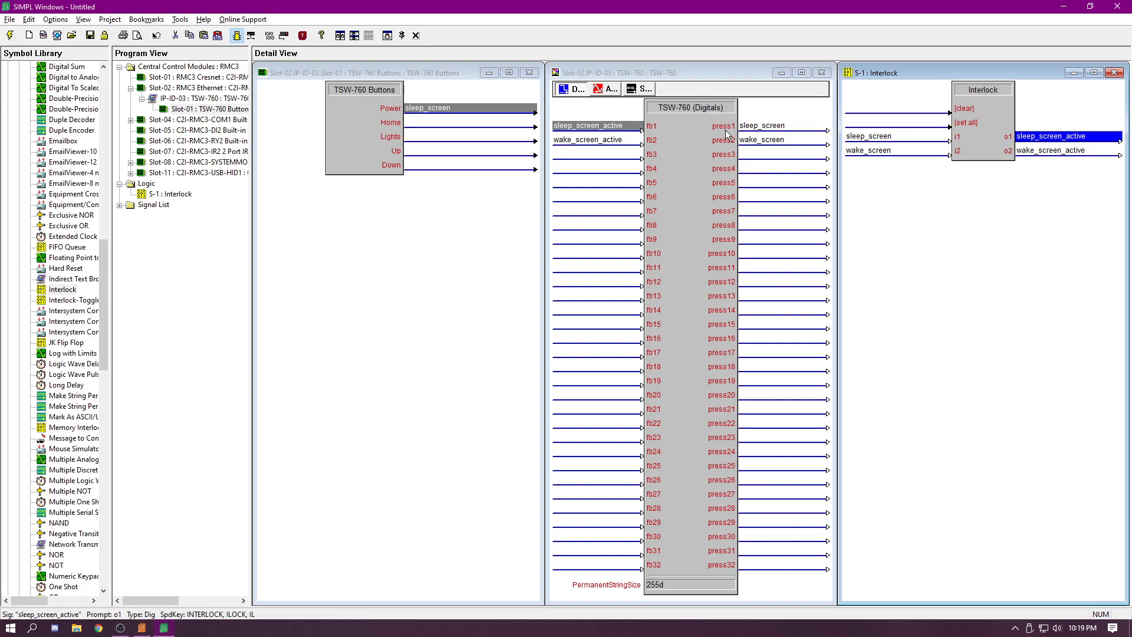
{"action": "mouse_move", "coordinate": [776, 130]}
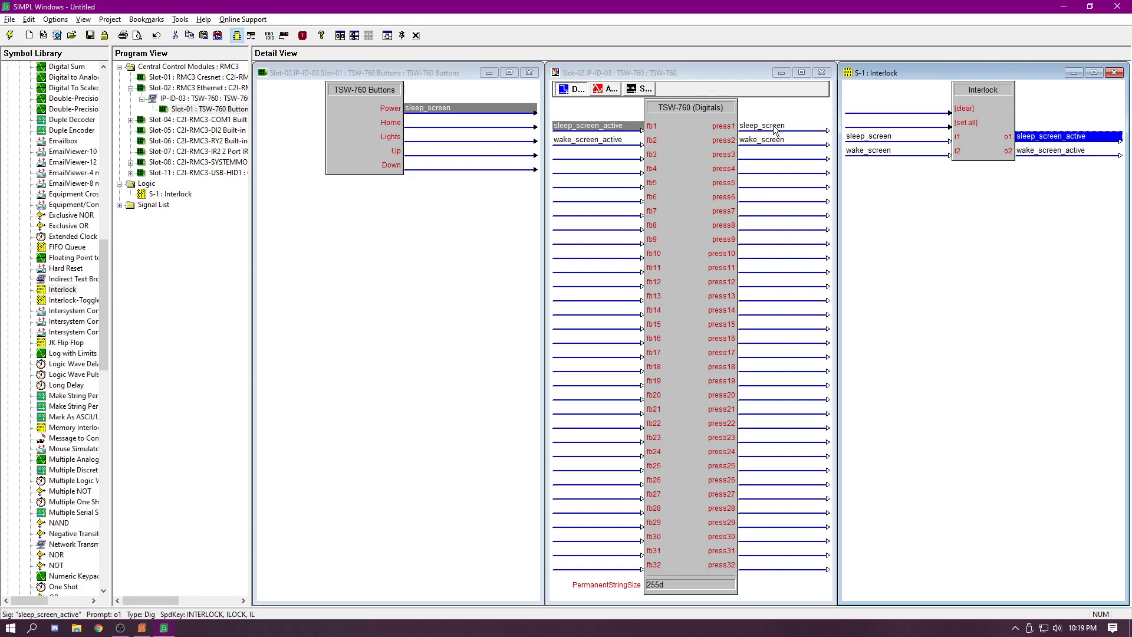
{"action": "mouse_move", "coordinate": [741, 140]}
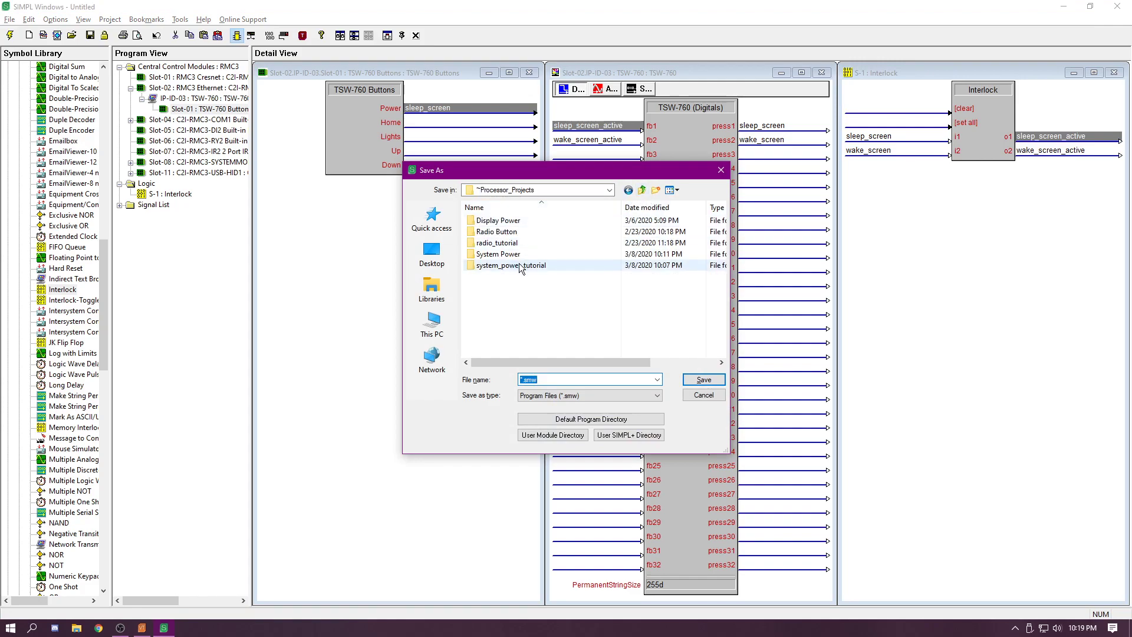
Step: Save the program as system_power_tutorial.smw in the system_power_tutorial folder
{"action": "double_click", "coordinate": [511, 266]}
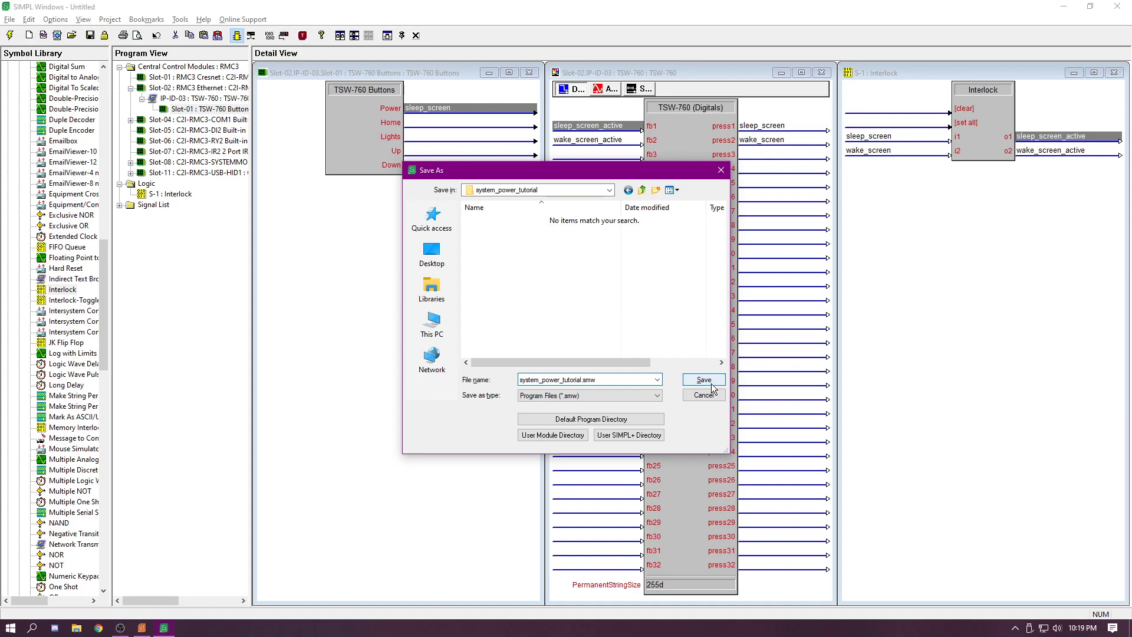
{"action": "left_click", "coordinate": [704, 380]}
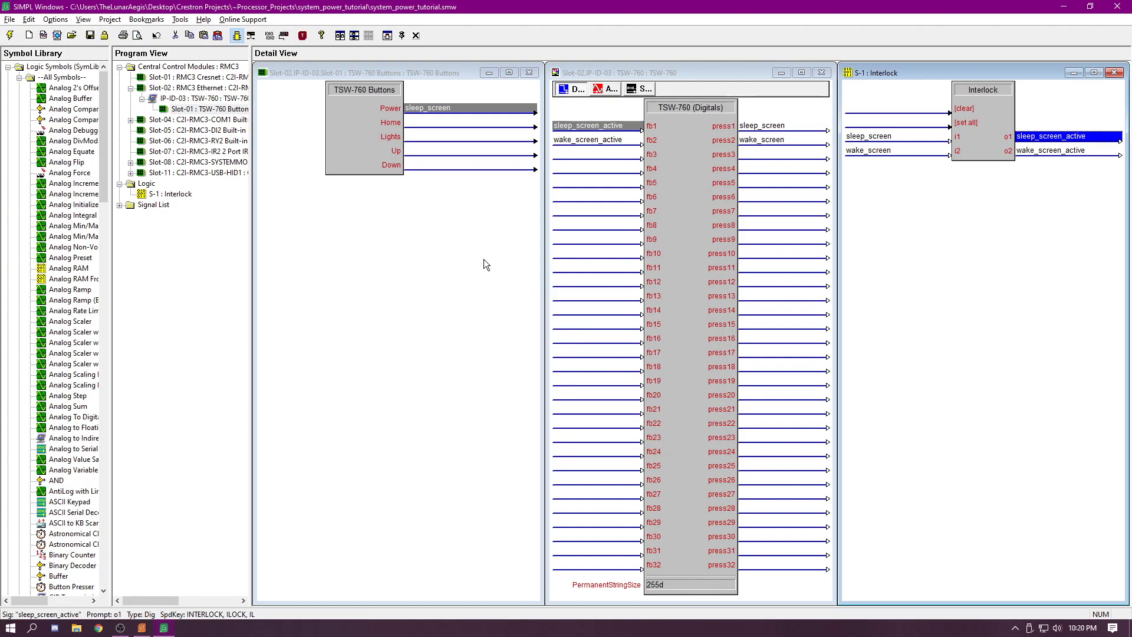
{"action": "mouse_move", "coordinate": [367, 423]}
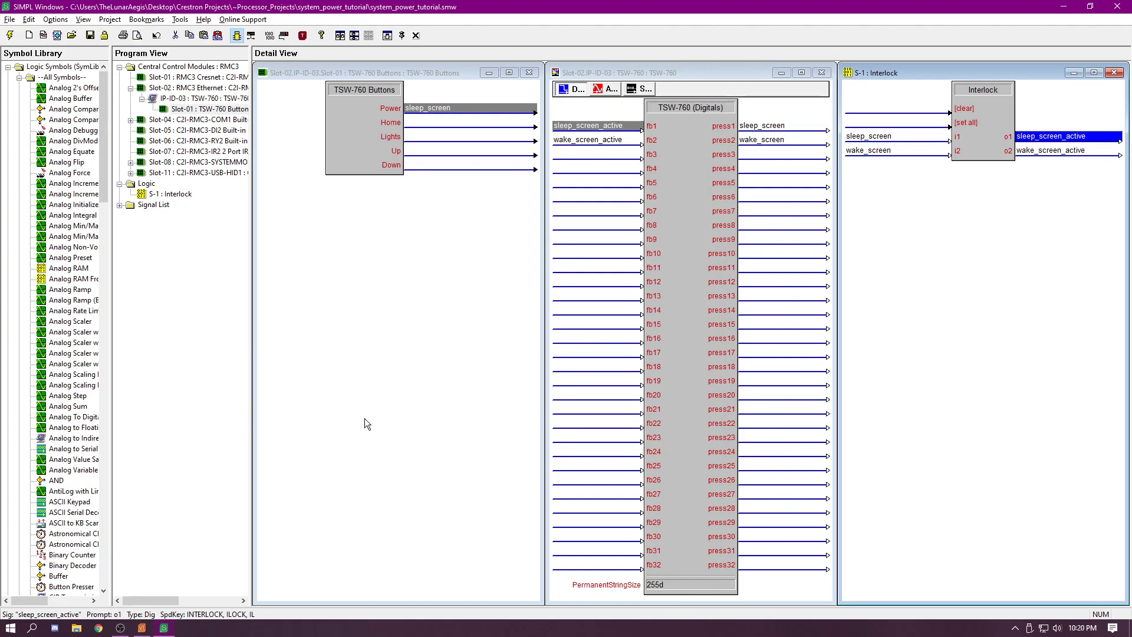
Step: Connect to the RMC3 over USB and send the system_power_tutorial program to it
{"action": "left_click", "coordinate": [235, 34]}
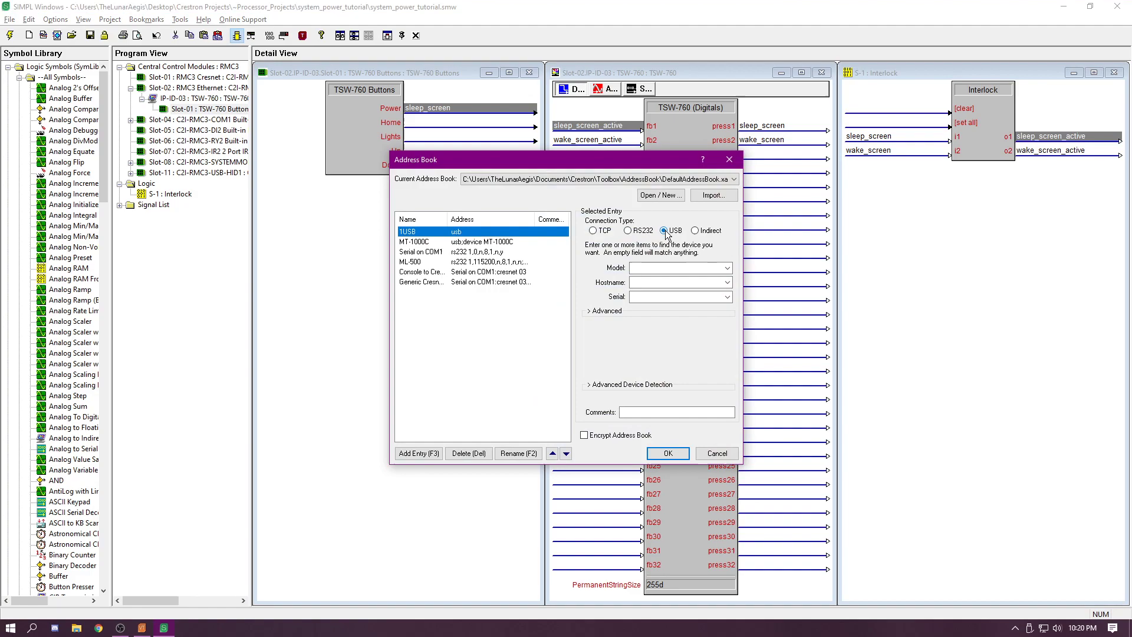
{"action": "left_click", "coordinate": [667, 452]}
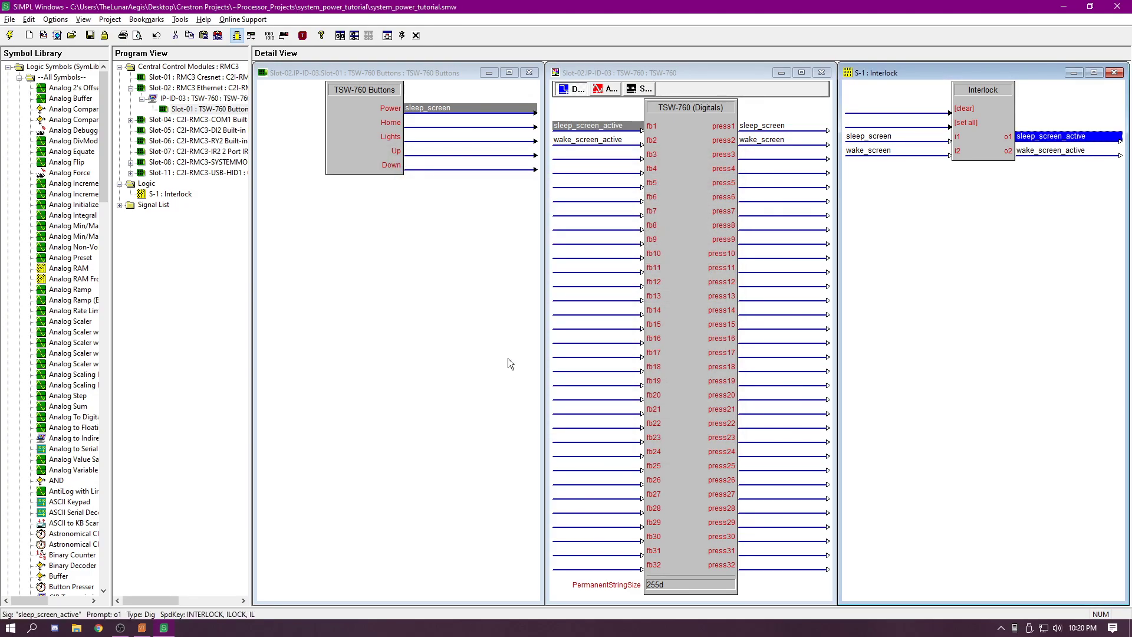
{"action": "mouse_move", "coordinate": [518, 257]}
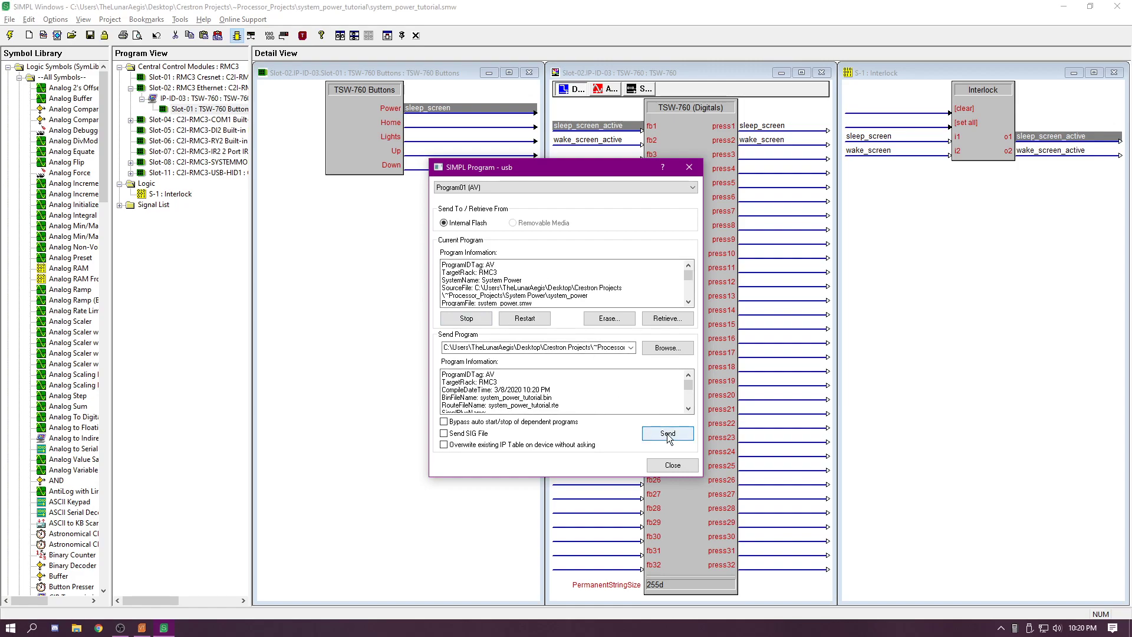
{"action": "left_click", "coordinate": [667, 433]}
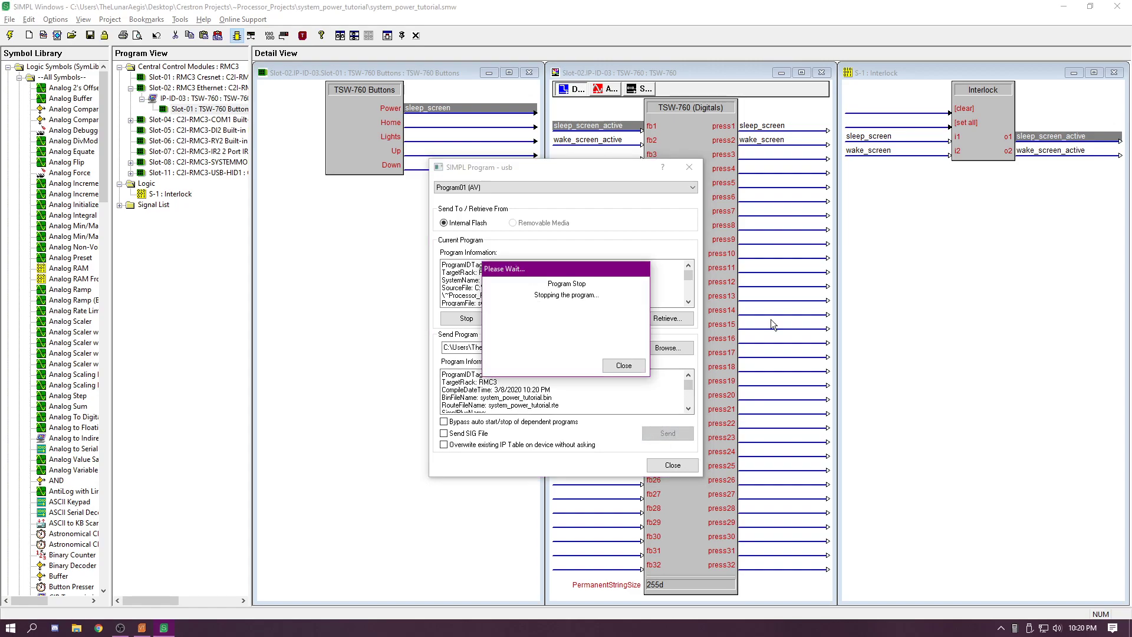
{"action": "mouse_move", "coordinate": [766, 295]}
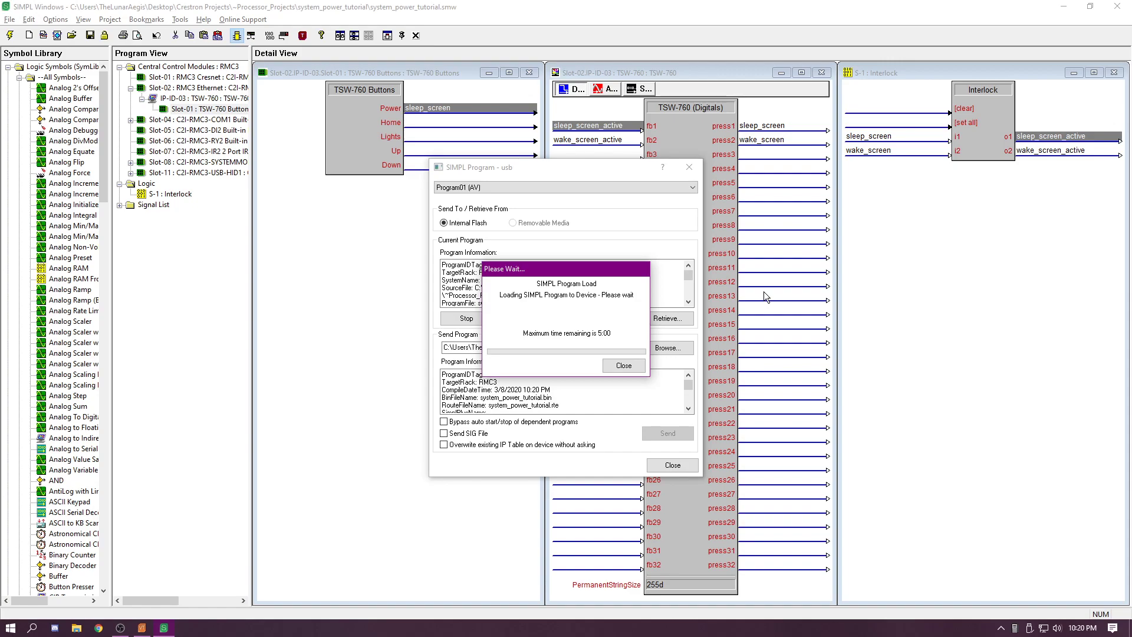
{"action": "left_click", "coordinate": [623, 365]}
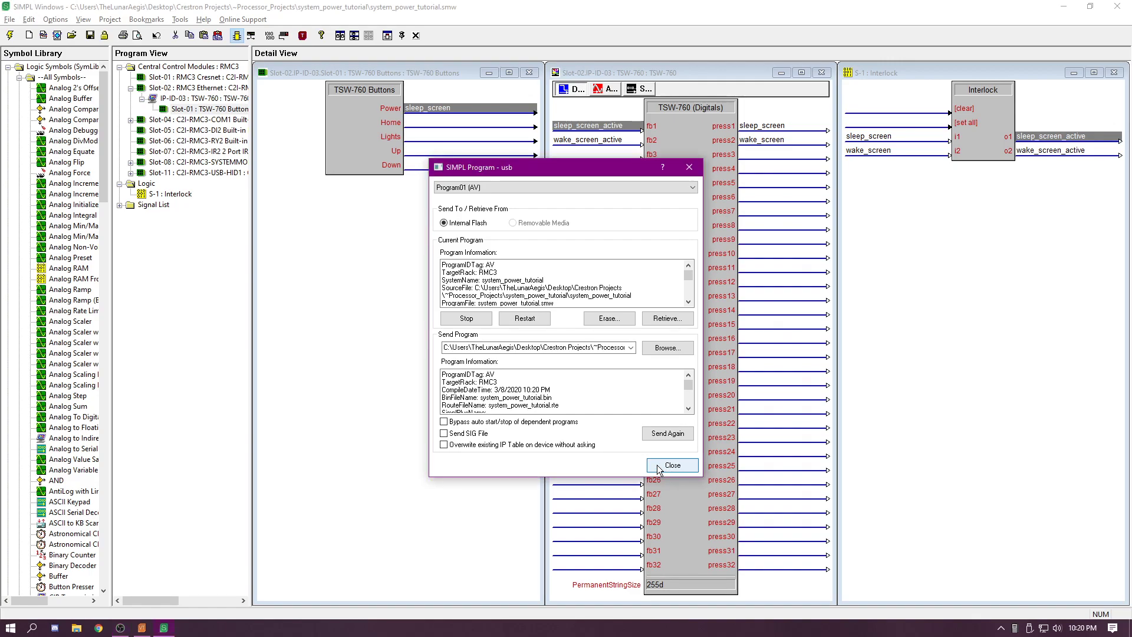
{"action": "left_click", "coordinate": [672, 466]}
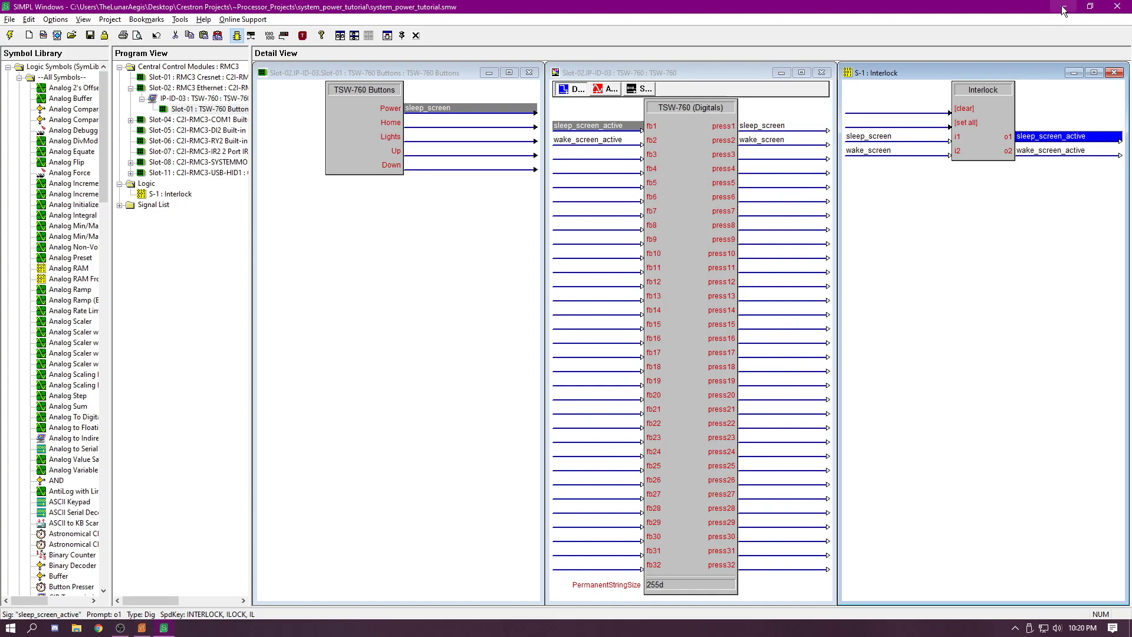
{"action": "mouse_move", "coordinate": [1064, 12]}
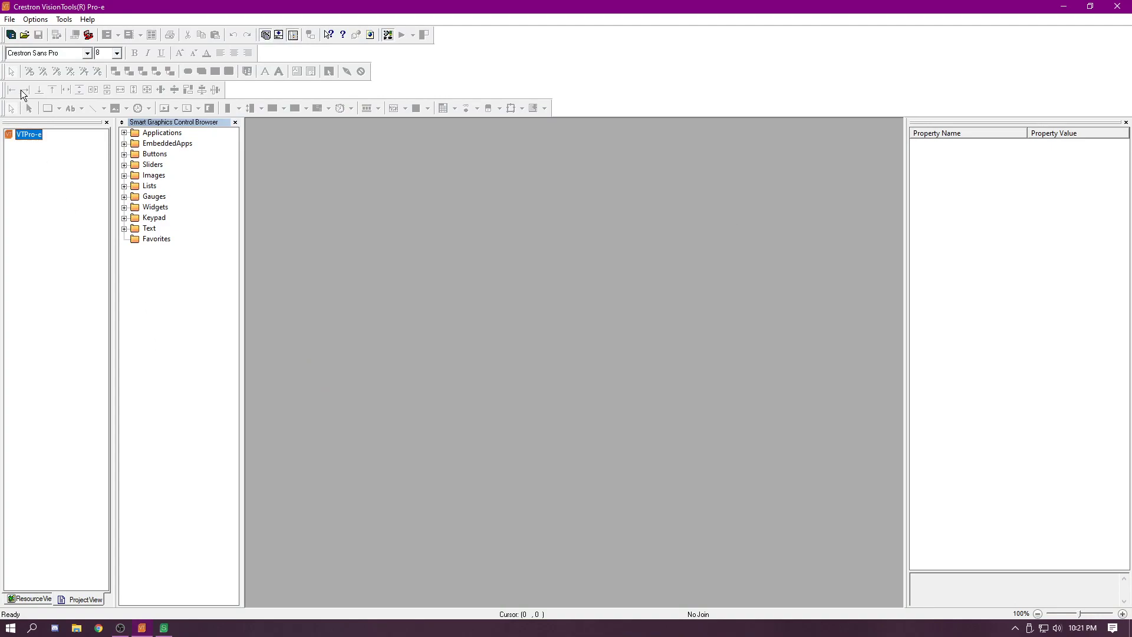
Step: Create the TSW-760 project system_power_tutorial and choose the CT_Neo.xml theme
{"action": "left_click", "coordinate": [9, 34]}
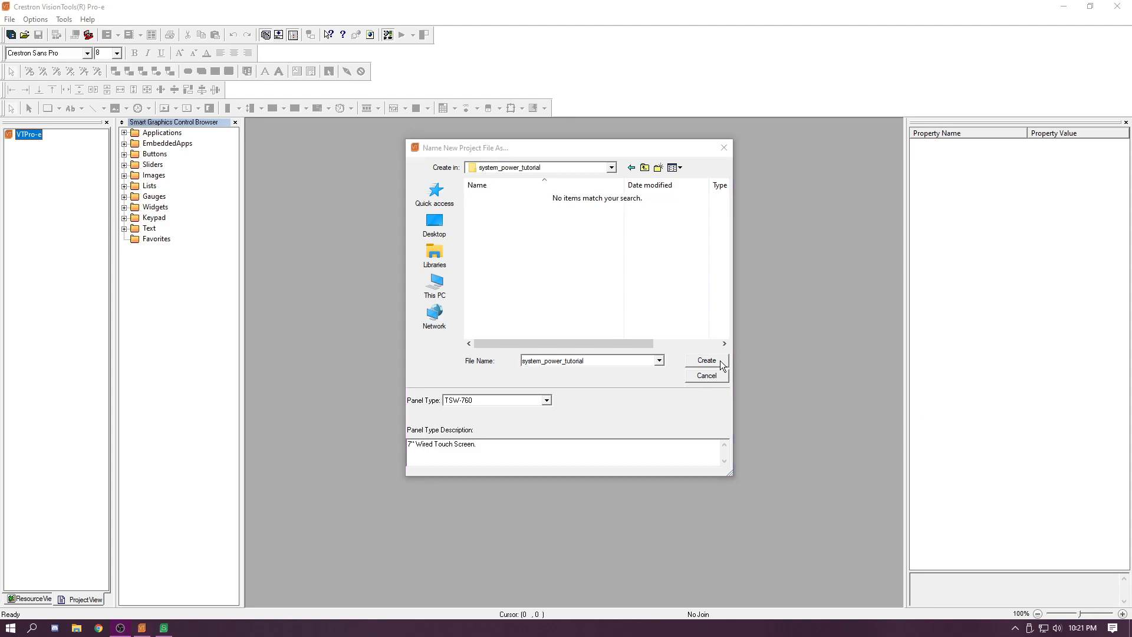
{"action": "left_click", "coordinate": [707, 360]}
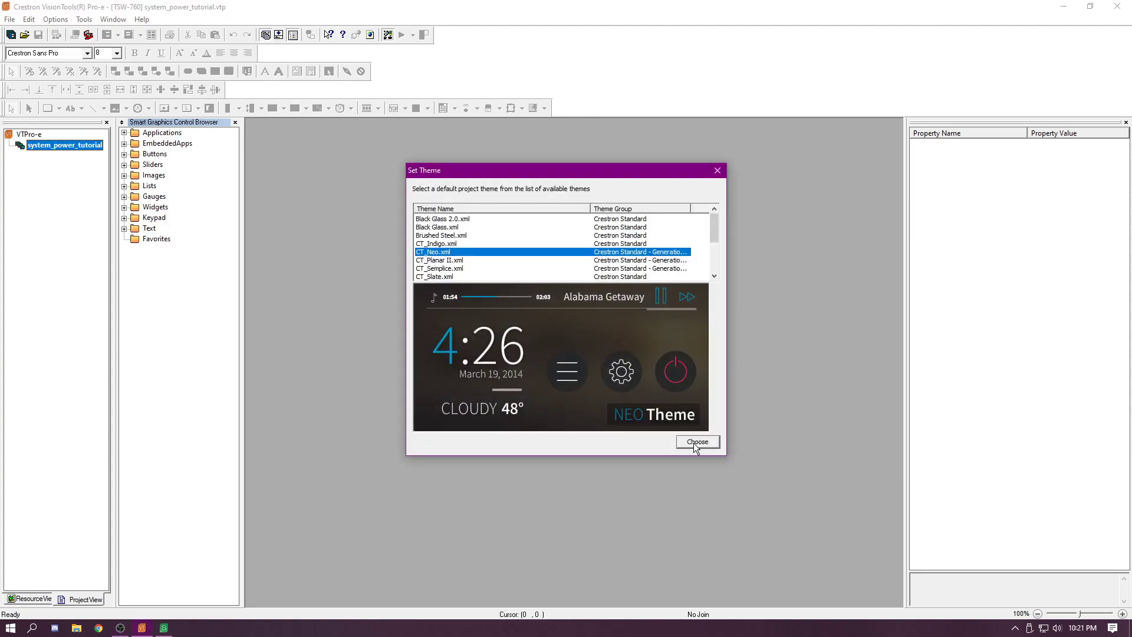
{"action": "left_click", "coordinate": [698, 442]}
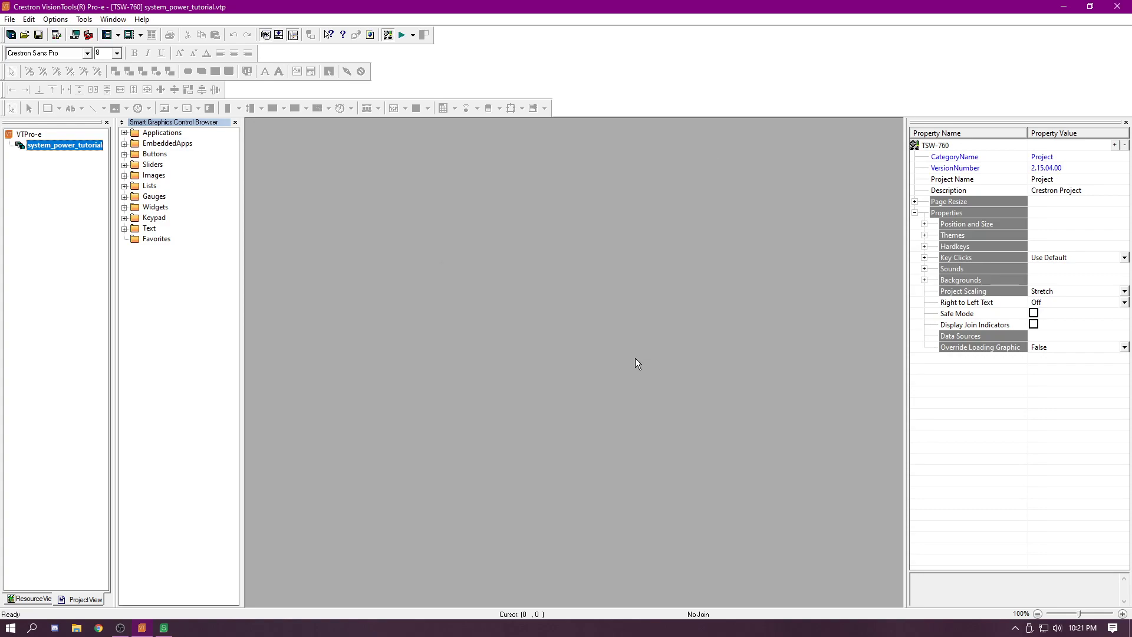
{"action": "mouse_move", "coordinate": [38, 172]}
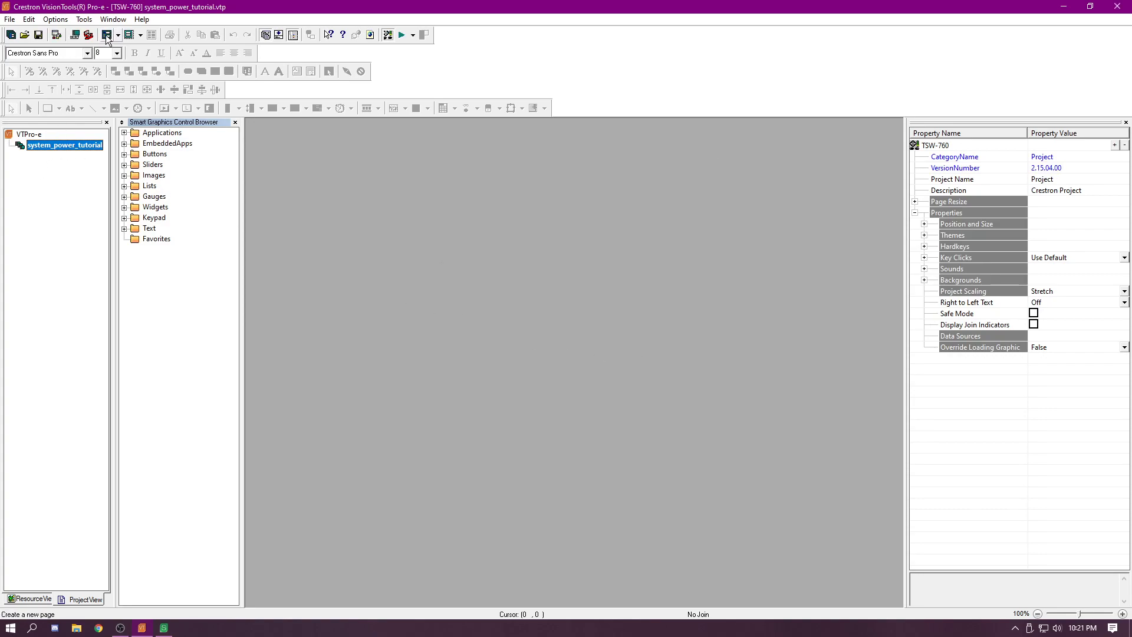
Step: Add two new pages named wake_screen and sleep_screen
{"action": "left_click", "coordinate": [109, 34]}
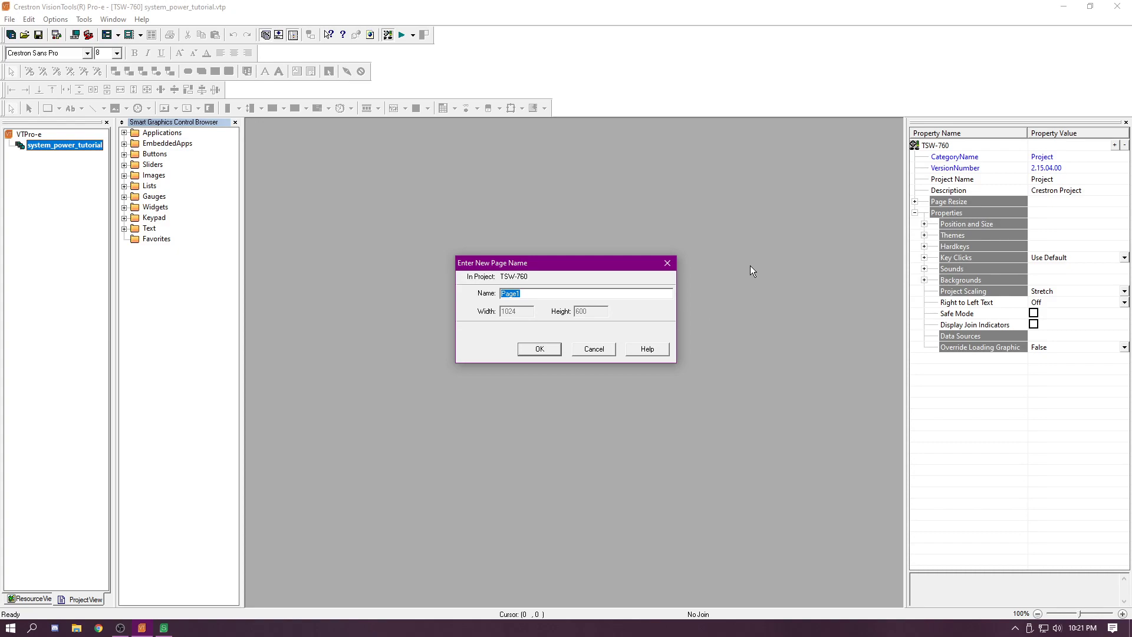
{"action": "type", "text": "wake"}
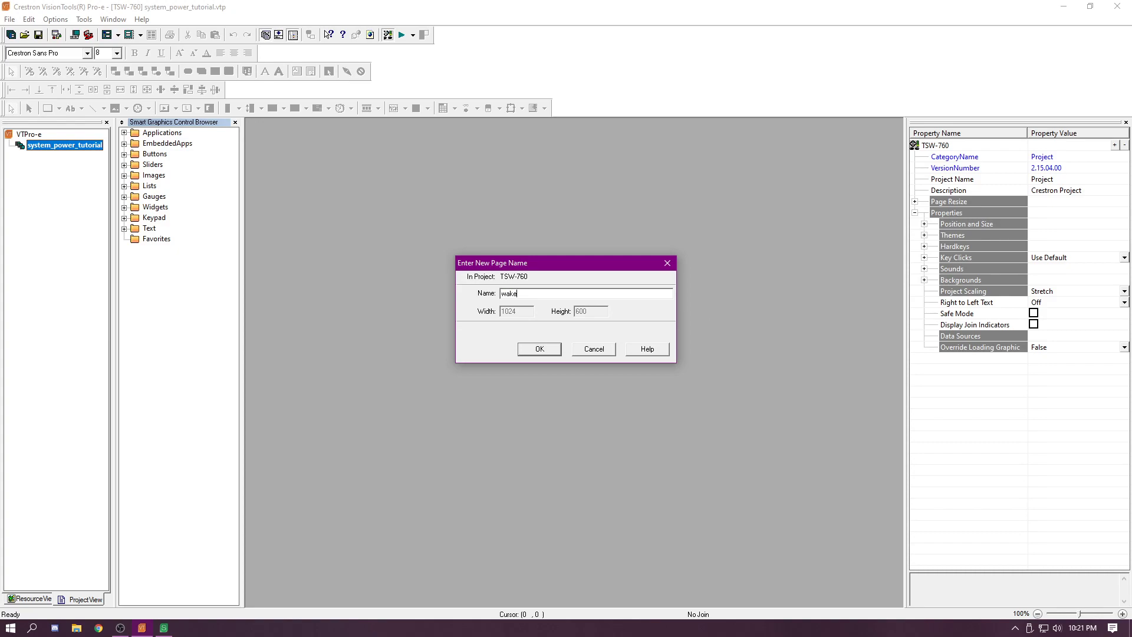
{"action": "type", "text": "_scree"}
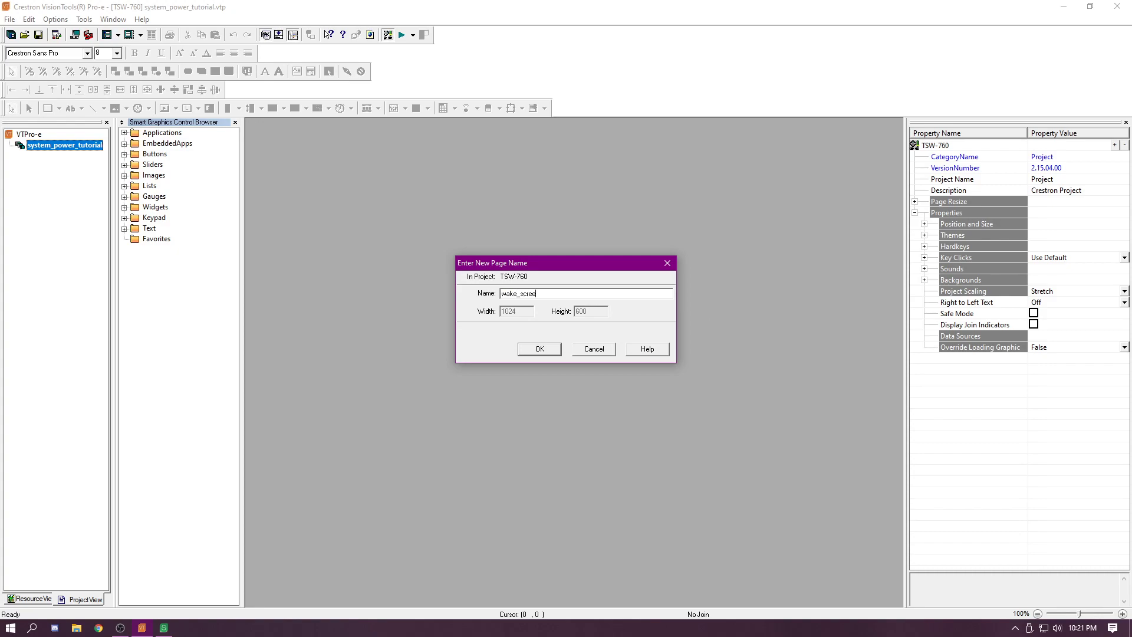
{"action": "left_click", "coordinate": [539, 349]}
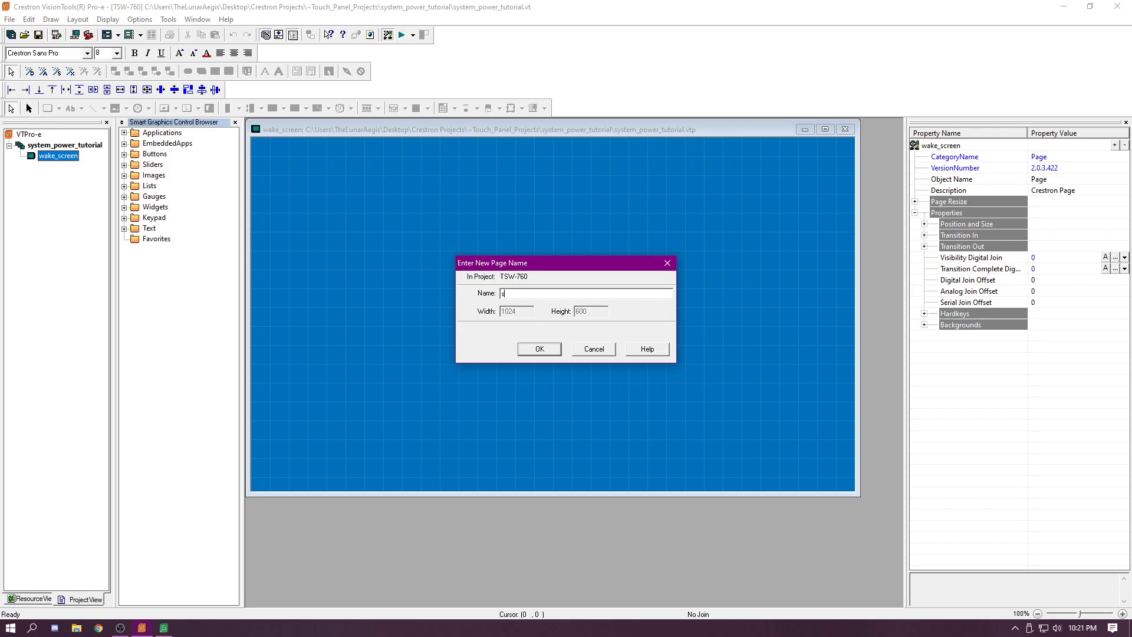
{"action": "type", "text": "sleep_scre"}
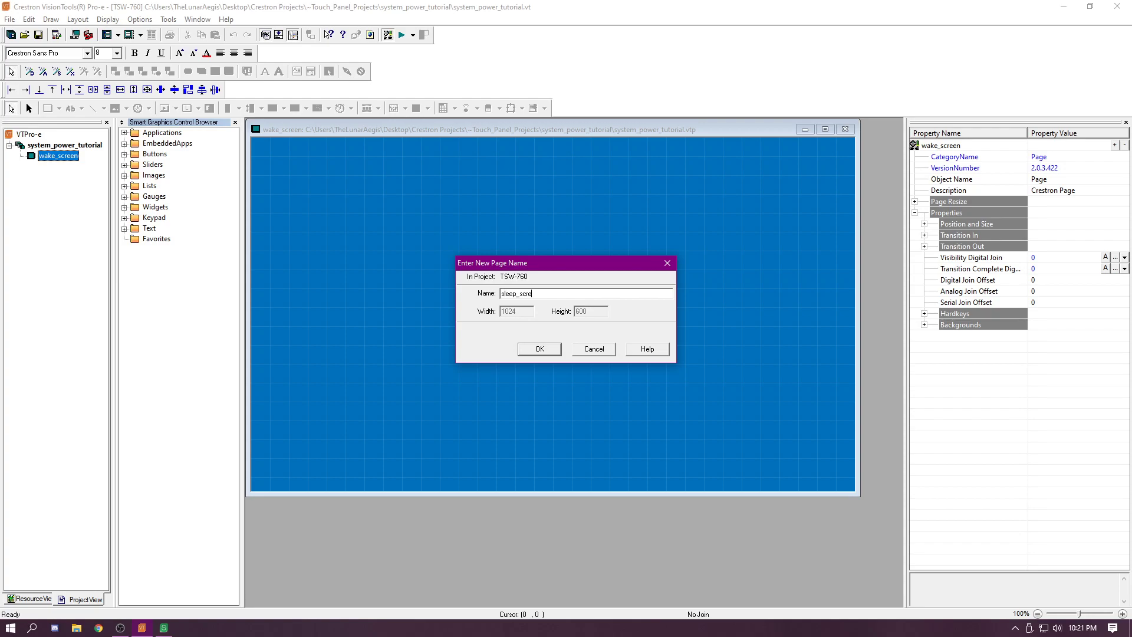
{"action": "left_click", "coordinate": [539, 349]}
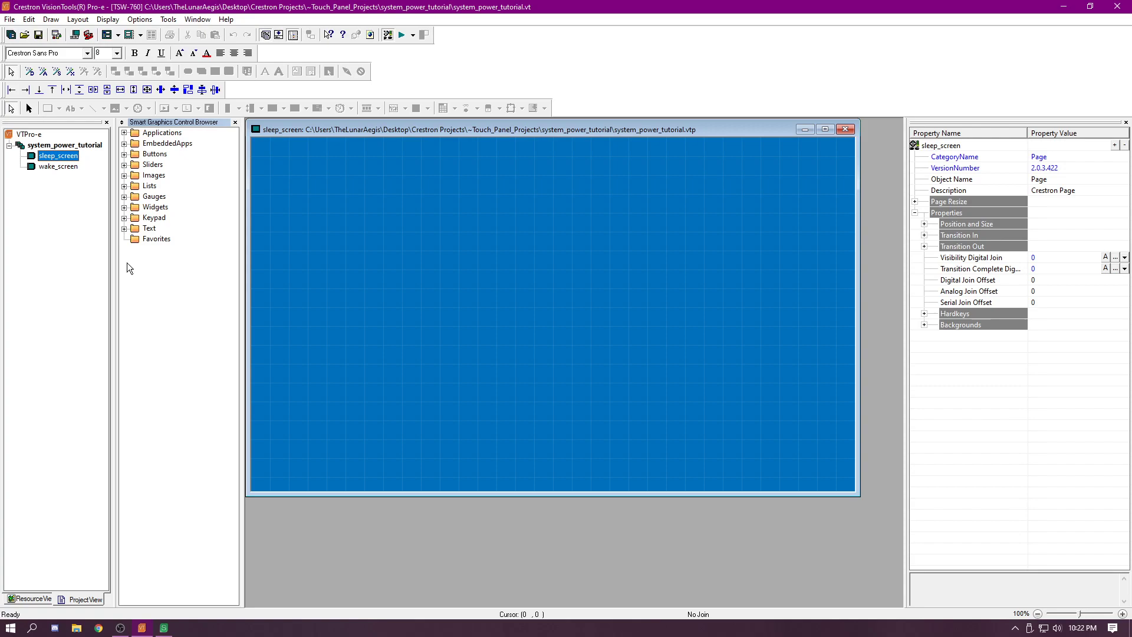
{"action": "mouse_move", "coordinate": [93, 294]}
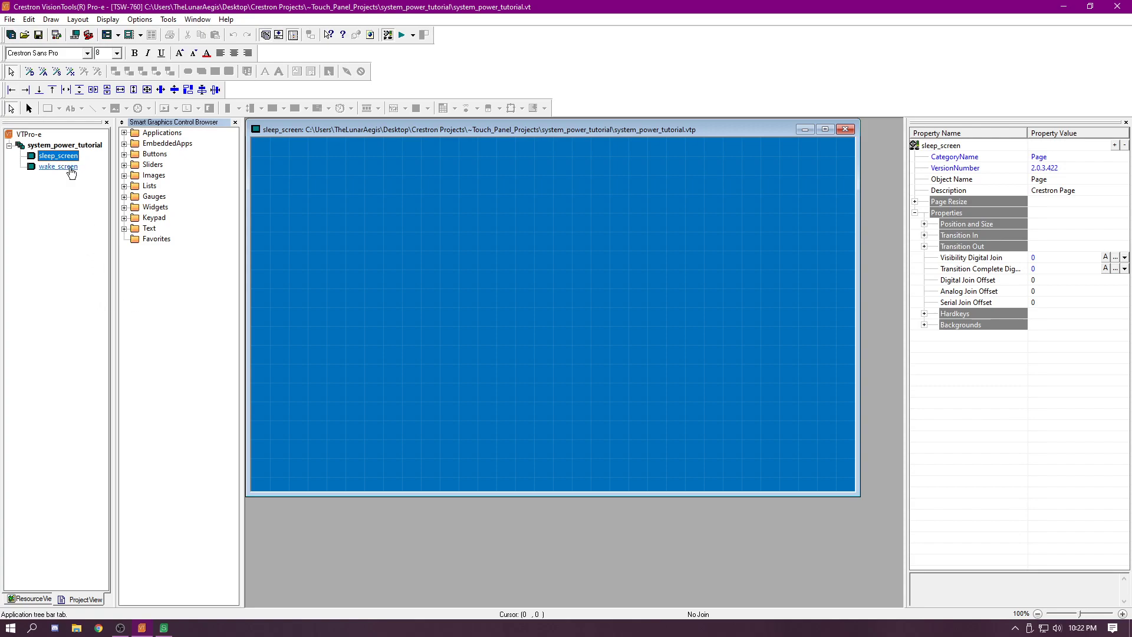
{"action": "mouse_move", "coordinate": [54, 177]}
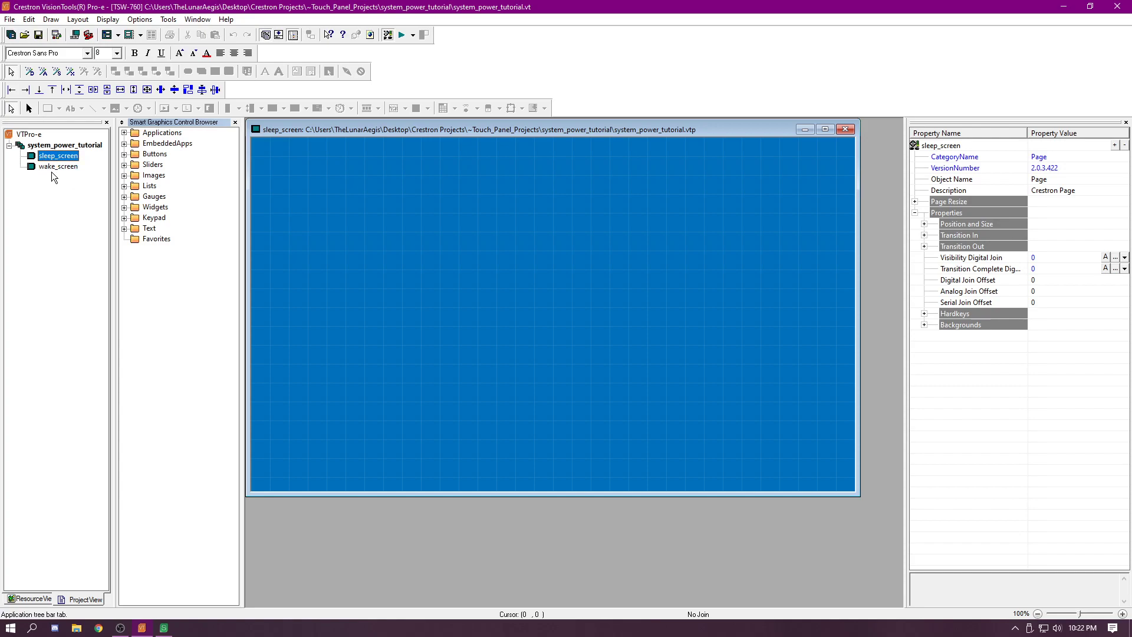
Step: Open sleep_screen and mark it as the first page from its context menu
{"action": "double_click", "coordinate": [56, 156]}
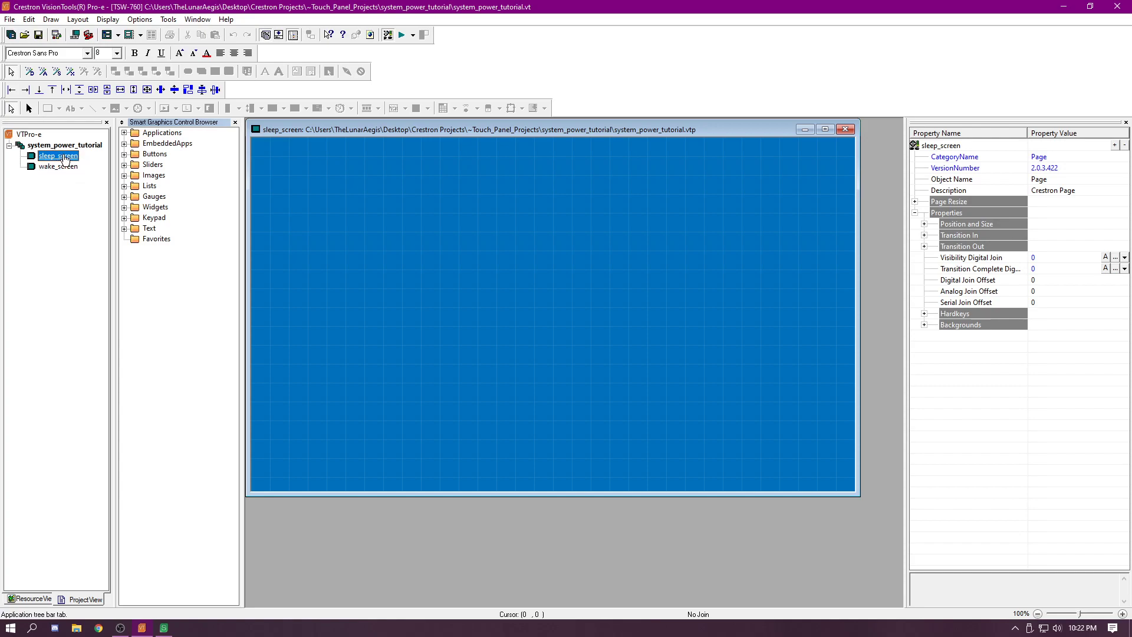
{"action": "mouse_move", "coordinate": [54, 169]}
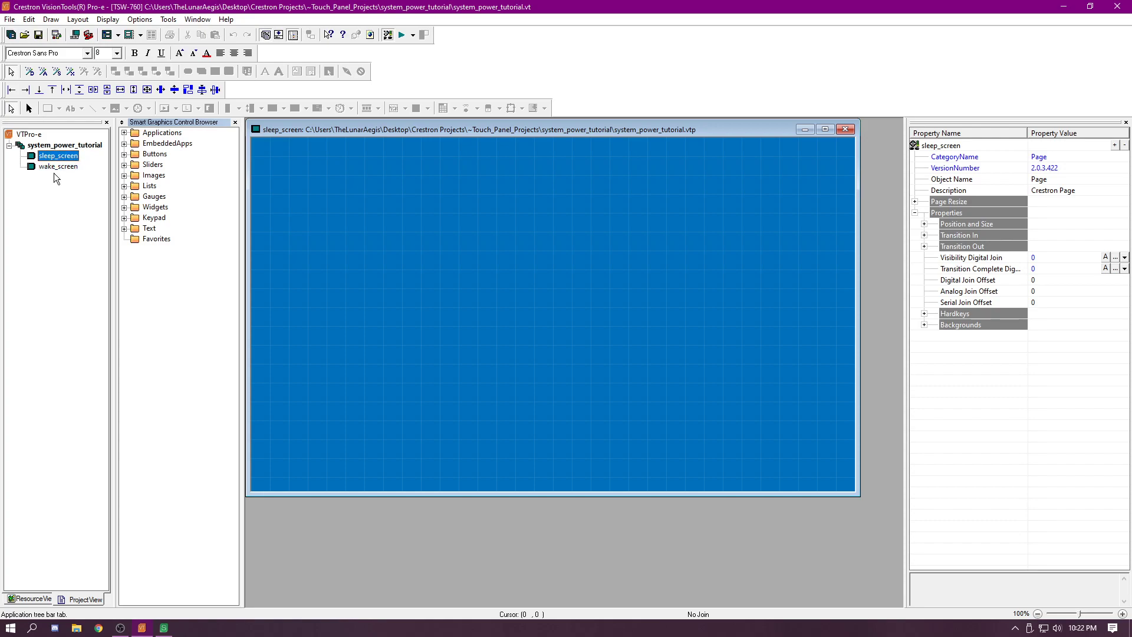
{"action": "right_click", "coordinate": [57, 166]}
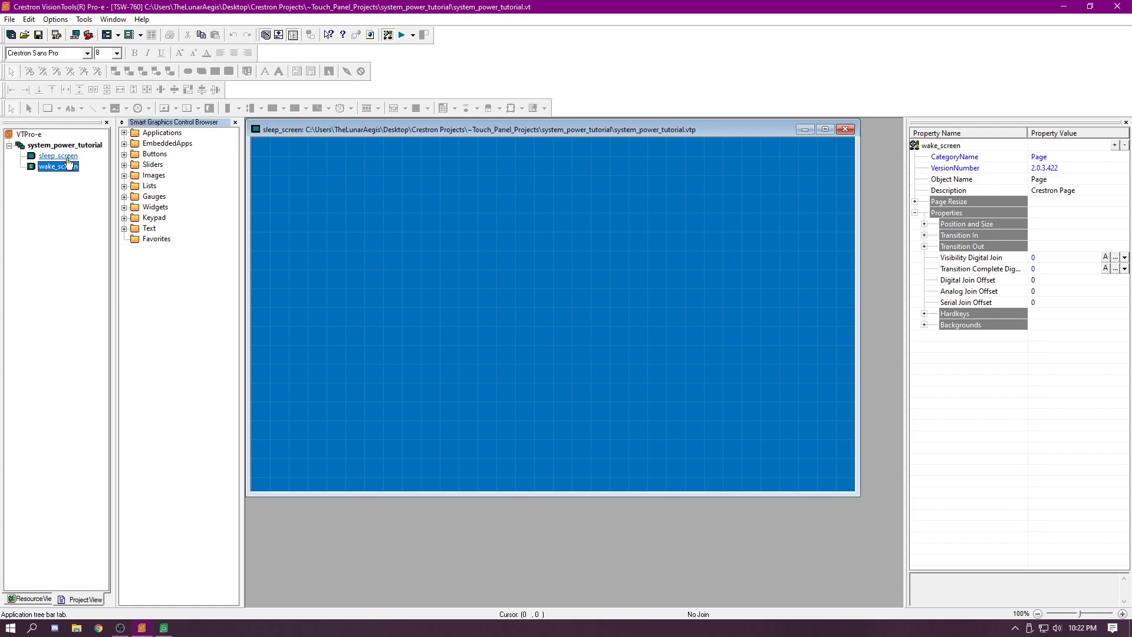
{"action": "right_click", "coordinate": [58, 156]}
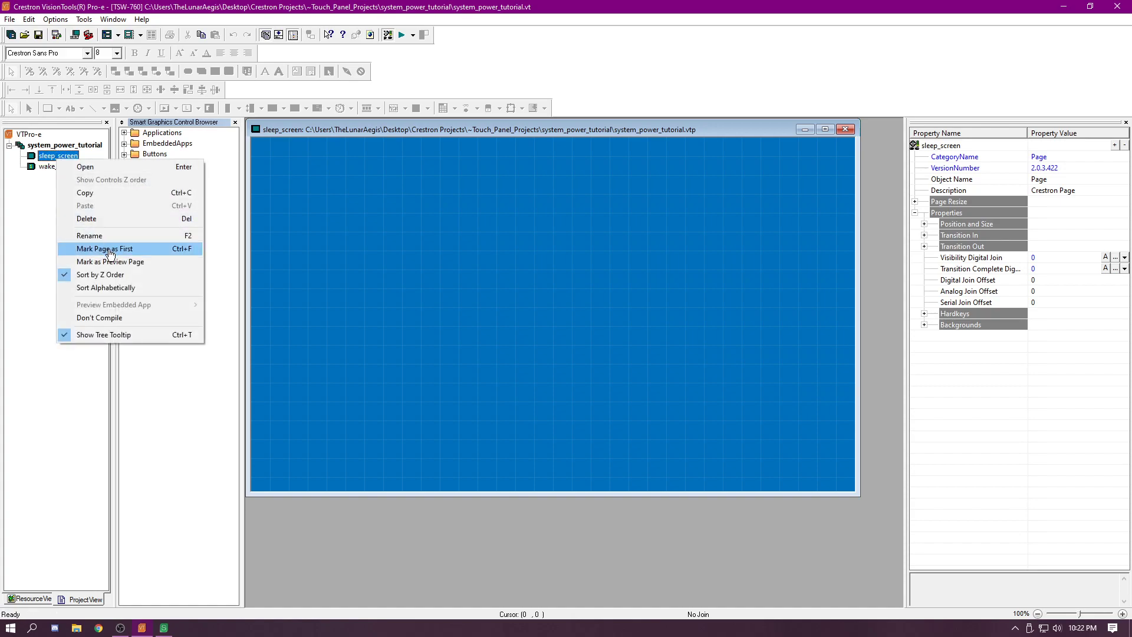
{"action": "left_click", "coordinate": [105, 248]}
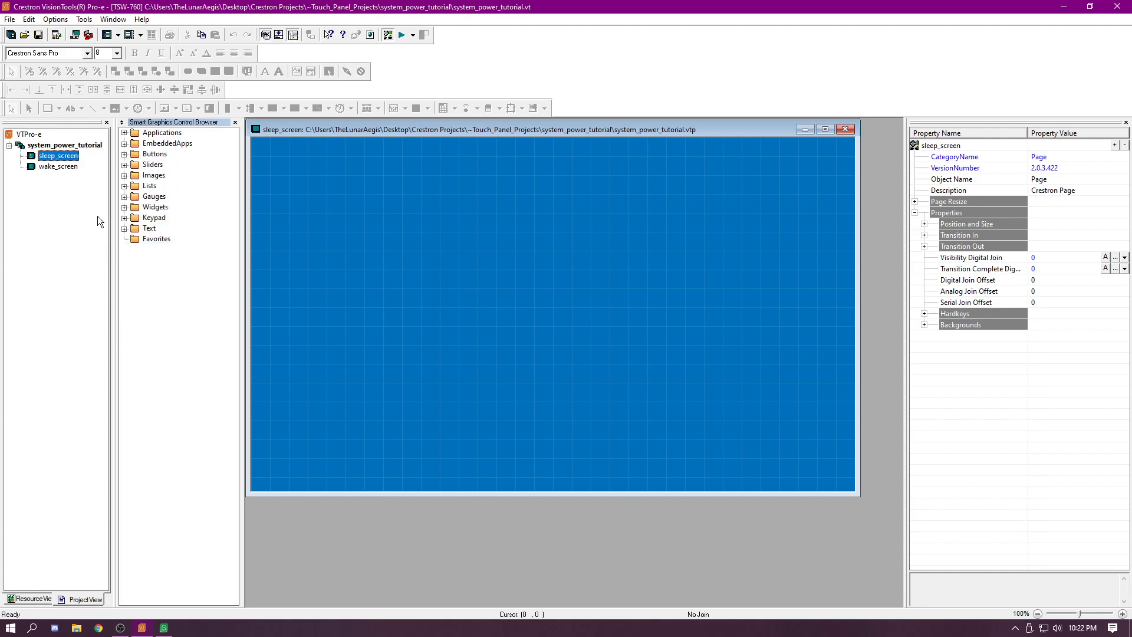
{"action": "mouse_move", "coordinate": [707, 237]}
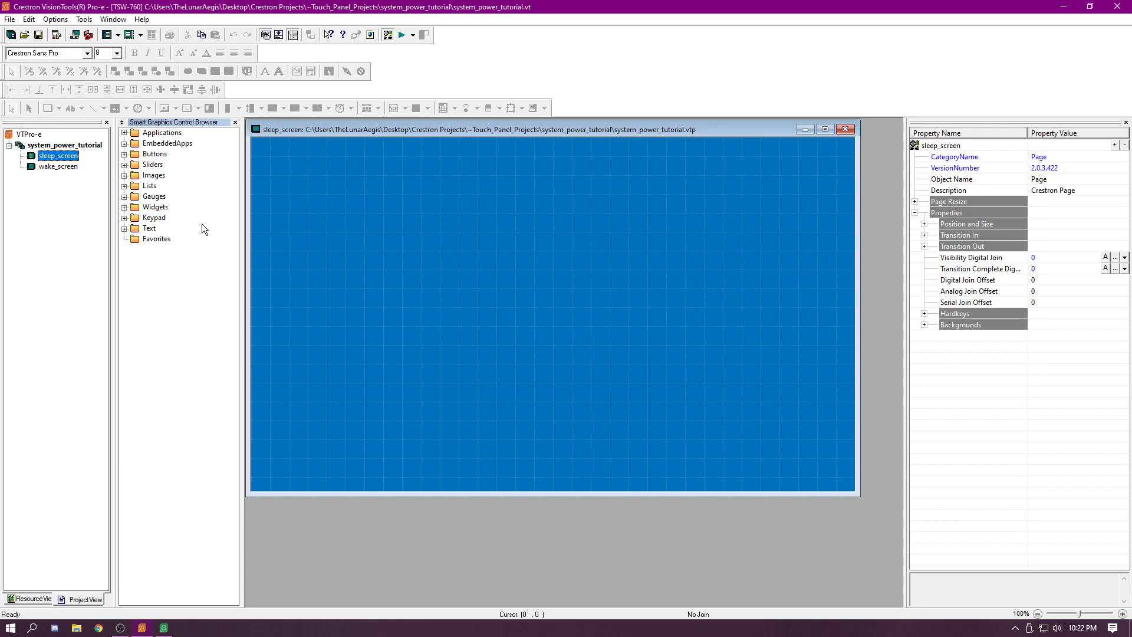
{"action": "mouse_move", "coordinate": [212, 166]}
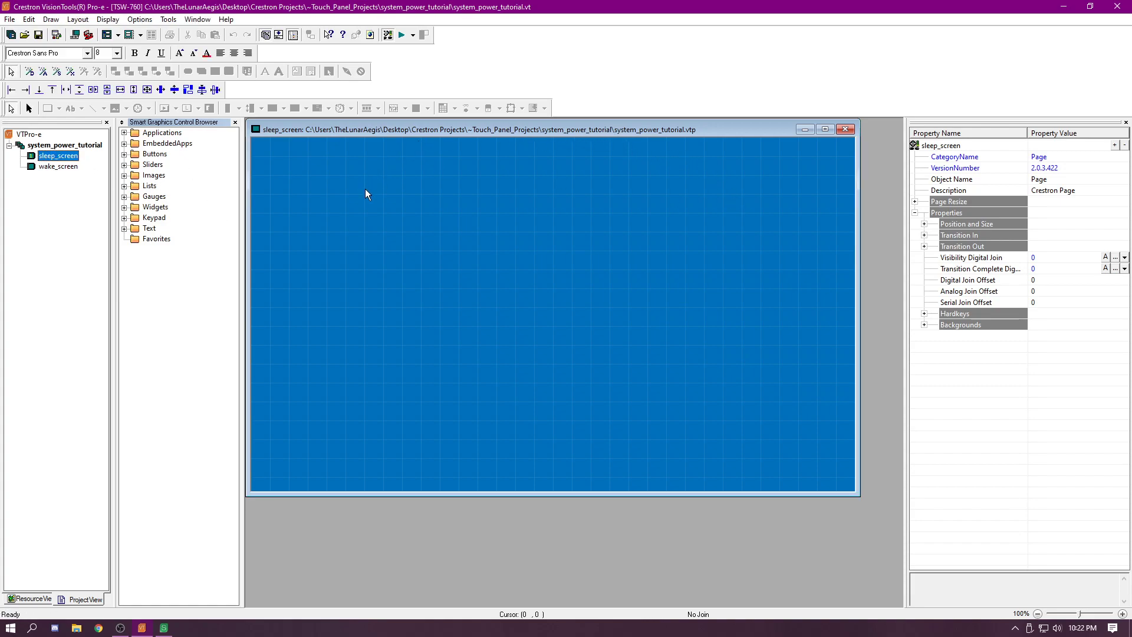
{"action": "mouse_move", "coordinate": [290, 139]}
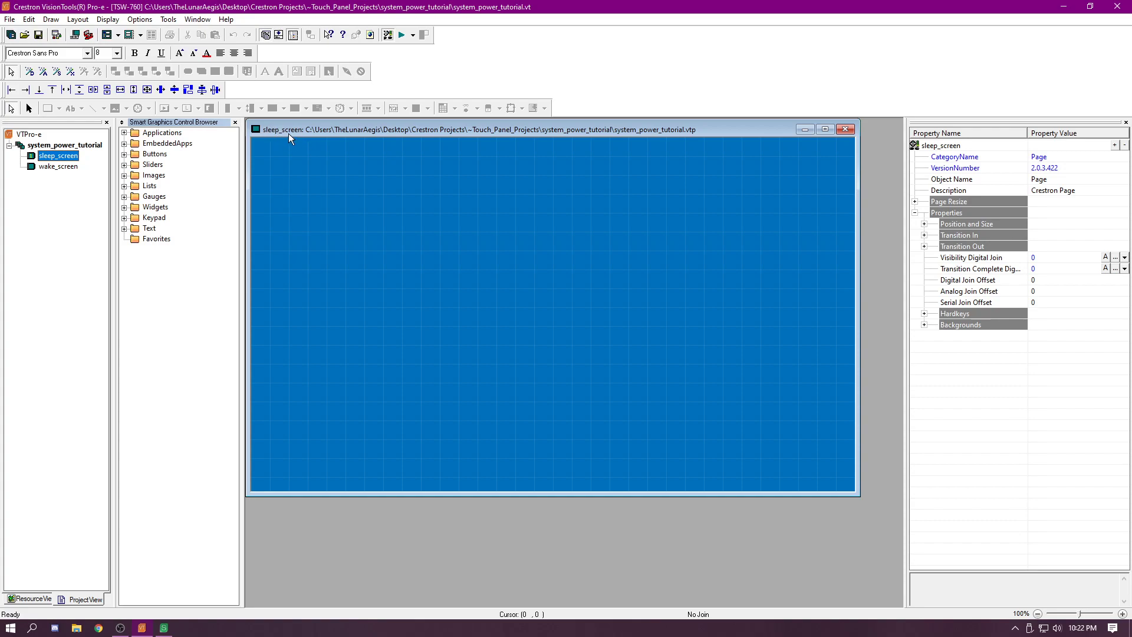
Step: Draw a plain single-mode button covering the whole sleep_screen page
{"action": "left_click", "coordinate": [124, 153]}
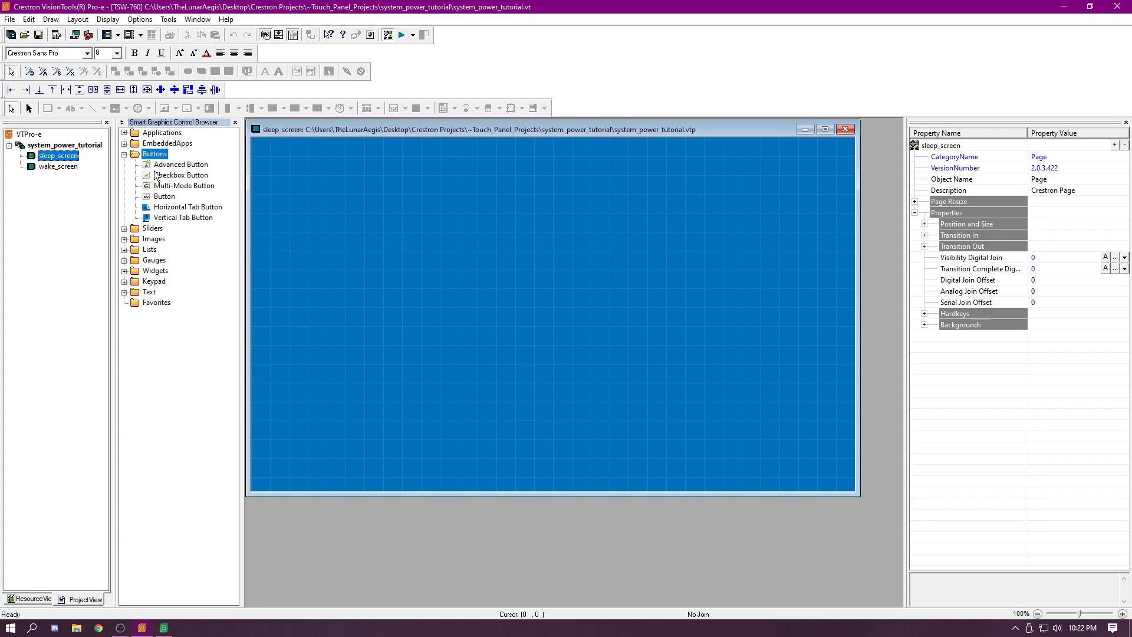
{"action": "left_click", "coordinate": [164, 196]}
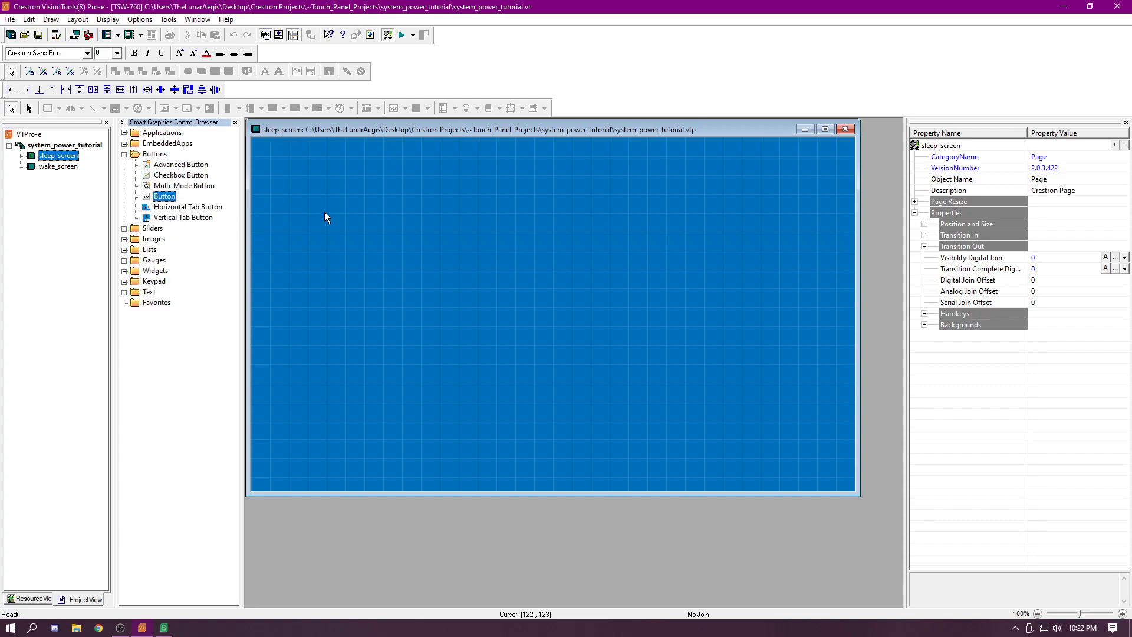
{"action": "left_click_drag", "start_coordinate": [164, 195], "coordinate": [441, 248]}
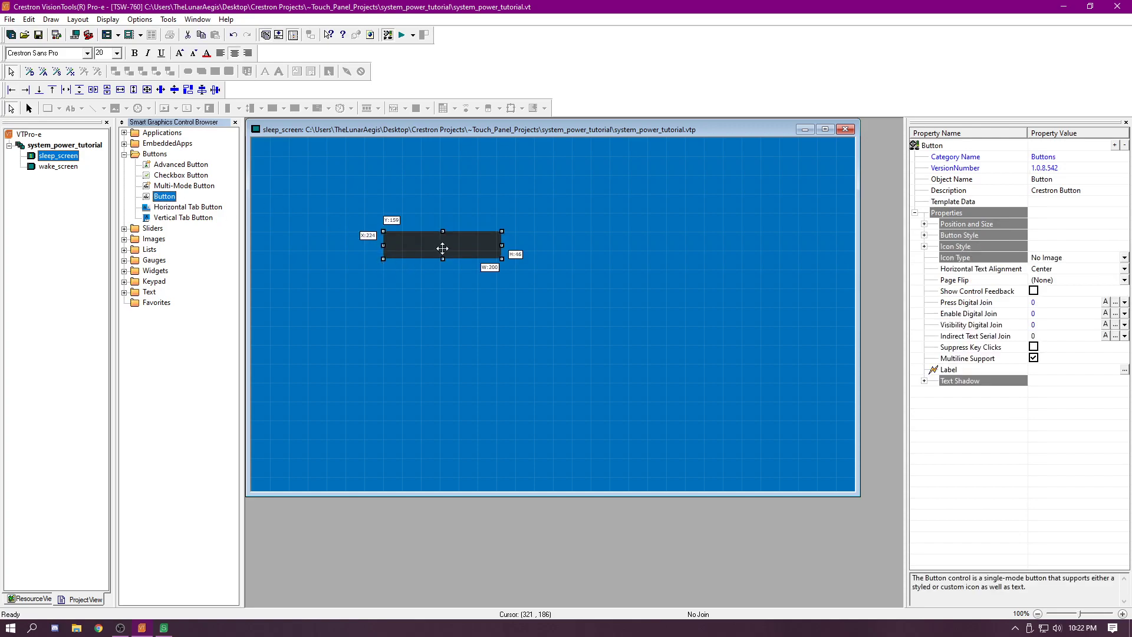
{"action": "left_click_drag", "start_coordinate": [443, 248], "coordinate": [278, 141]}
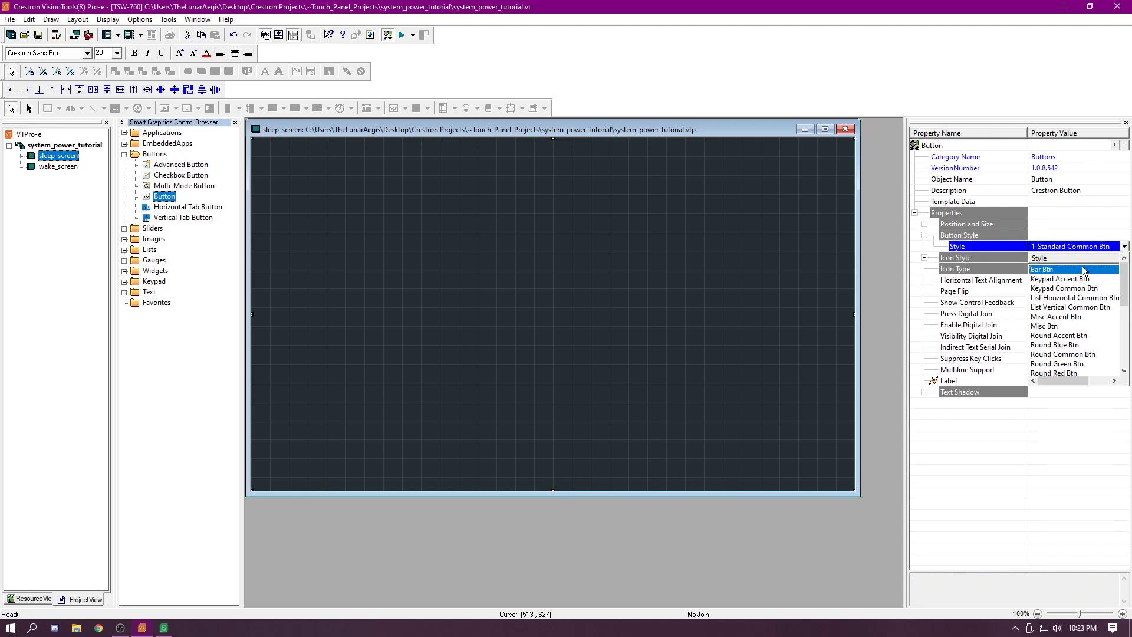
Step: Preview Round Yellow and Standard Rounded styles, then keep 1-Standard Common Btn
{"action": "left_click", "coordinate": [1061, 373]}
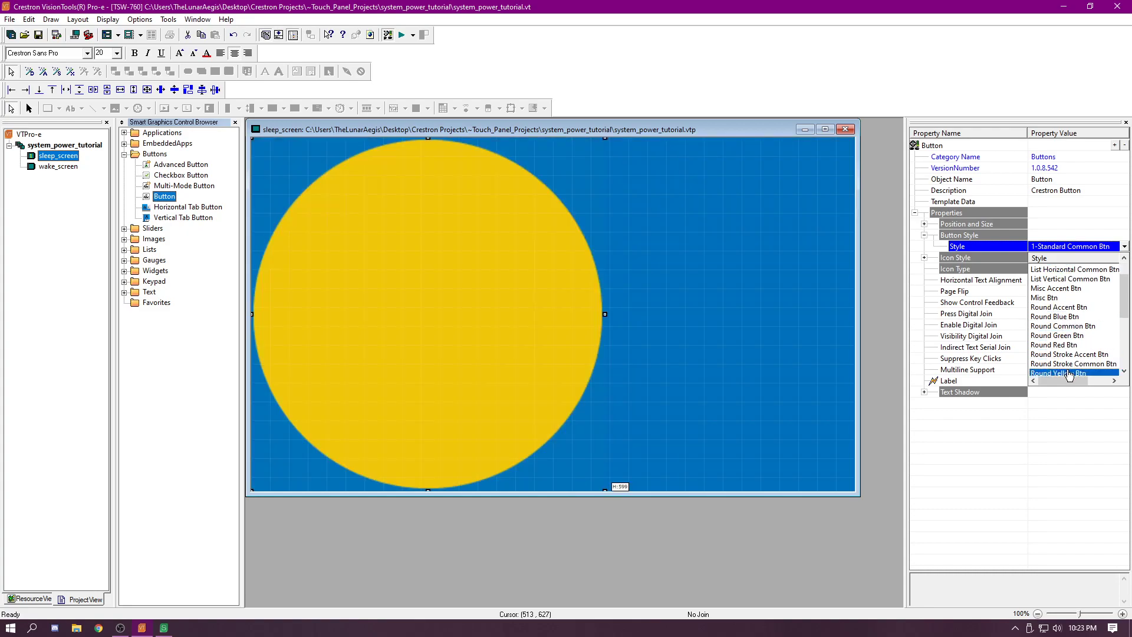
{"action": "left_click", "coordinate": [1057, 364]}
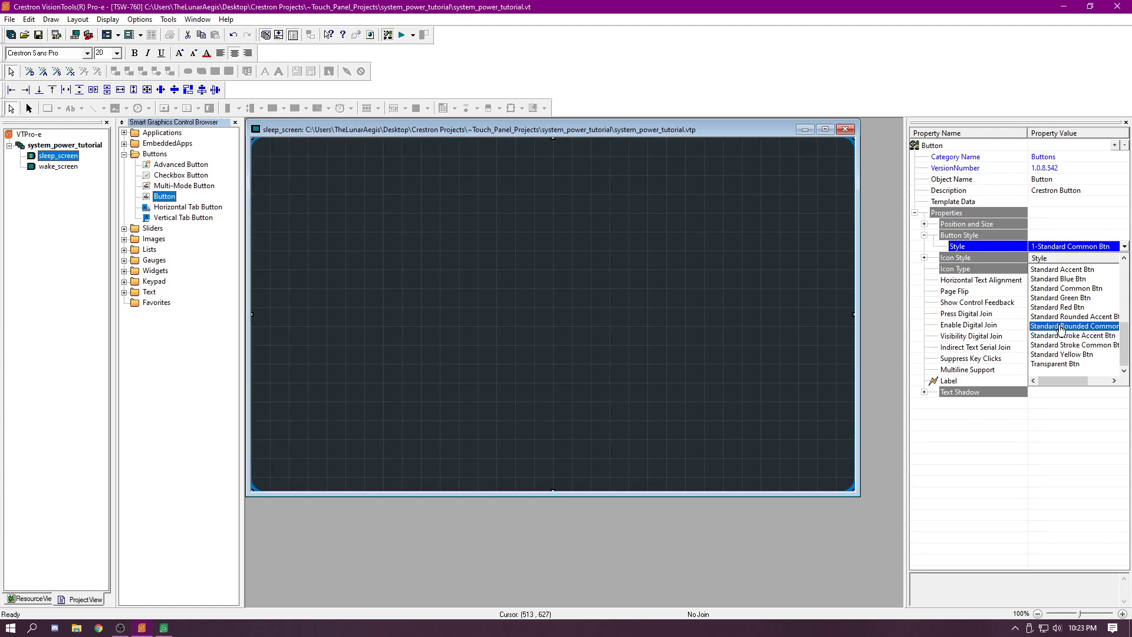
{"action": "mouse_move", "coordinate": [1060, 321]}
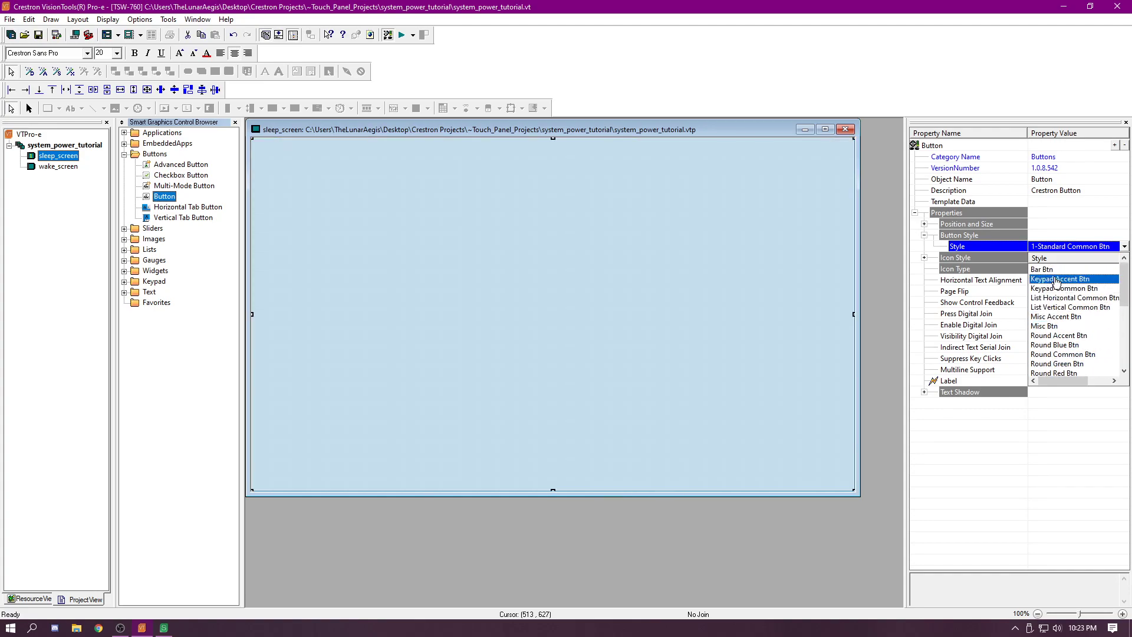
{"action": "left_click", "coordinate": [1063, 288]}
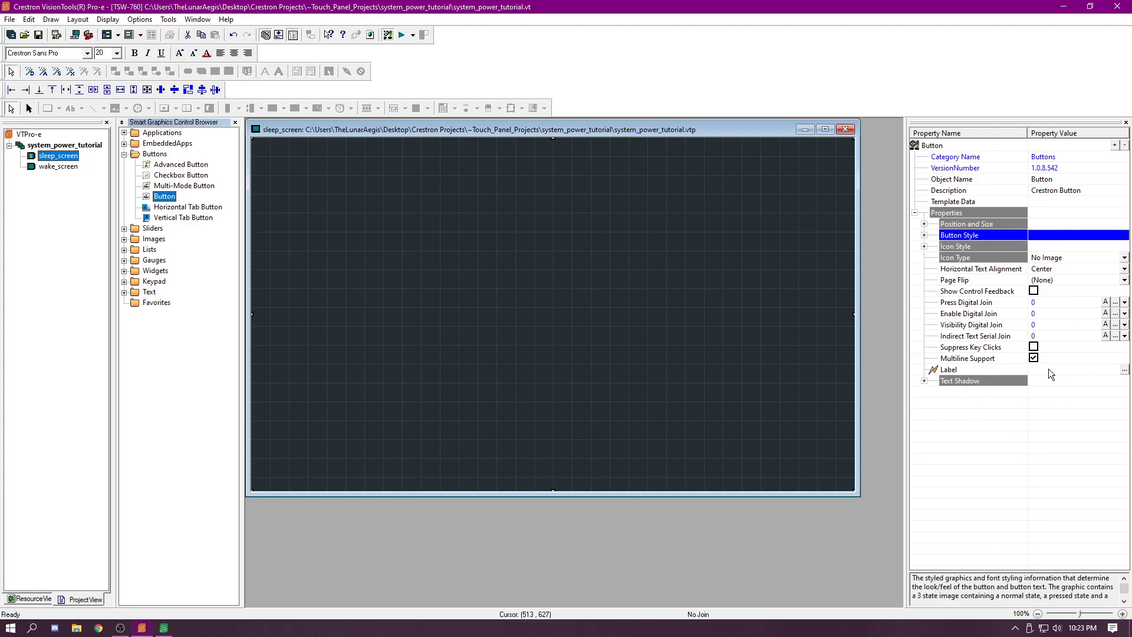
Step: Label the button 'Press screen to wake system', expand Text Shadow, and select sleep_screen
{"action": "type", "text": "Press screen to wake system"}
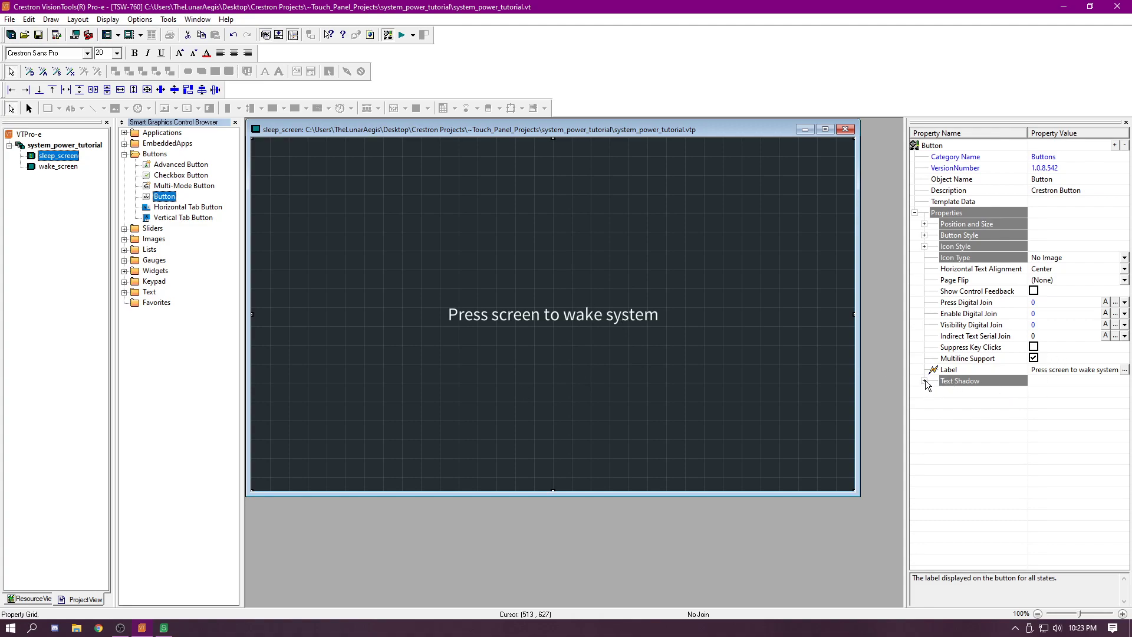
{"action": "left_click", "coordinate": [925, 382]}
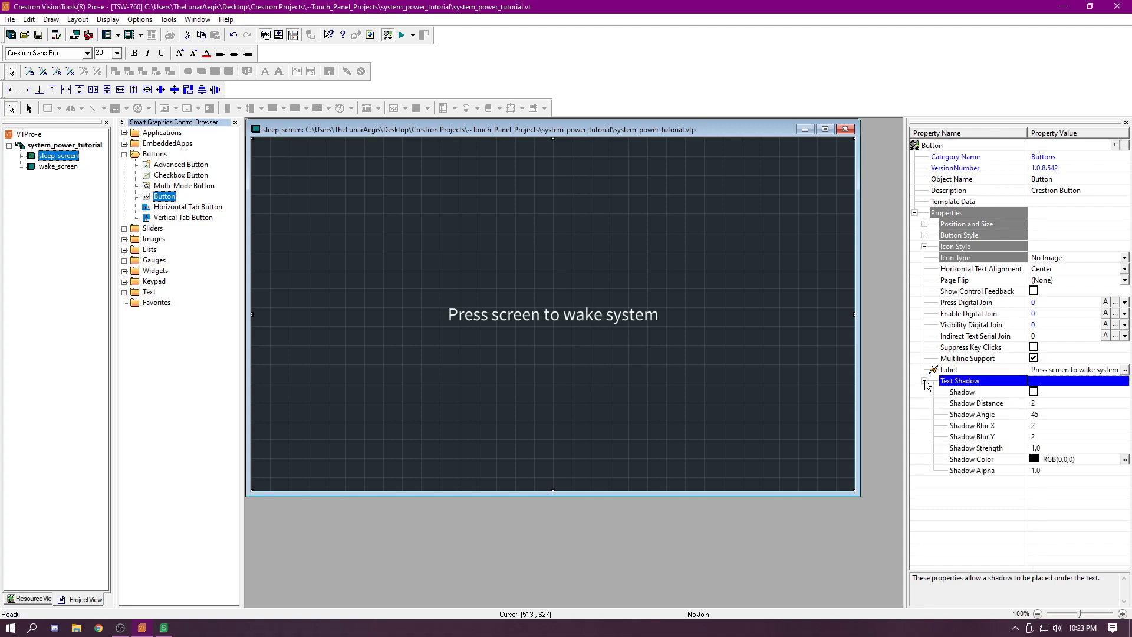
{"action": "left_click", "coordinate": [925, 381]}
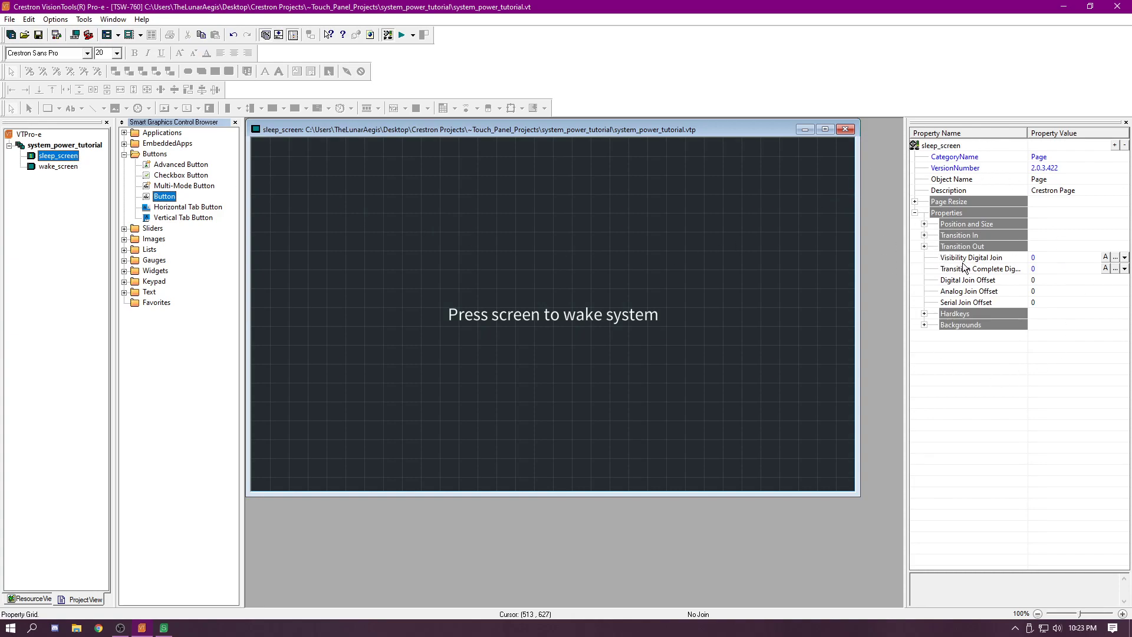
{"action": "mouse_move", "coordinate": [925, 329]}
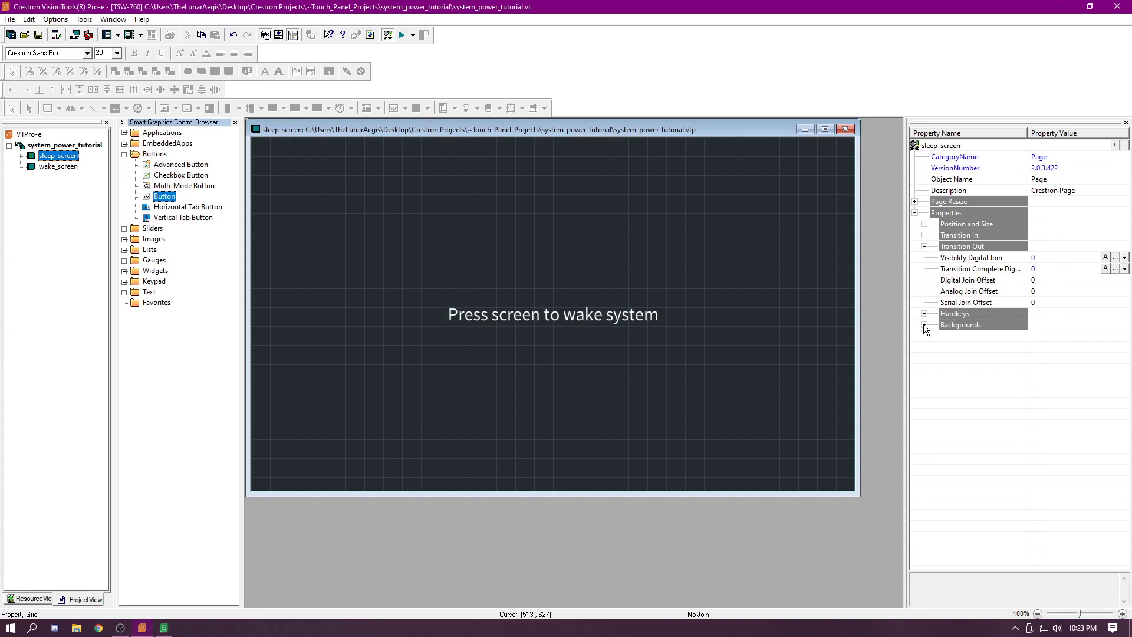
Step: Tick Display Background Color under Backgrounds, keeping RGB(0,0,0) black
{"action": "left_click", "coordinate": [924, 324]}
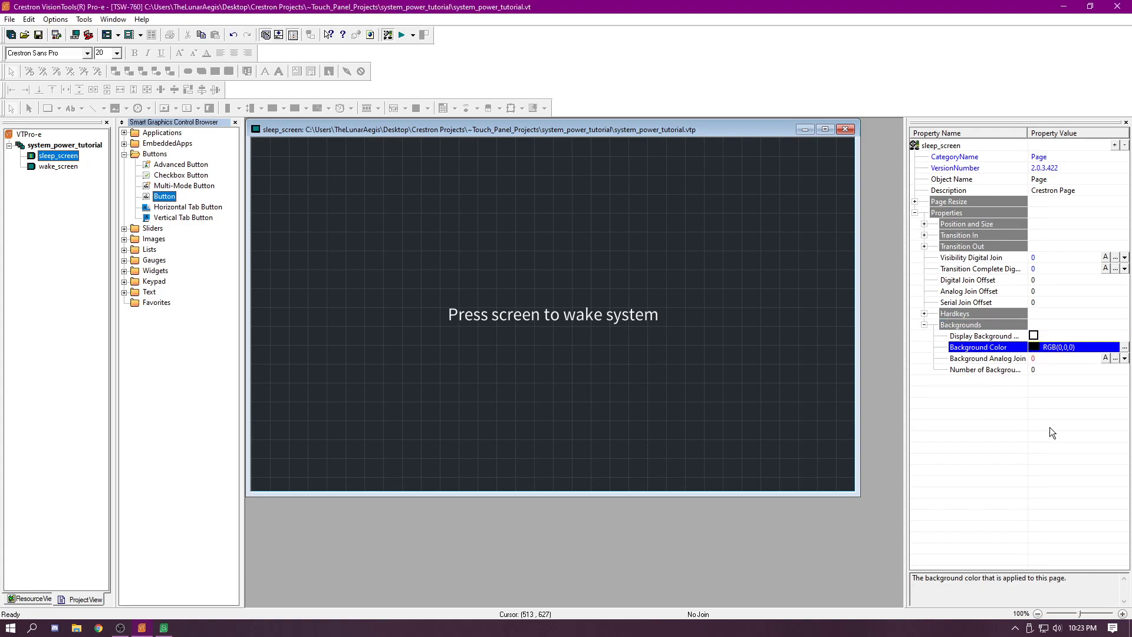
{"action": "left_click", "coordinate": [1033, 335]}
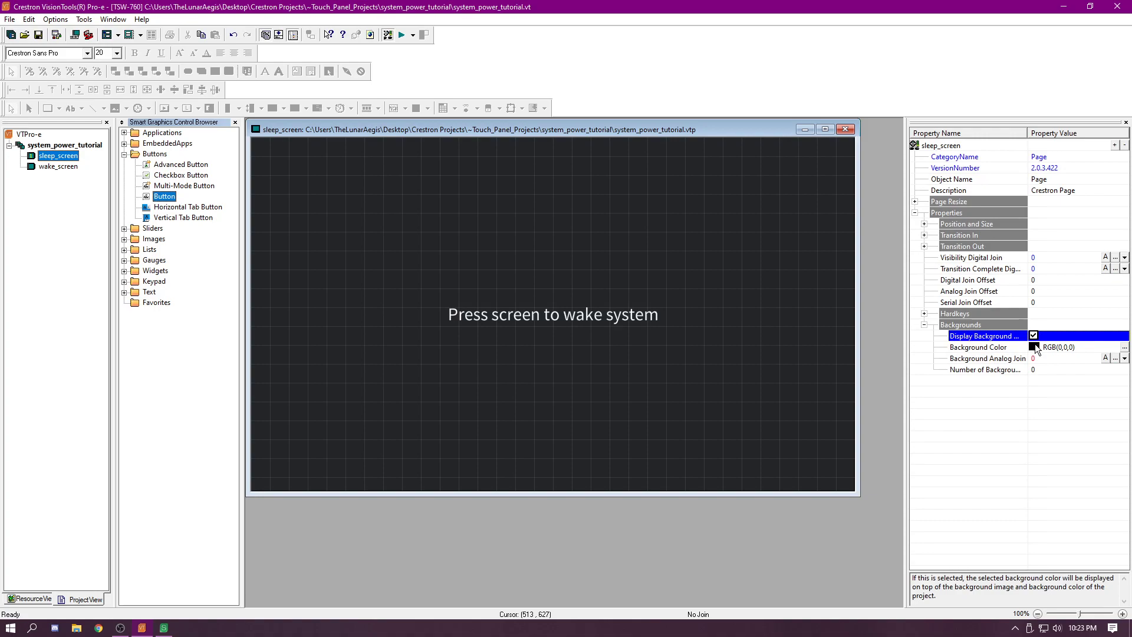
{"action": "mouse_move", "coordinate": [760, 414]}
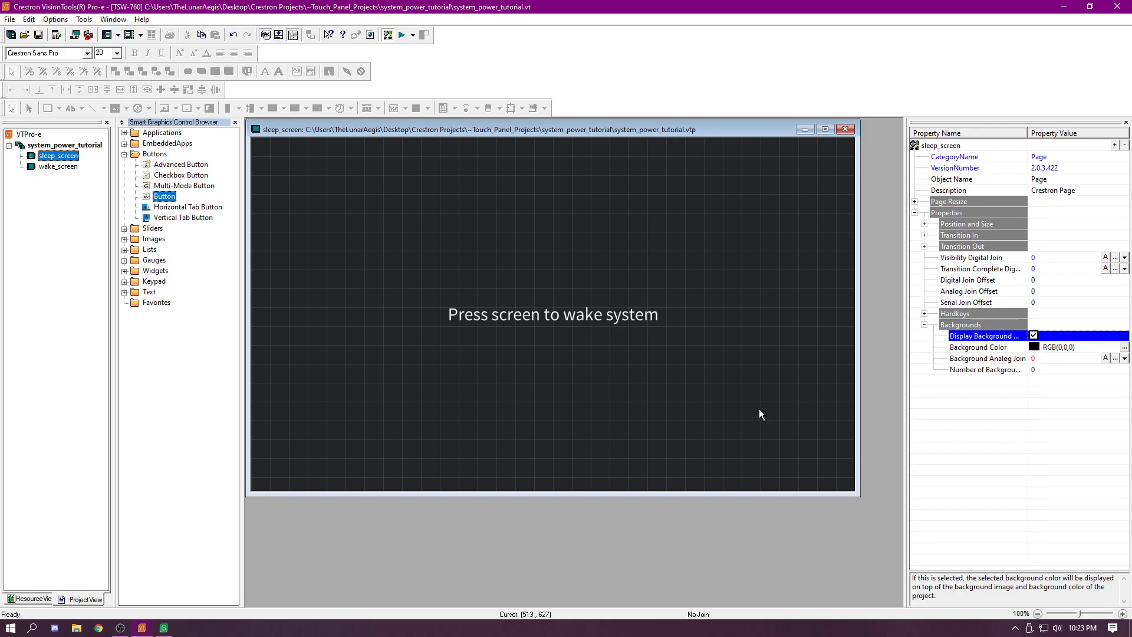
{"action": "mouse_move", "coordinate": [836, 426]}
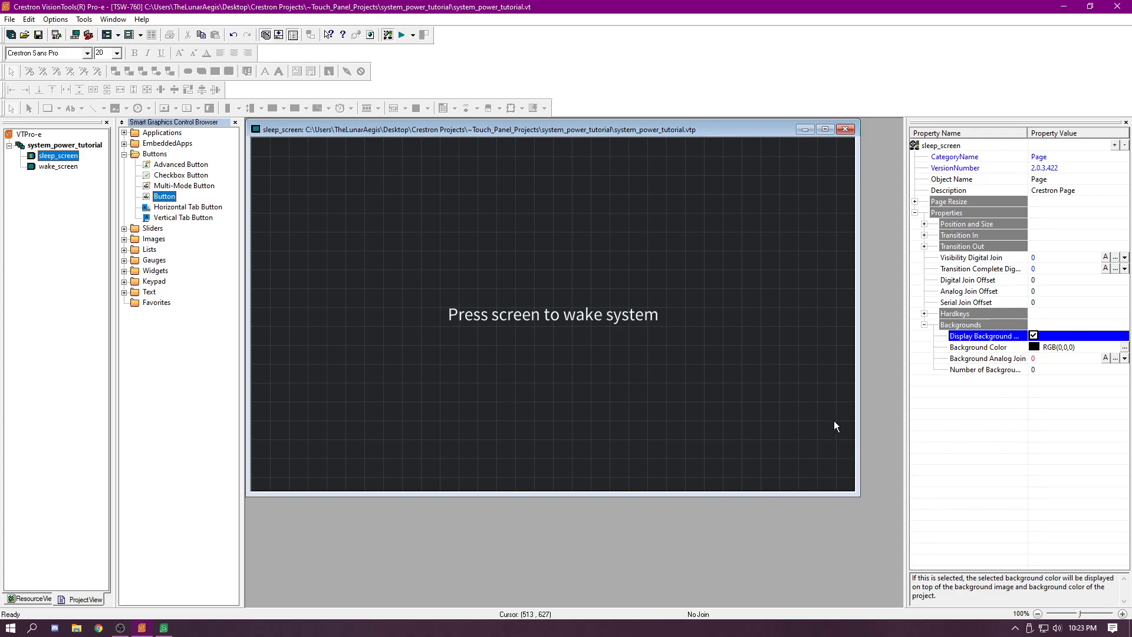
{"action": "mouse_move", "coordinate": [856, 476]}
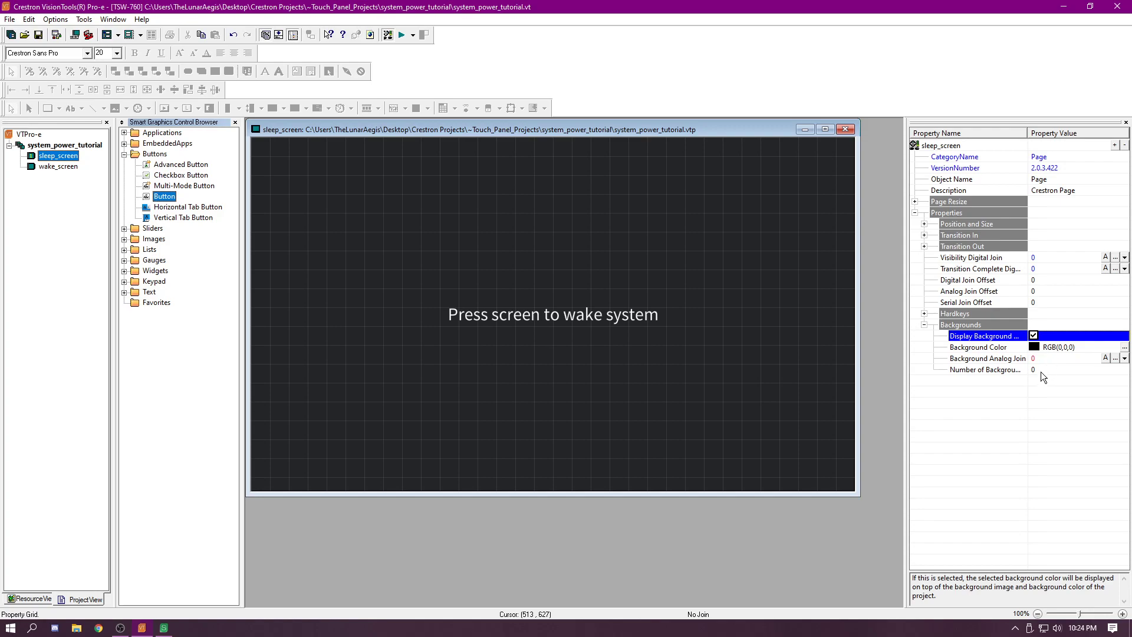
{"action": "mouse_move", "coordinate": [1059, 408]}
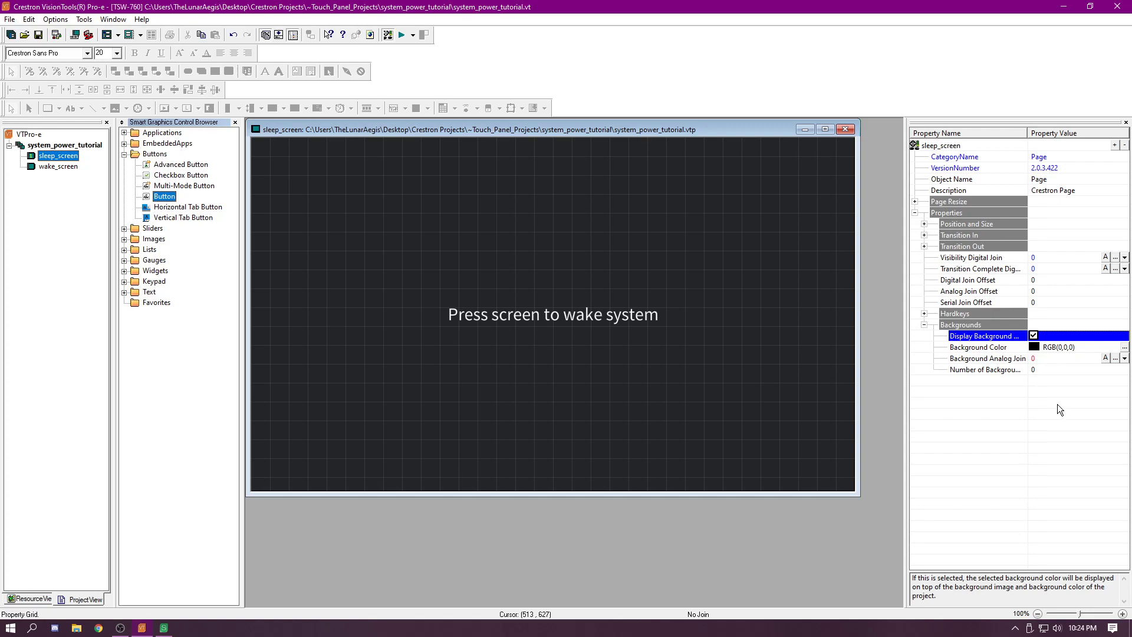
{"action": "mouse_move", "coordinate": [1043, 360]}
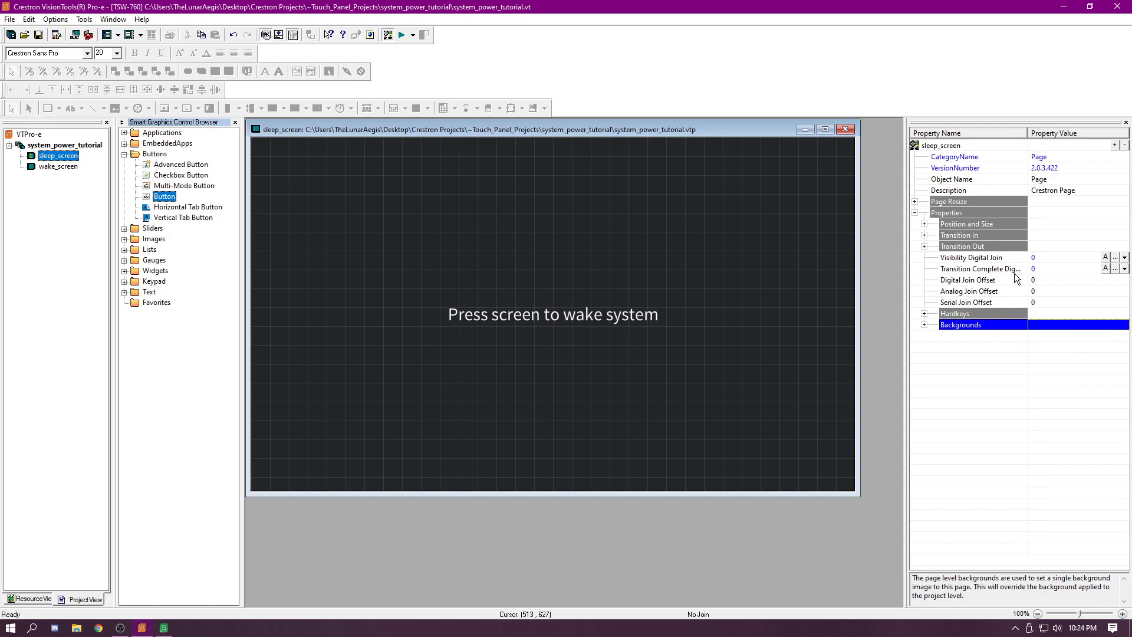
{"action": "mouse_move", "coordinate": [1058, 264]}
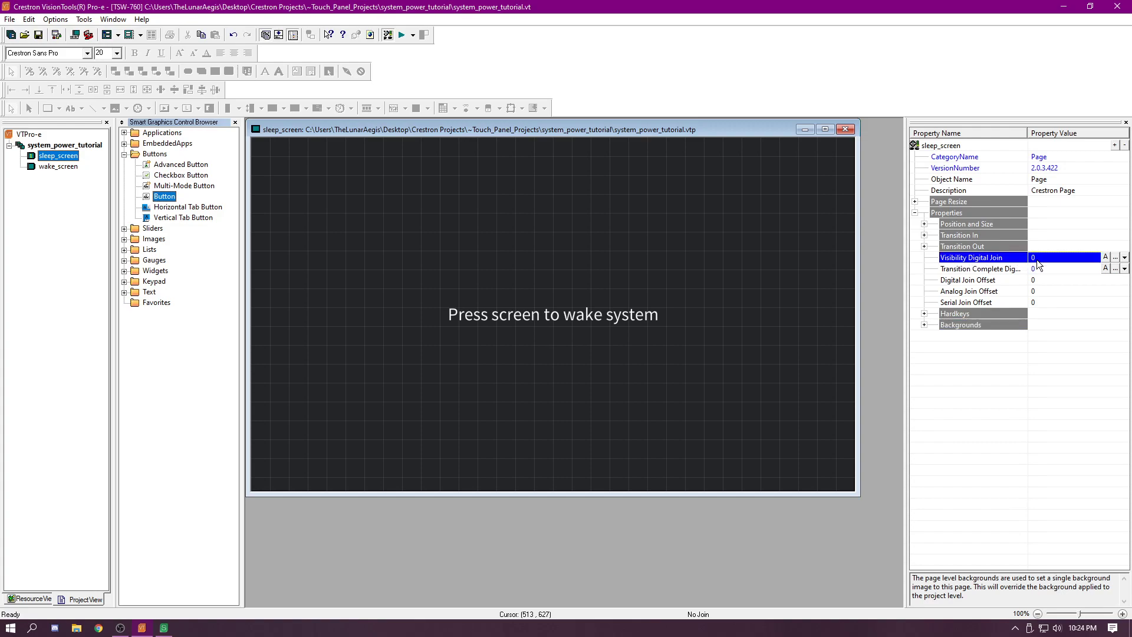
{"action": "left_click", "coordinate": [1071, 257]}
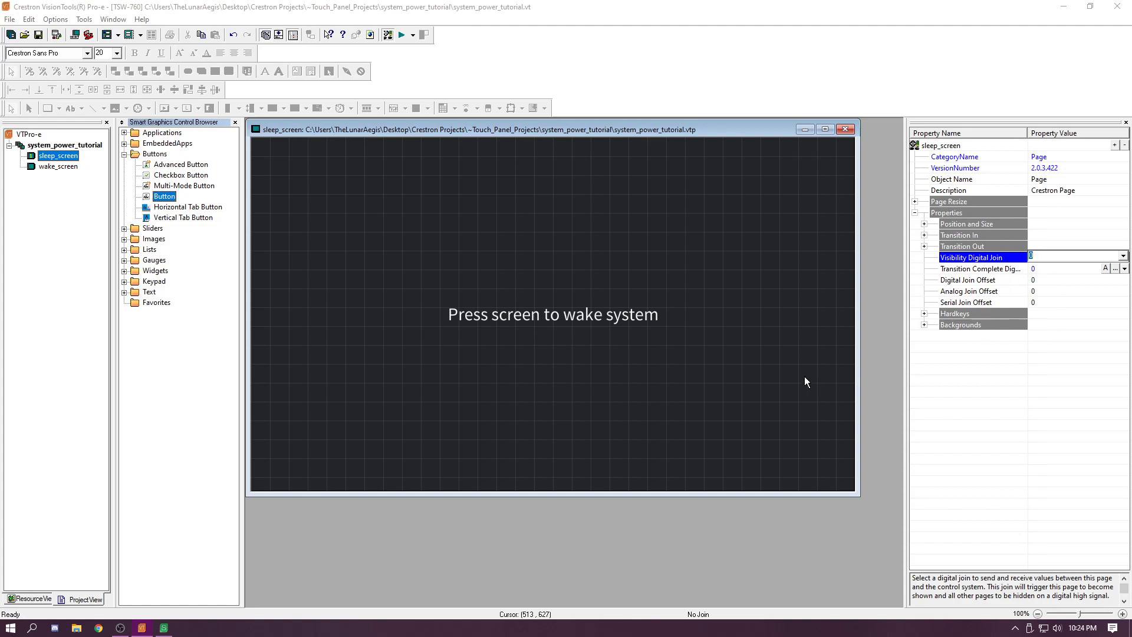
{"action": "mouse_move", "coordinate": [742, 267]}
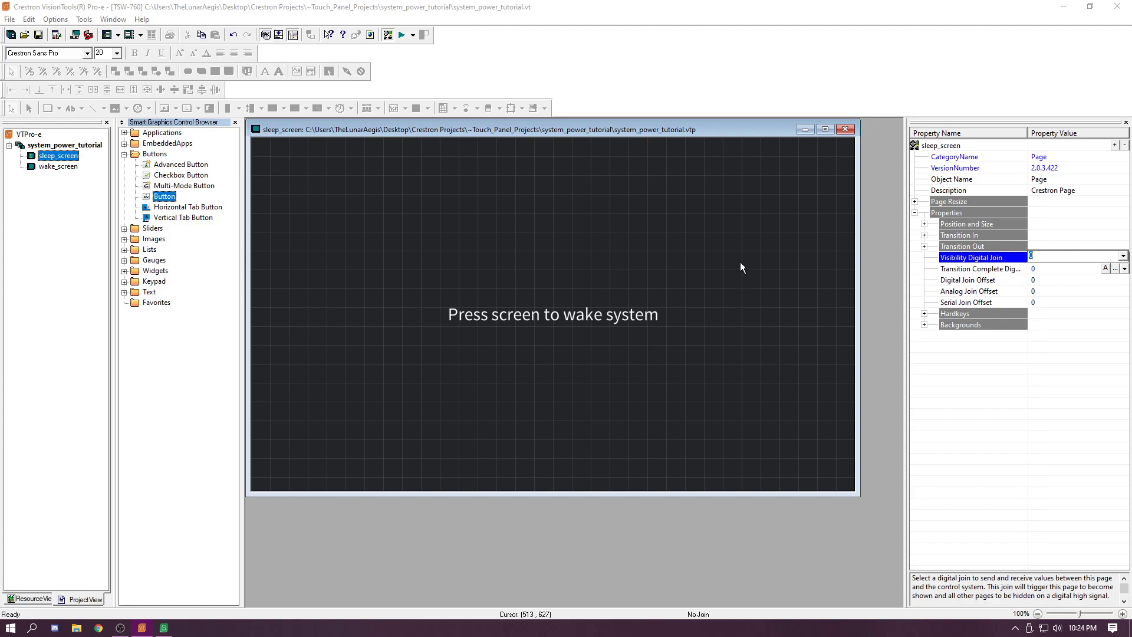
{"action": "left_click", "coordinate": [1073, 256]}
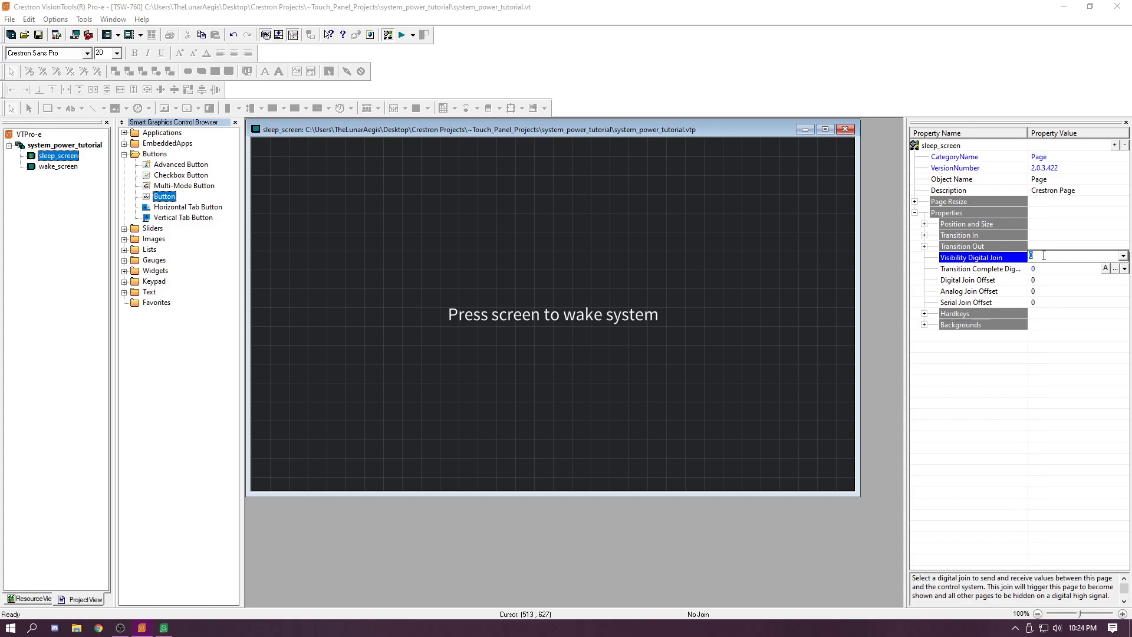
{"action": "left_click", "coordinate": [164, 628]}
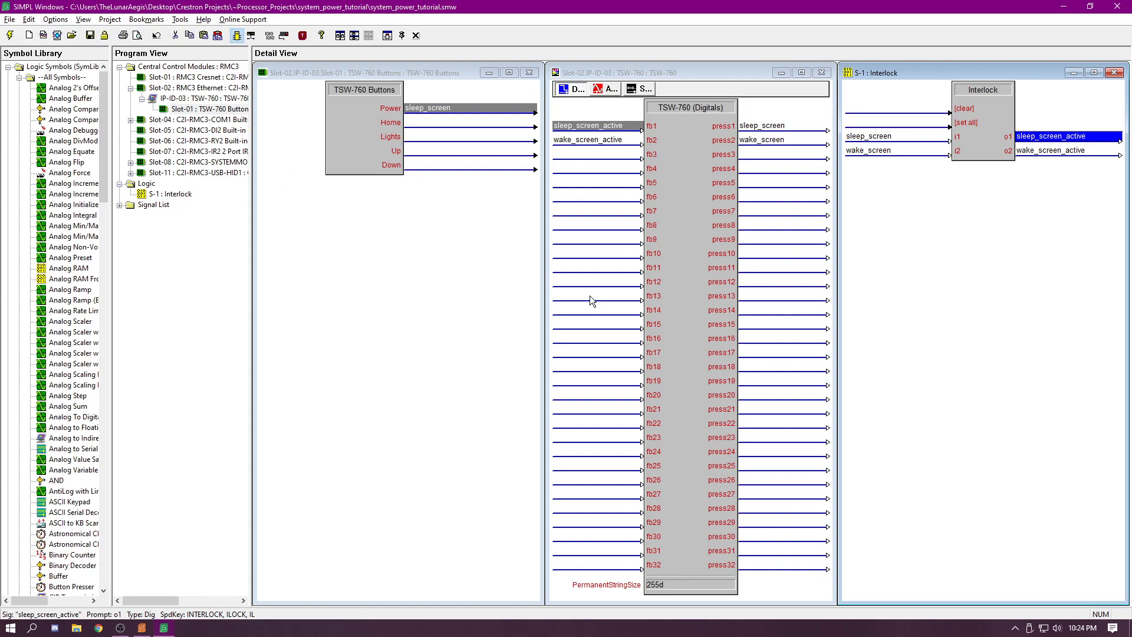
{"action": "mouse_move", "coordinate": [736, 131]}
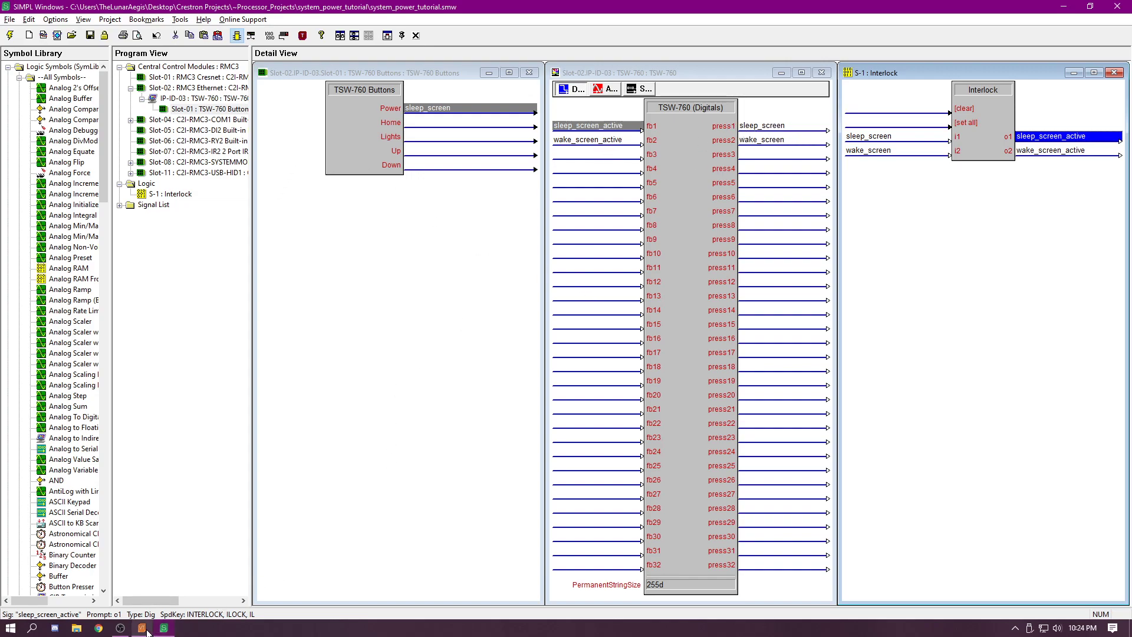
{"action": "left_click", "coordinate": [138, 627]}
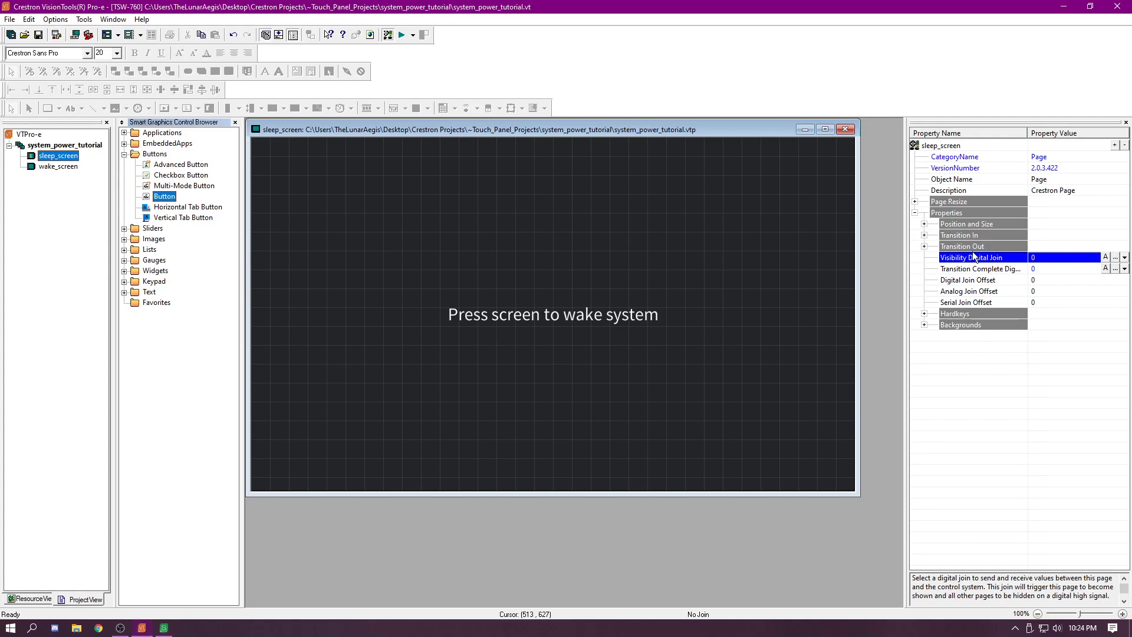
Step: Set sleep_screen's Visibility Digital Join to 1 and open wake_screen
{"action": "type", "text": "1"}
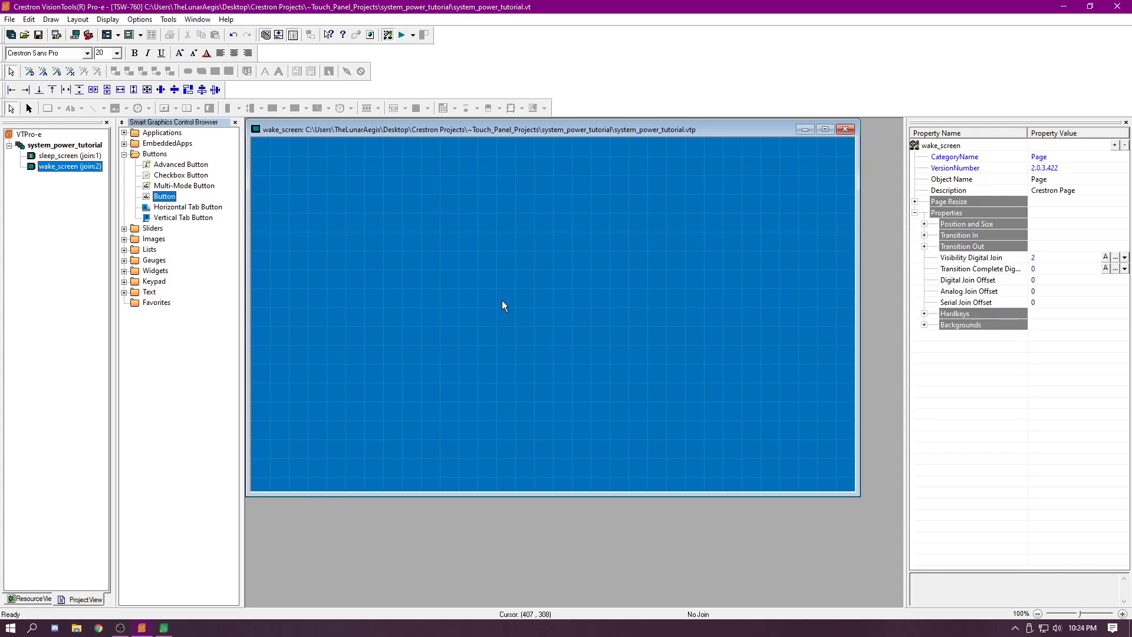
{"action": "left_click", "coordinate": [124, 292]}
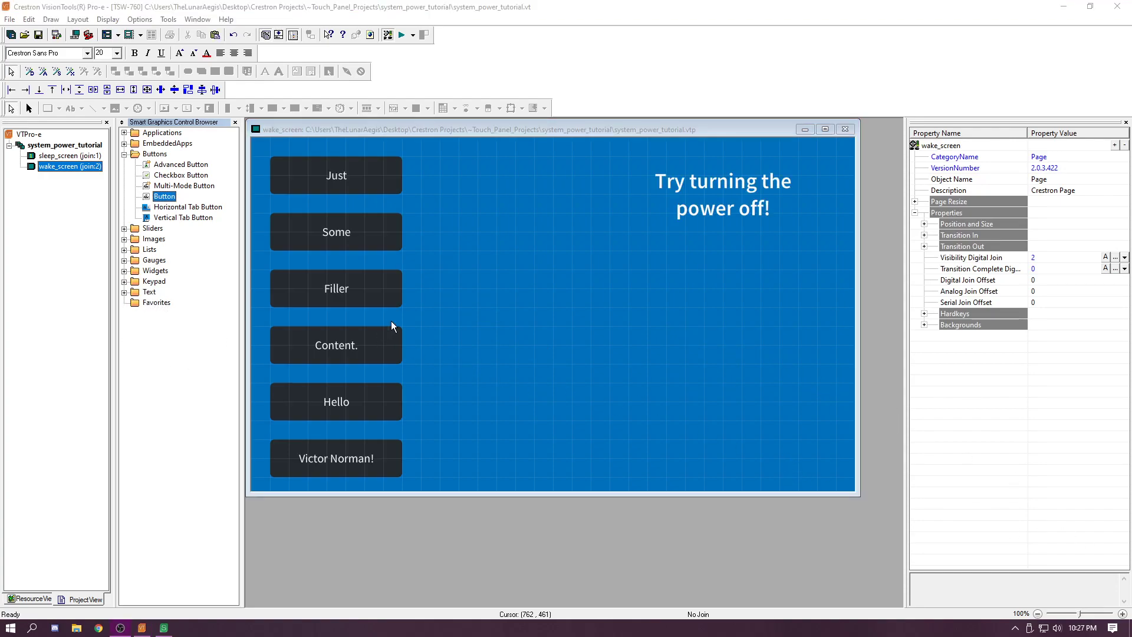
{"action": "mouse_move", "coordinate": [545, 230]}
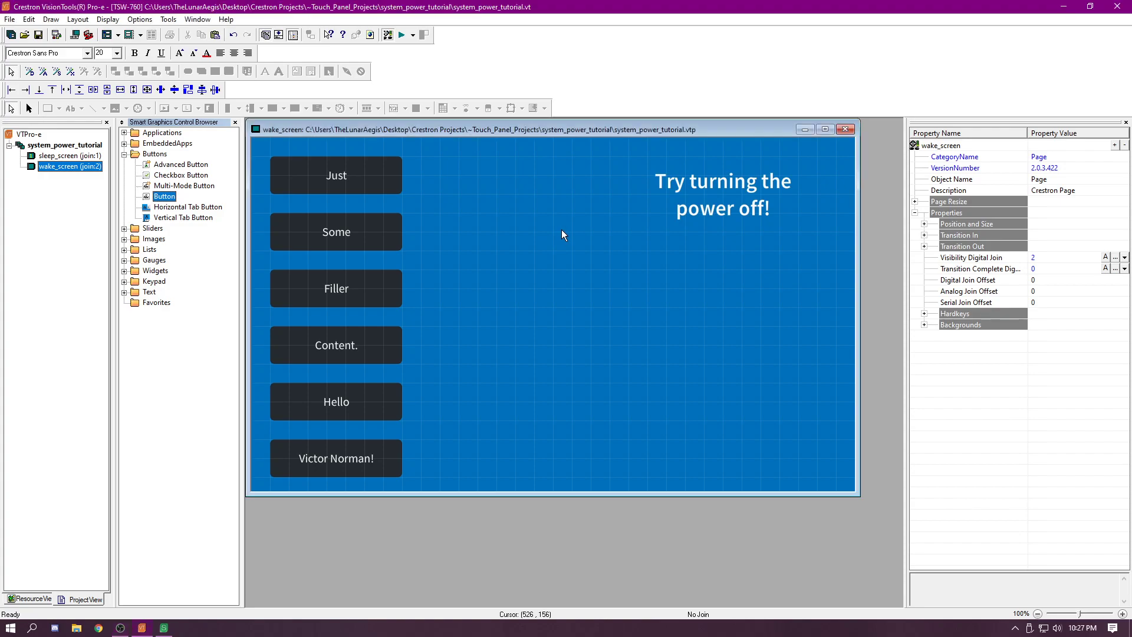
{"action": "mouse_move", "coordinate": [618, 320]}
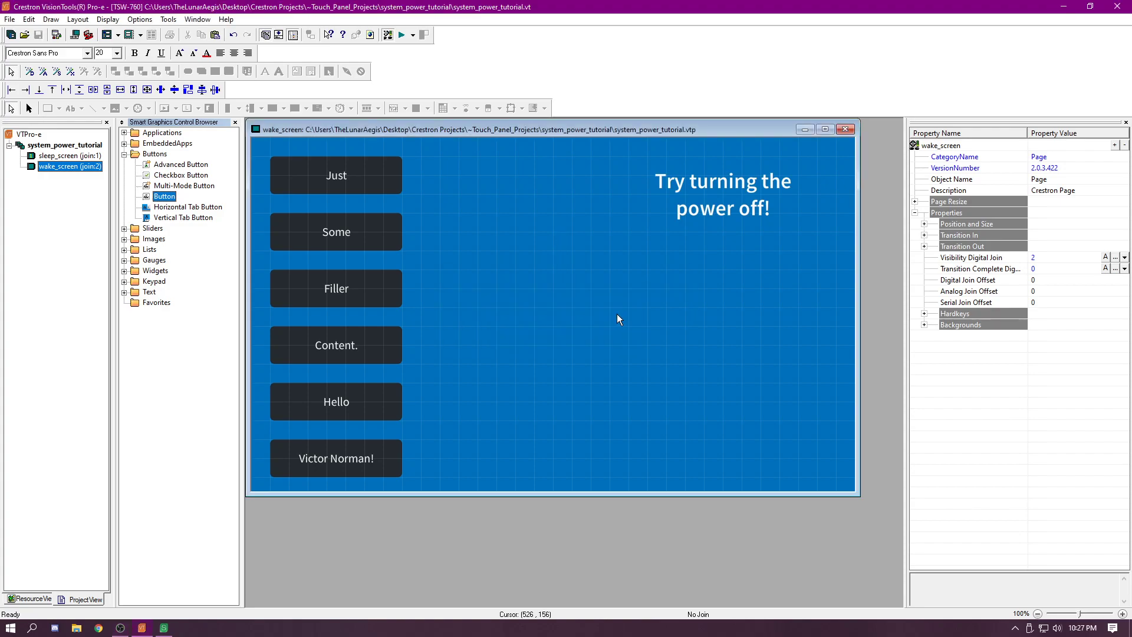
{"action": "mouse_move", "coordinate": [624, 328]}
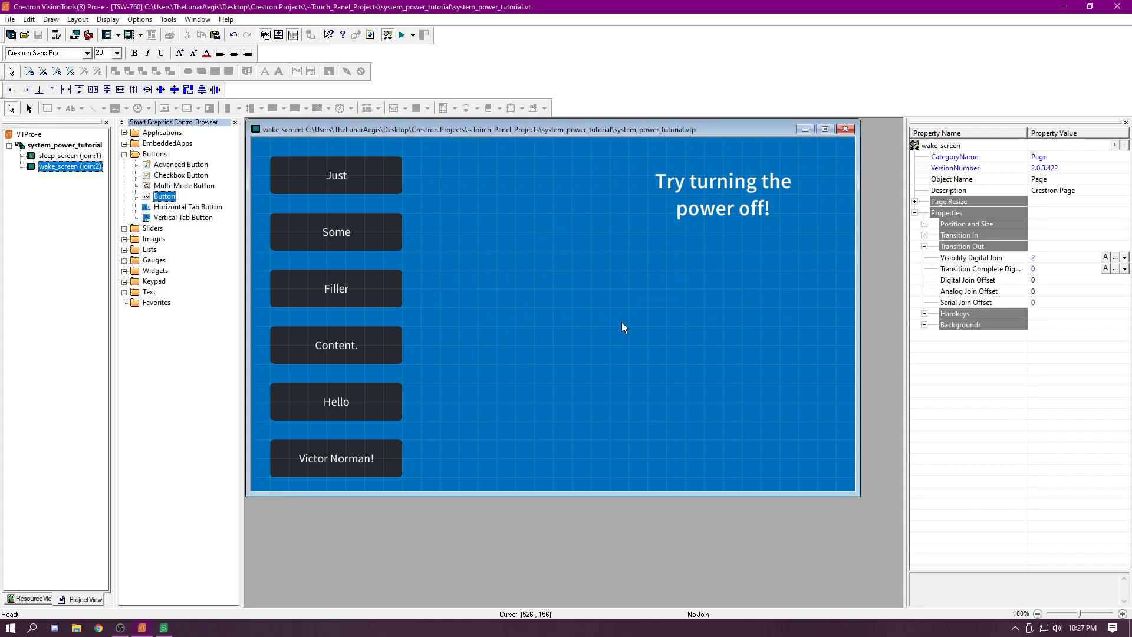
Step: Compile the project, cancel the Address Book, and bring up the Crestron Projects folder
{"action": "left_click", "coordinate": [403, 34]}
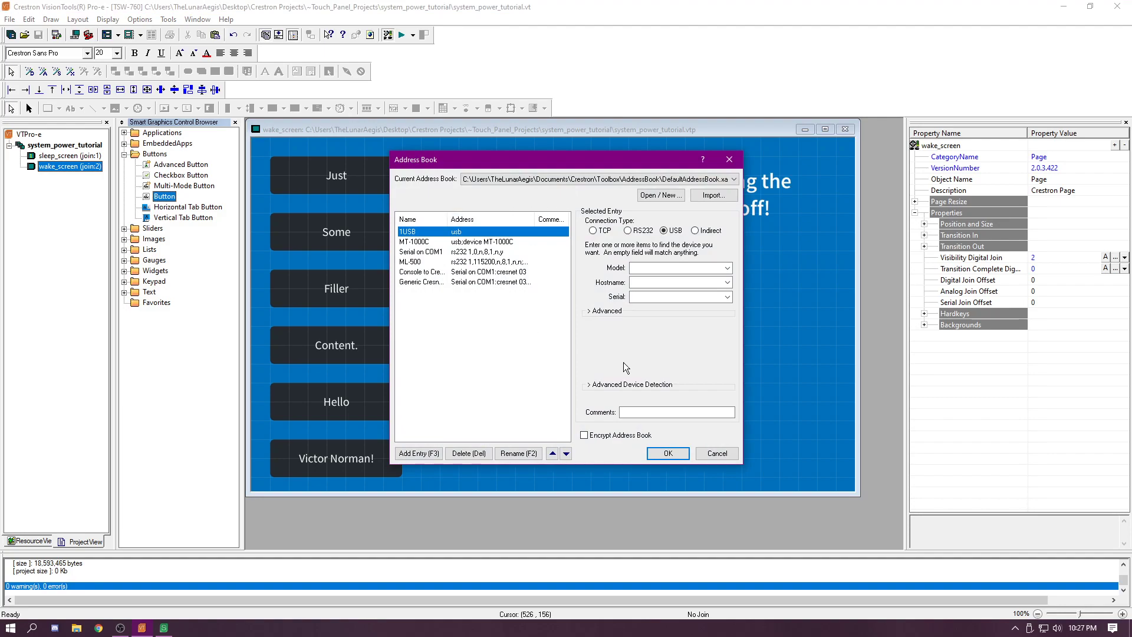
{"action": "mouse_move", "coordinate": [603, 287]}
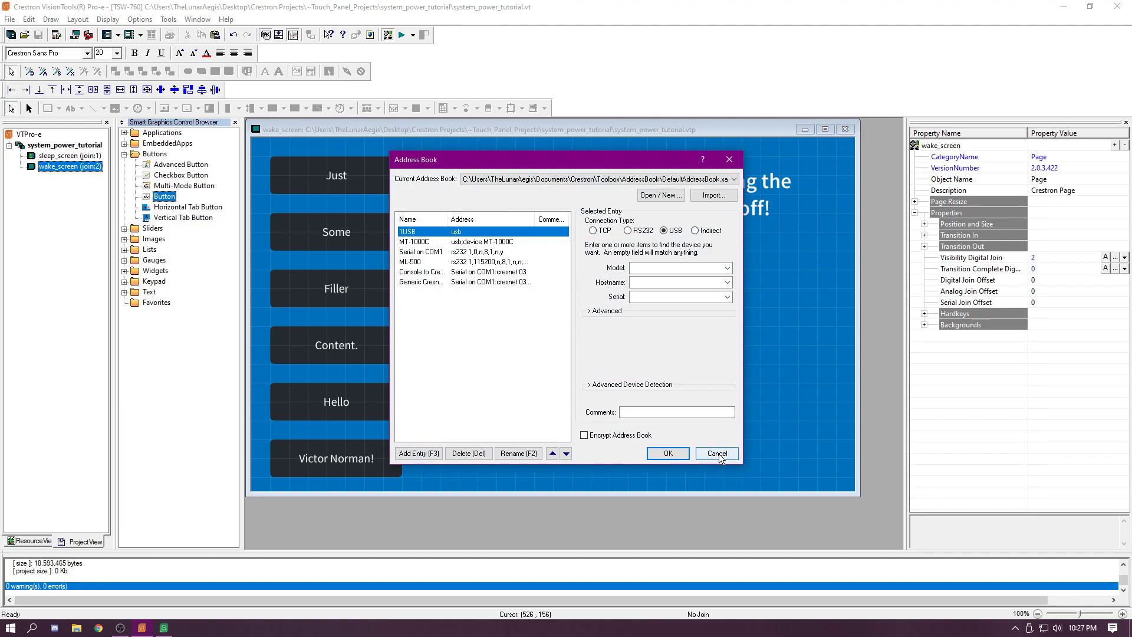
{"action": "left_click", "coordinate": [717, 452]}
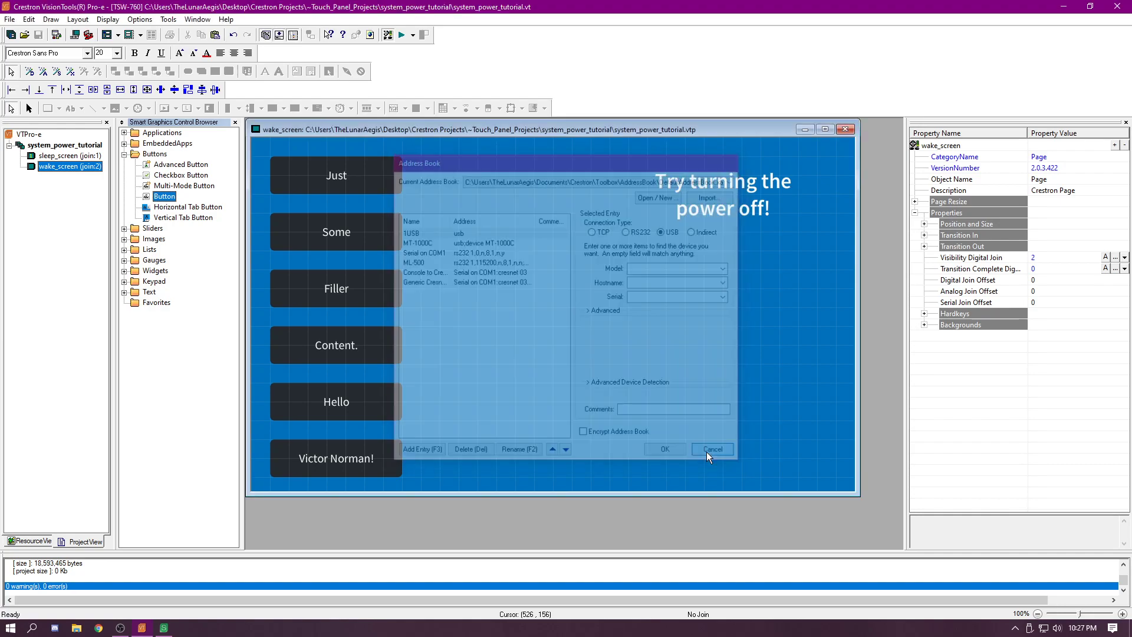
{"action": "left_click", "coordinate": [712, 448]}
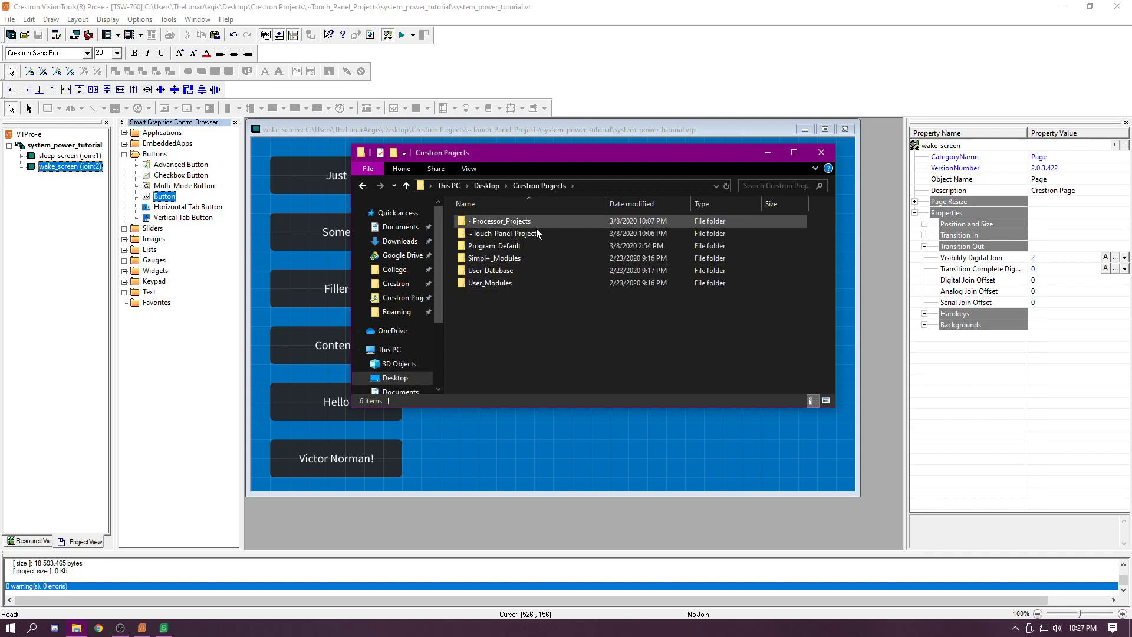
Step: Open the system_power_tutorial folder and launch system_power_tutorial.vtz in XPanel
{"action": "double_click", "coordinate": [502, 232]}
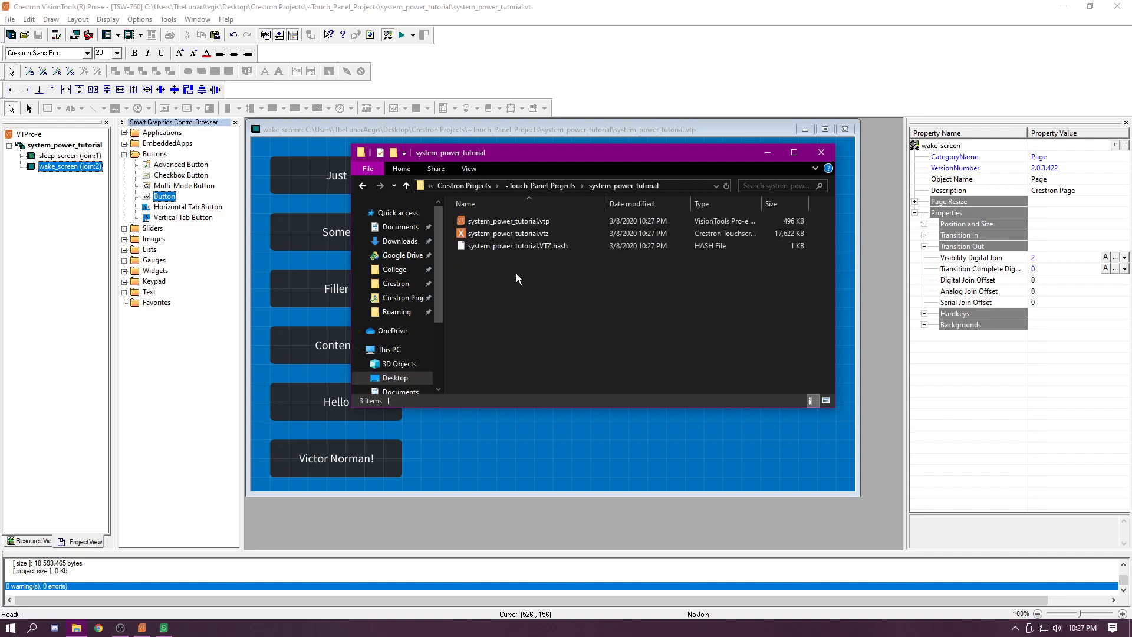
{"action": "left_click", "coordinate": [508, 233]}
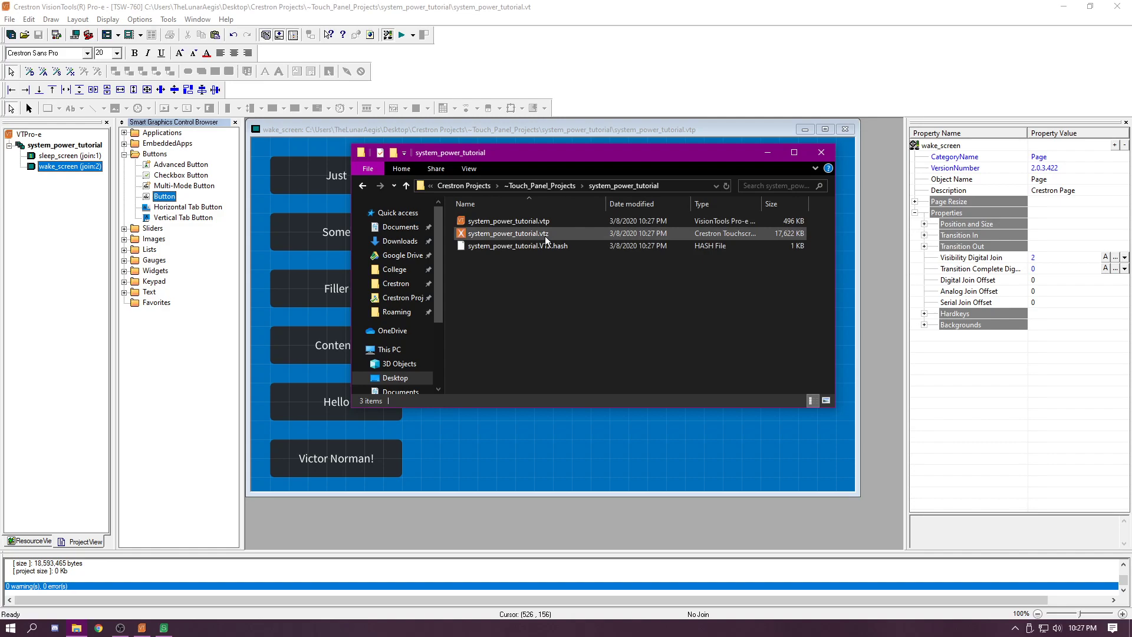
{"action": "double_click", "coordinate": [508, 233]}
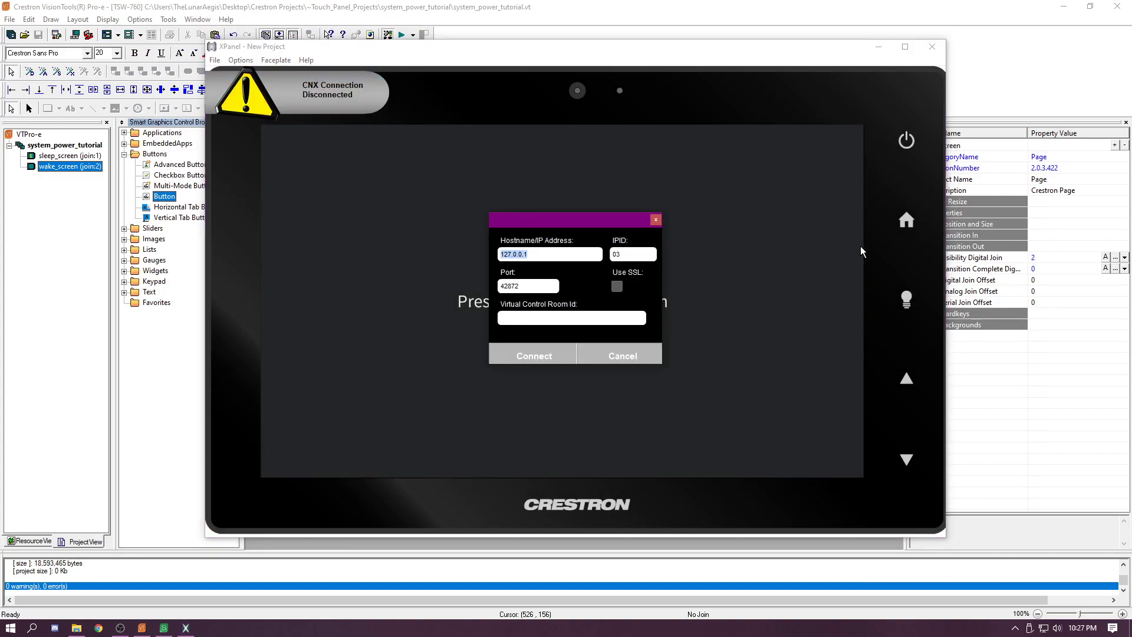
Step: Connect XPanel to host 153.108.219.215 on port 41794
{"action": "type", "text": "153.106.219.215"}
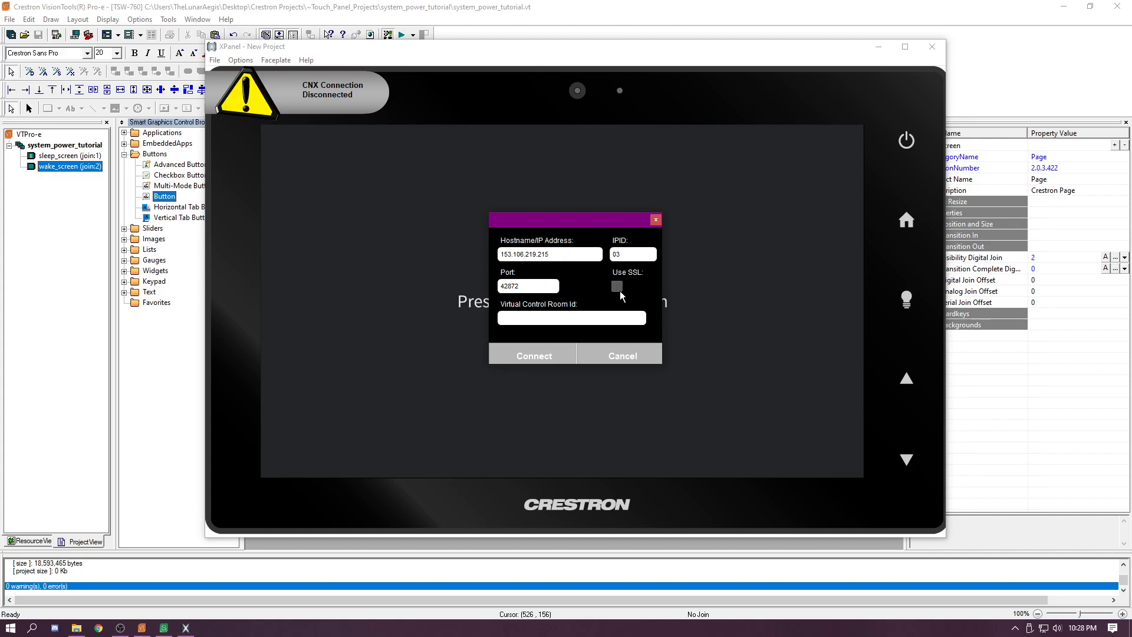
{"action": "left_click", "coordinate": [550, 254]}
{"action": "type", "text": "41794"}
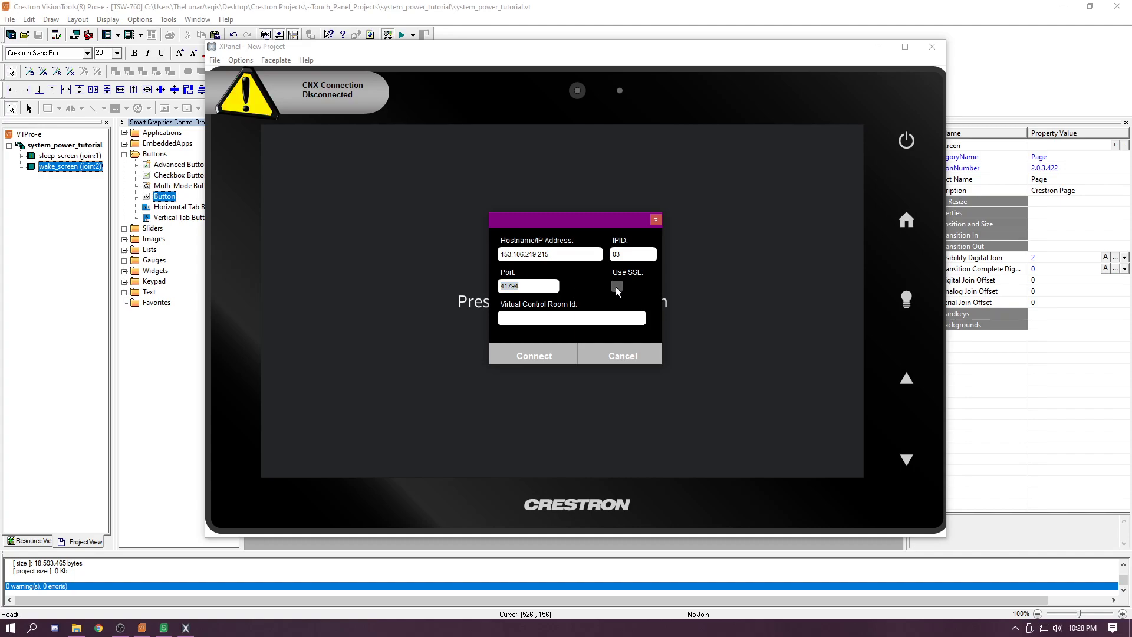
{"action": "left_click", "coordinate": [621, 355]}
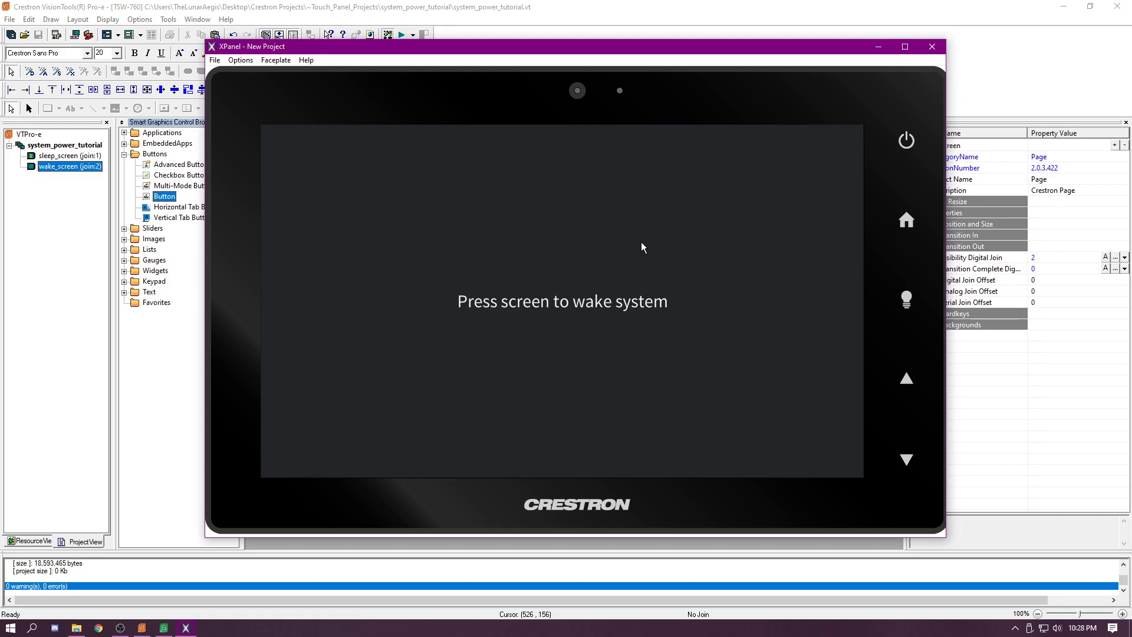
{"action": "mouse_move", "coordinate": [660, 253]}
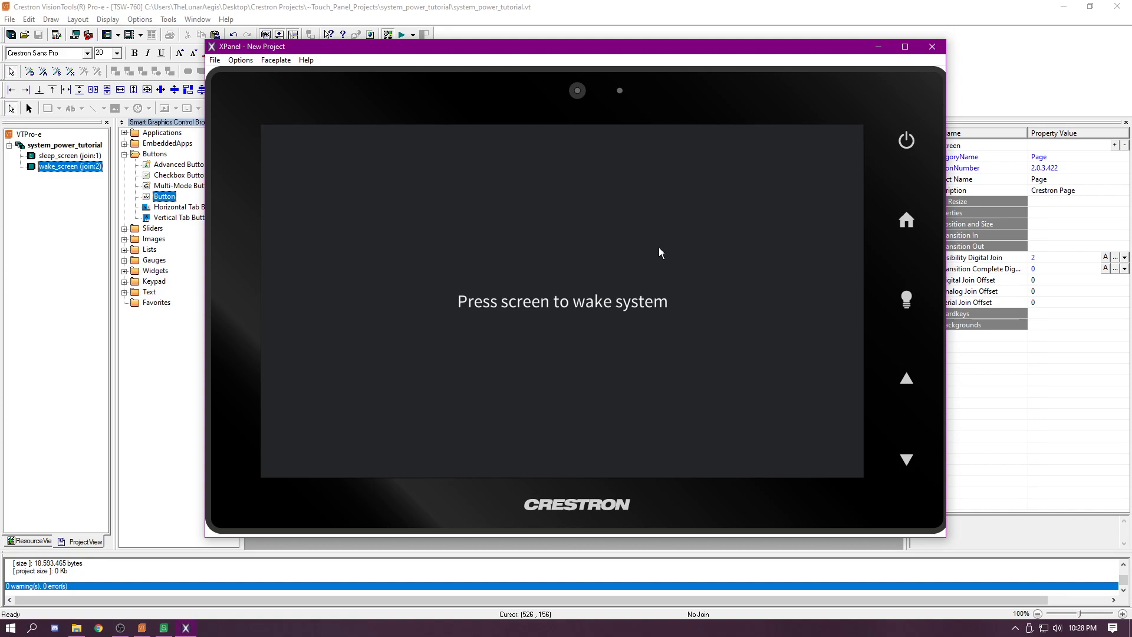
{"action": "mouse_move", "coordinate": [727, 303]}
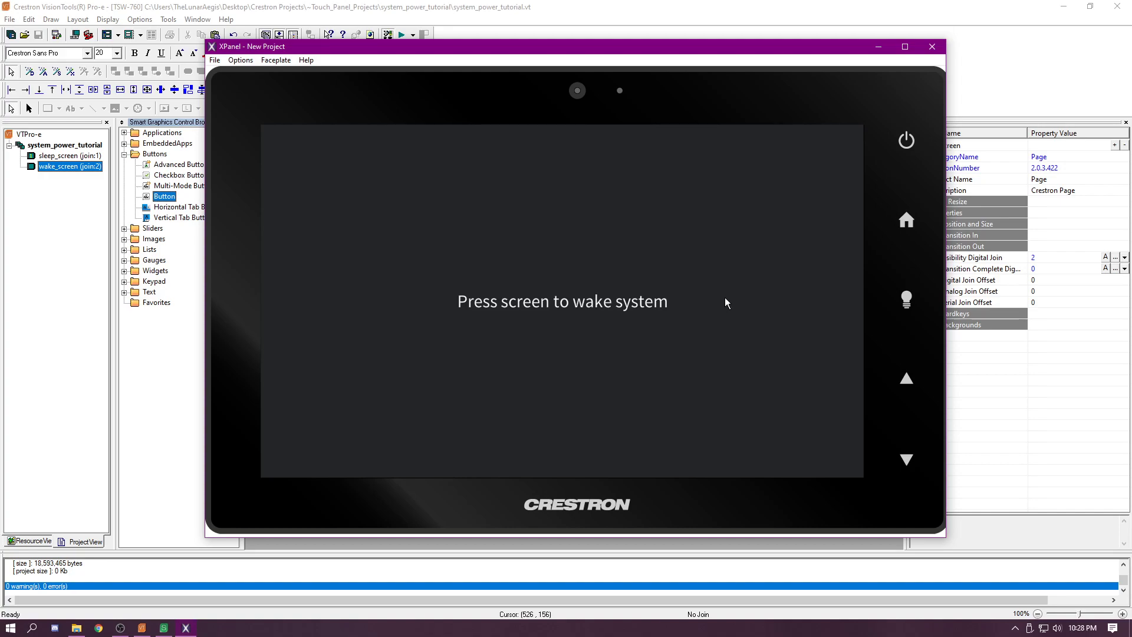
{"action": "mouse_move", "coordinate": [893, 120]}
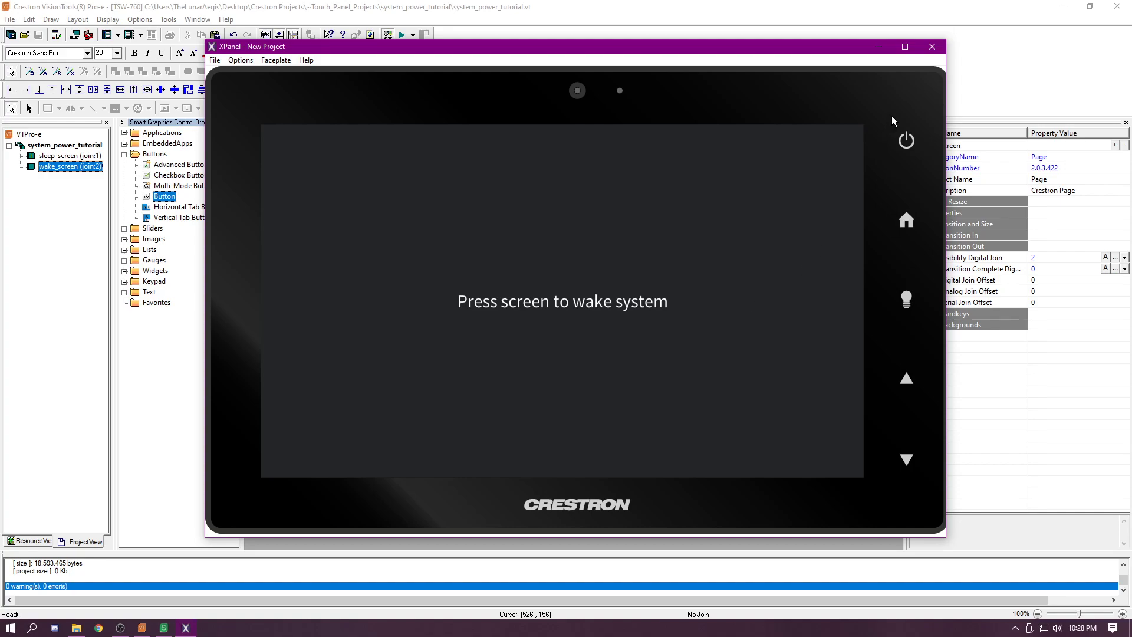
{"action": "mouse_move", "coordinate": [881, 76]}
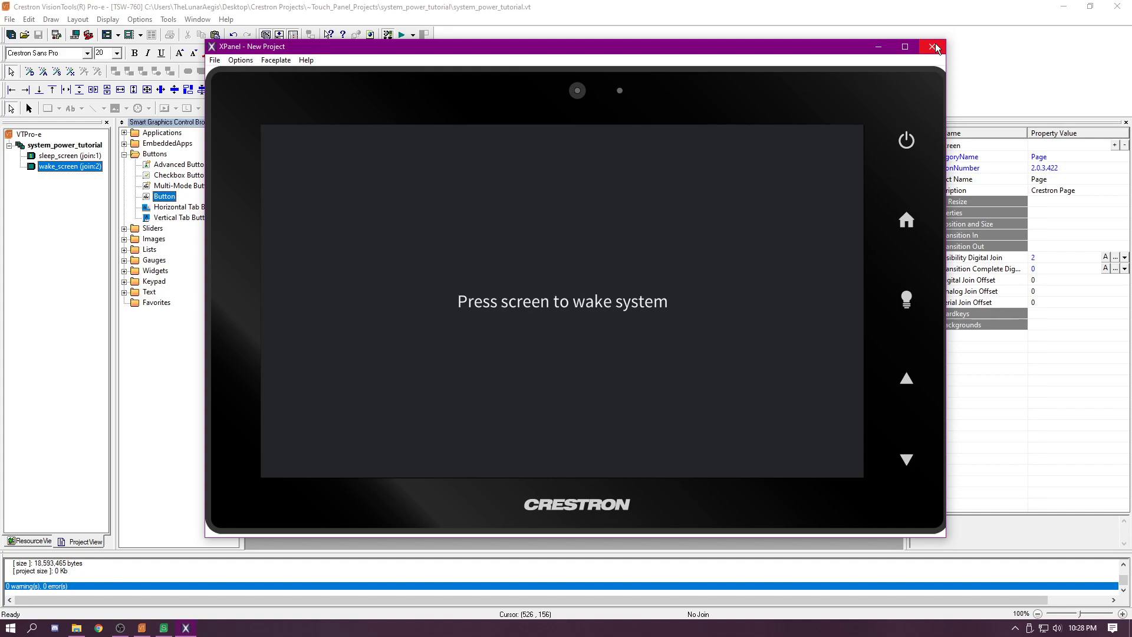
Step: Close the XPanel test panel and the project folder window
{"action": "left_click", "coordinate": [931, 46]}
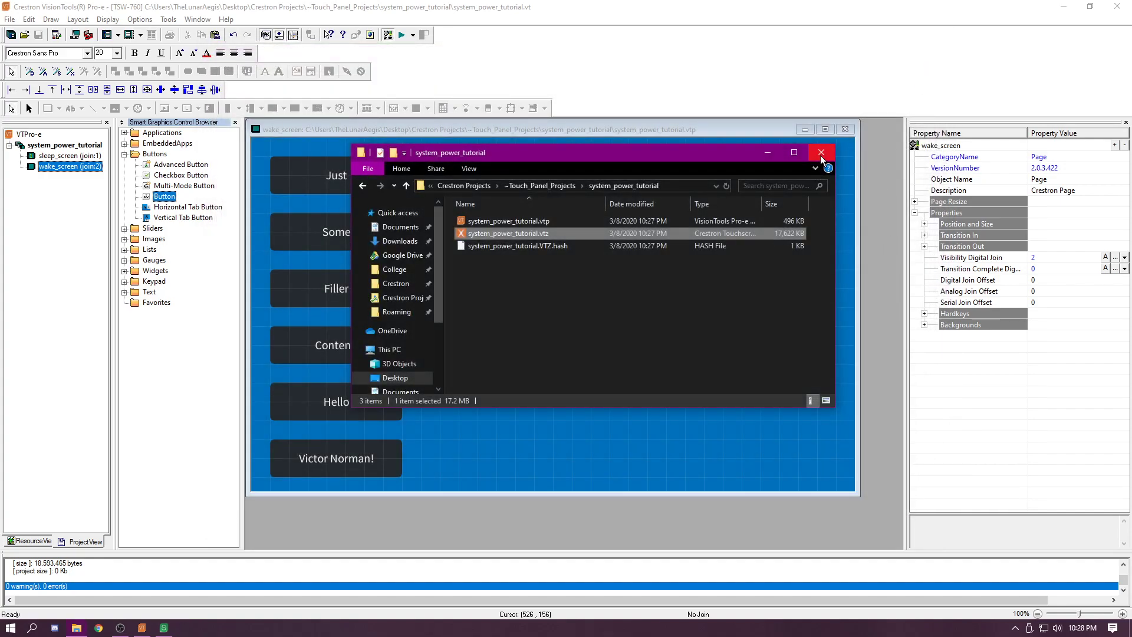
{"action": "left_click", "coordinate": [821, 152]}
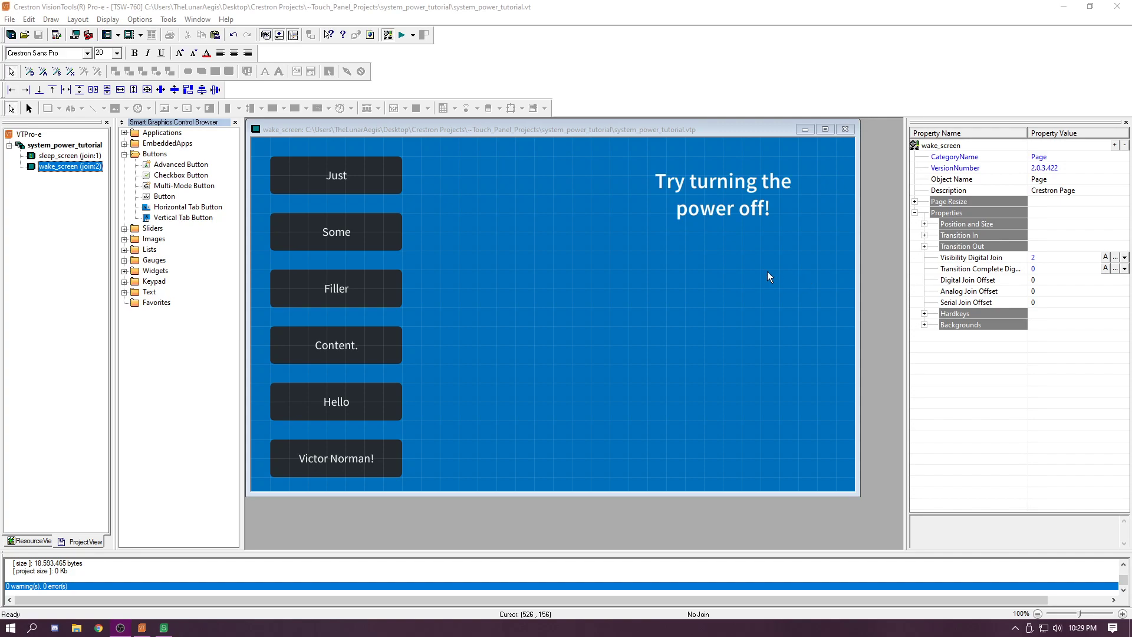
Step: On the sleep_screen page, set the wake button's press digital join to 2
{"action": "left_click", "coordinate": [53, 156]}
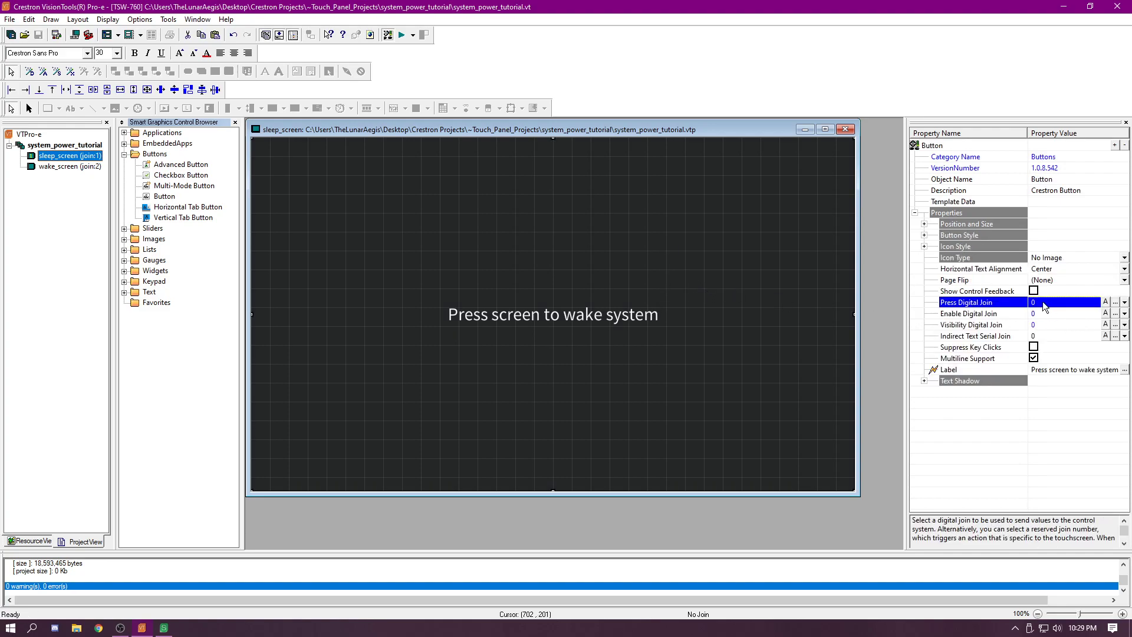
{"action": "left_click", "coordinate": [1069, 302]}
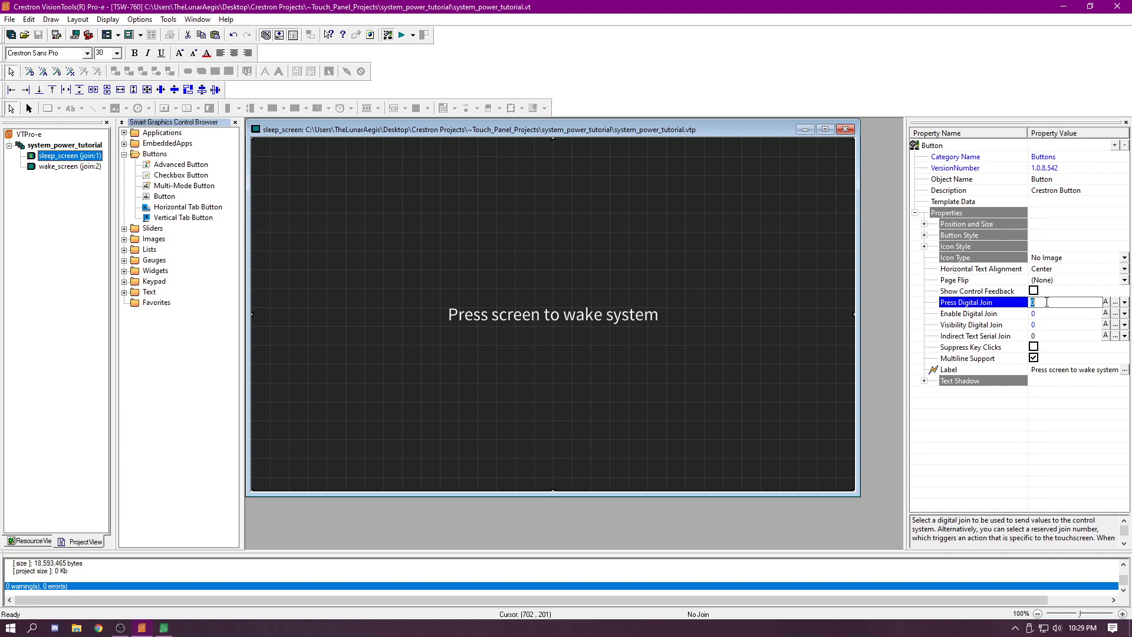
{"action": "type", "text": "2"}
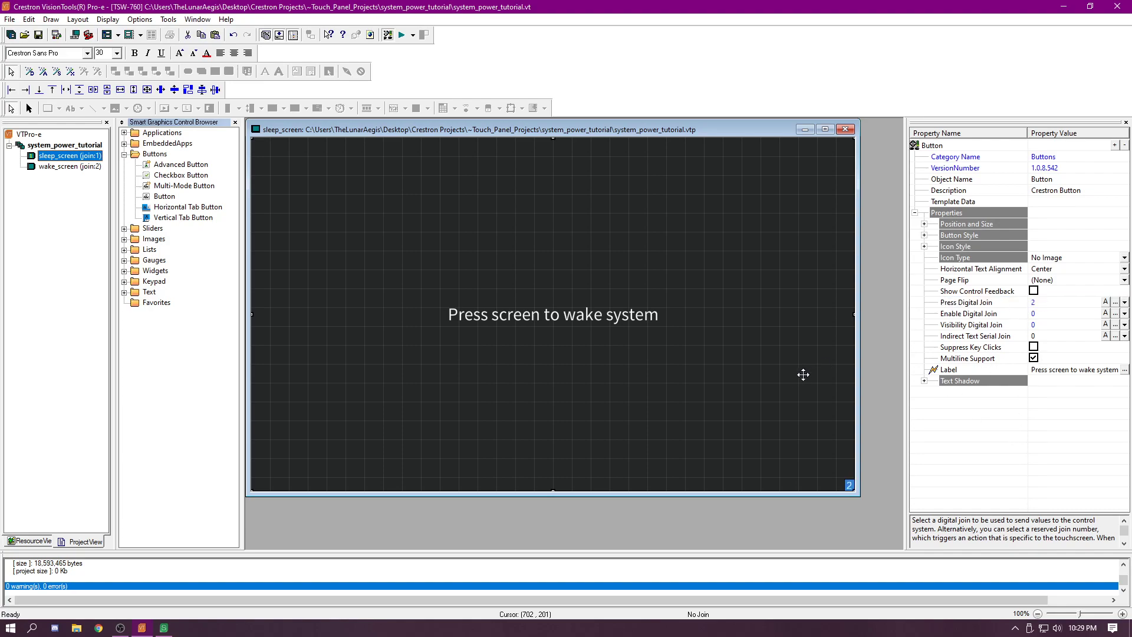
{"action": "mouse_move", "coordinate": [562, 330]}
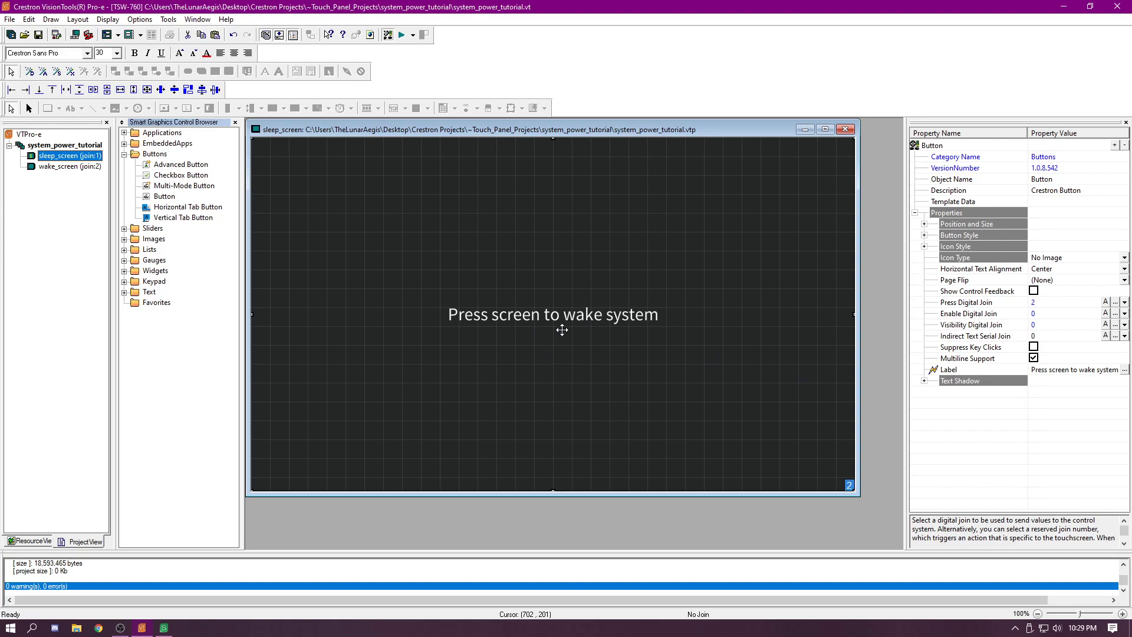
{"action": "left_click", "coordinate": [42, 29]}
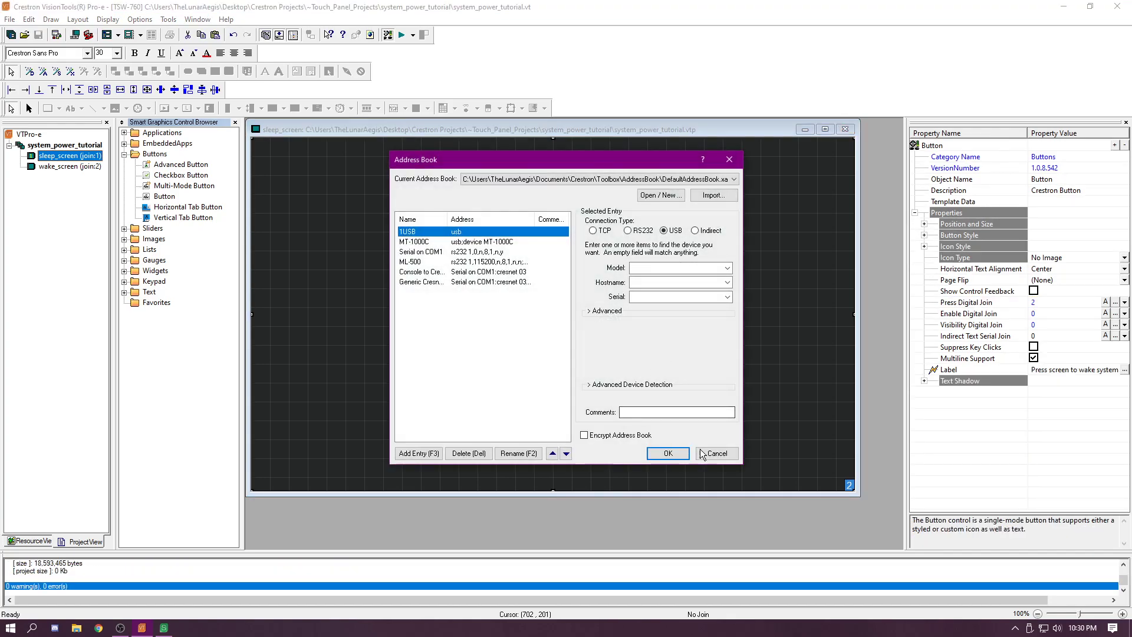
Step: Cancel the address book, relaunch the .vtz and enter the processor IP
{"action": "left_click", "coordinate": [717, 453]}
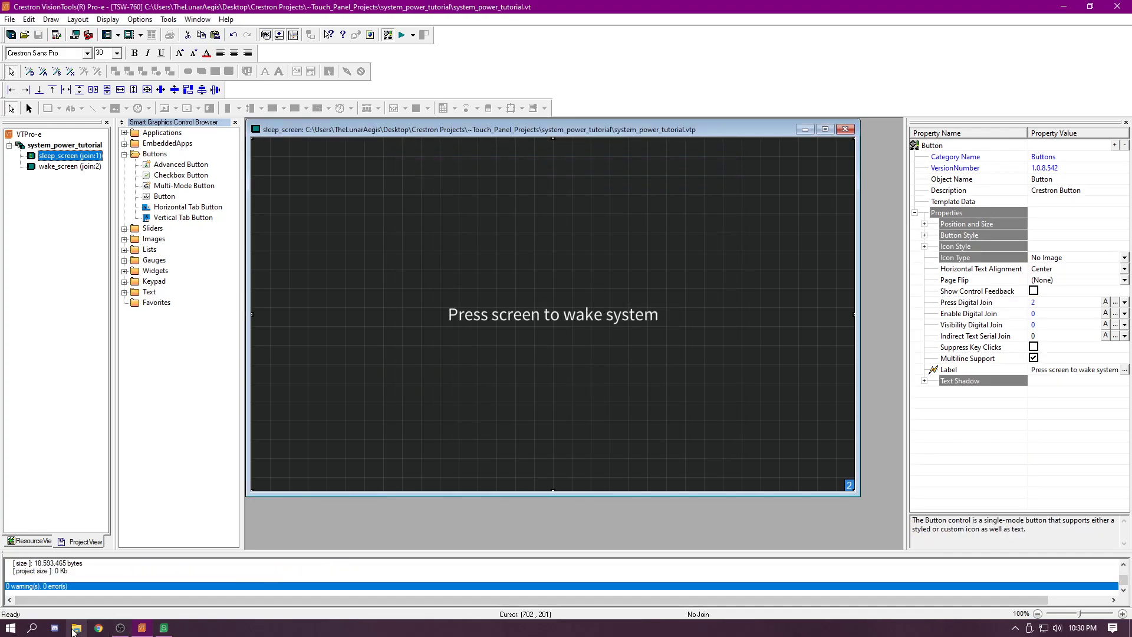
{"action": "left_click", "coordinate": [74, 627]}
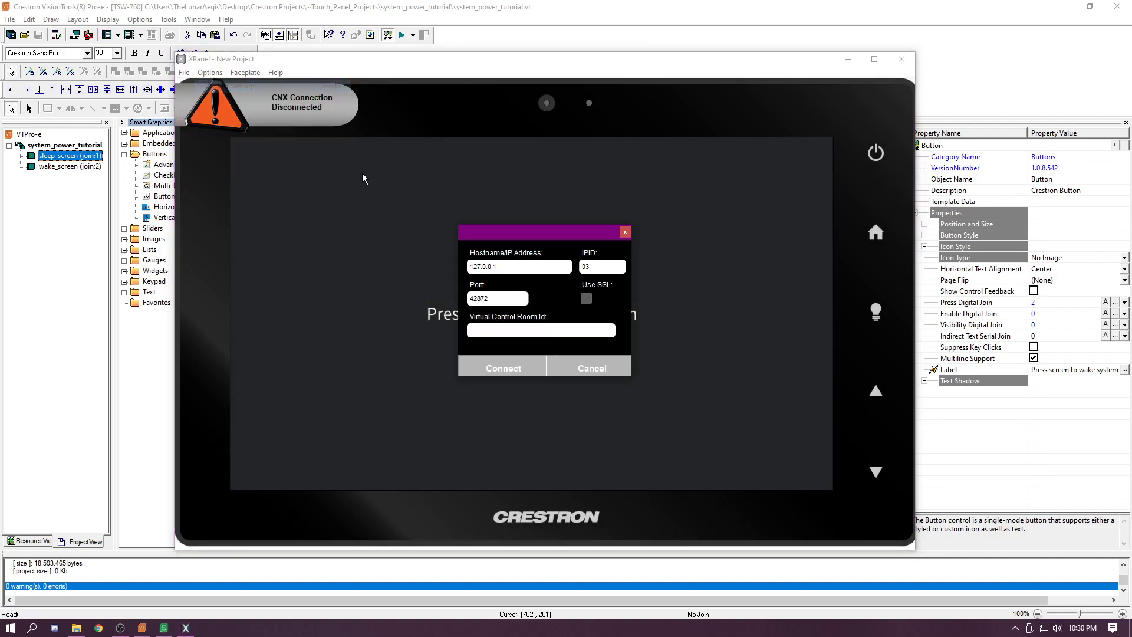
{"action": "type", "text": "153"}
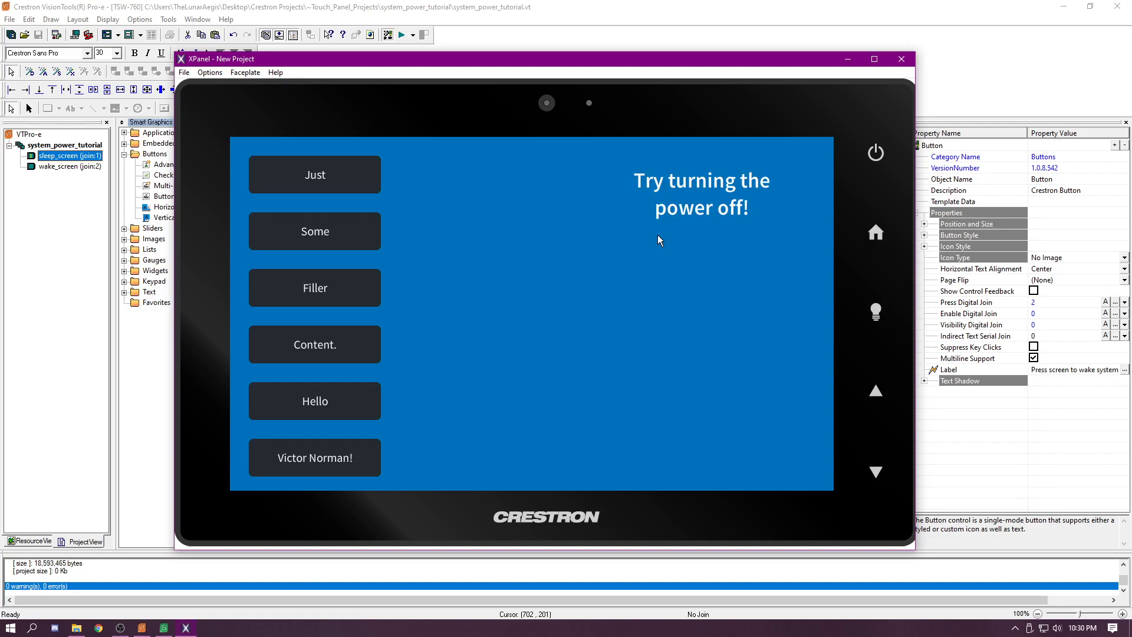
{"action": "mouse_move", "coordinate": [618, 306]}
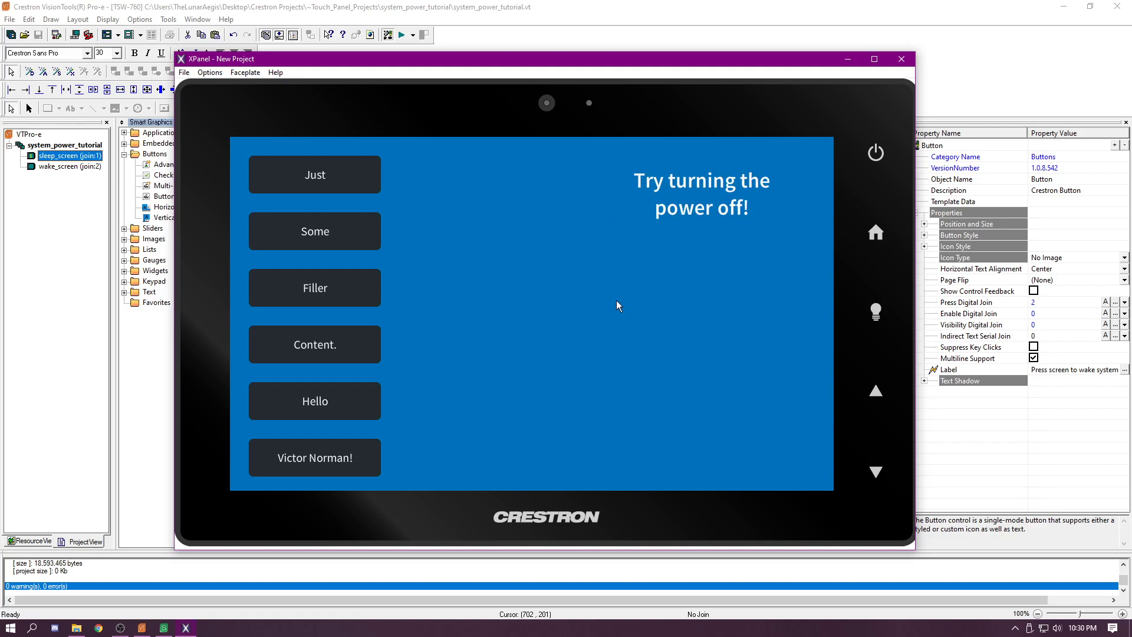
{"action": "mouse_move", "coordinate": [803, 232]}
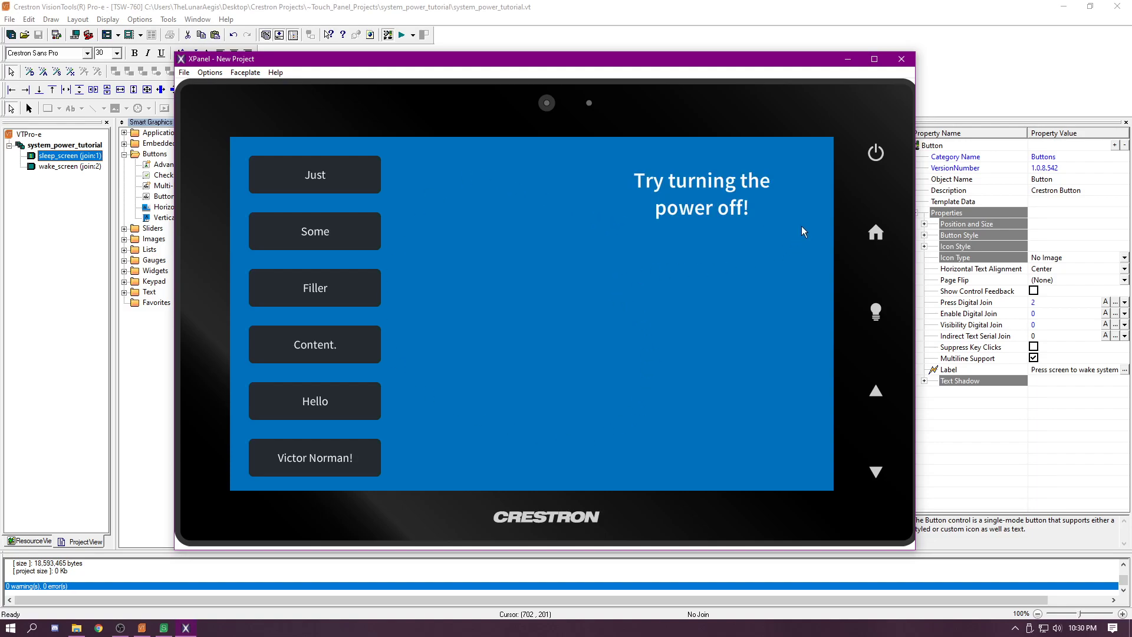
Step: Press the XPanel power hard key to show 'Press screen to wake system'
{"action": "left_click", "coordinate": [875, 154]}
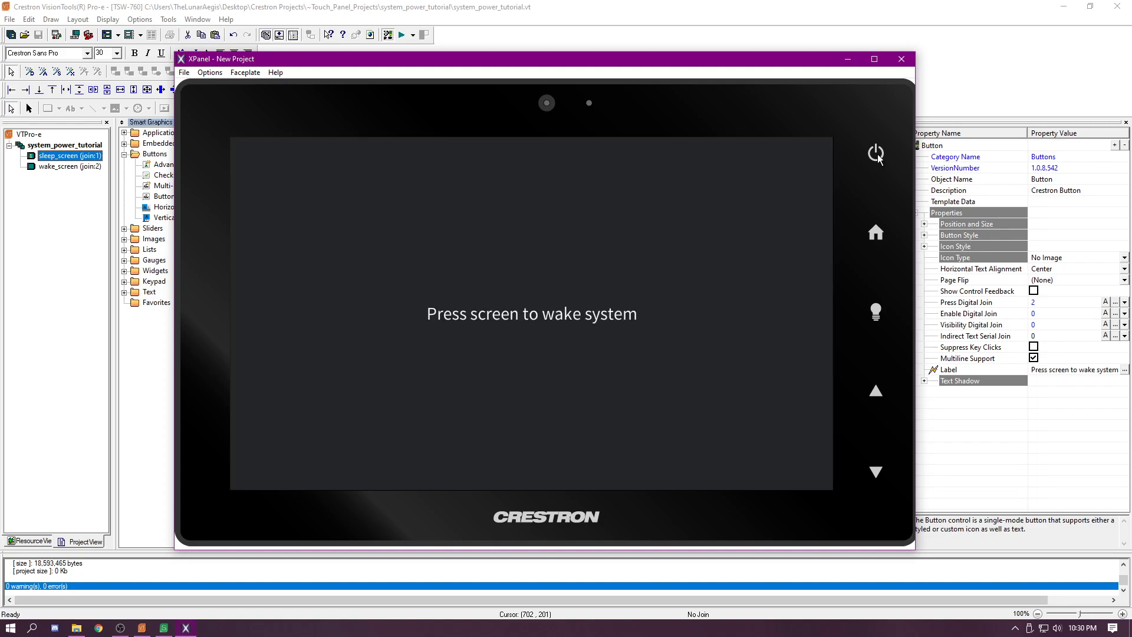
{"action": "mouse_move", "coordinate": [579, 210]}
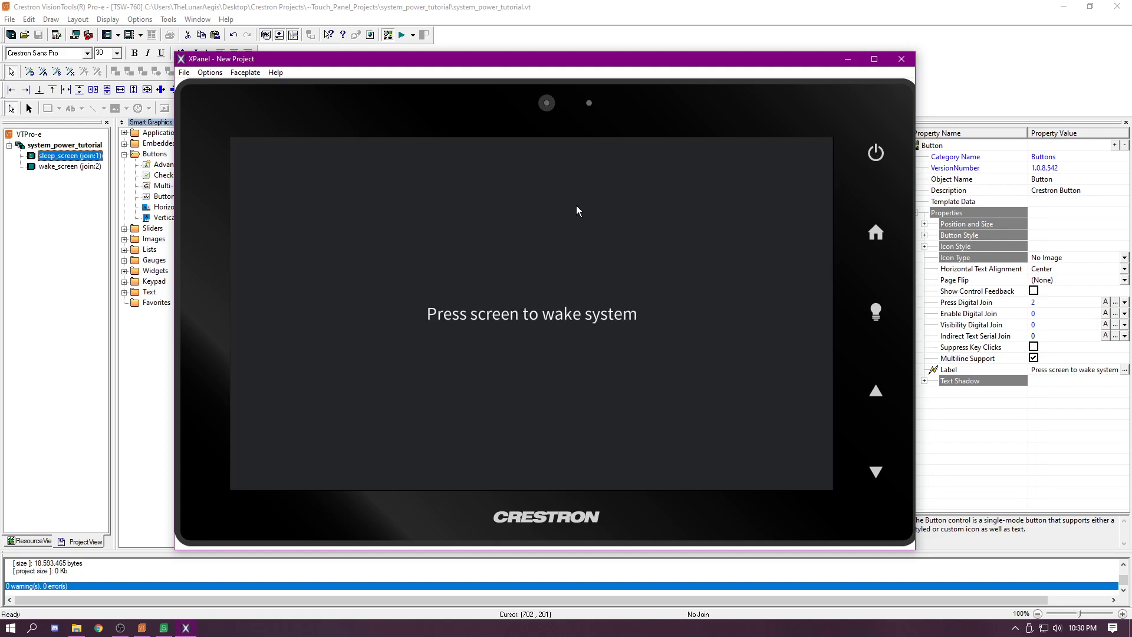
{"action": "mouse_move", "coordinate": [716, 210]}
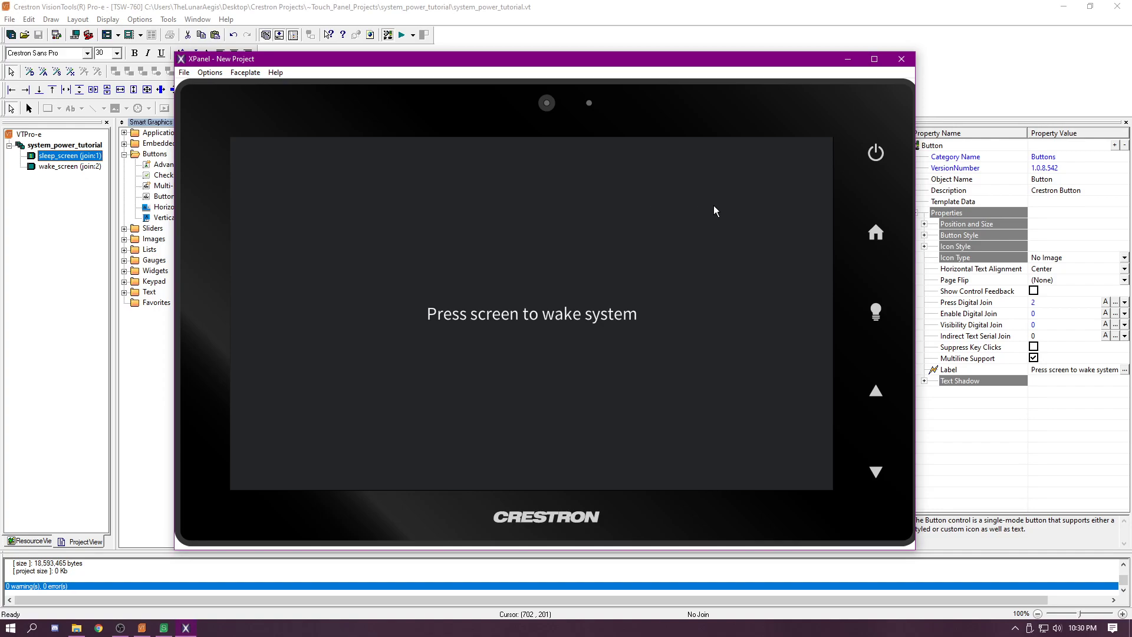
{"action": "mouse_move", "coordinate": [694, 242]}
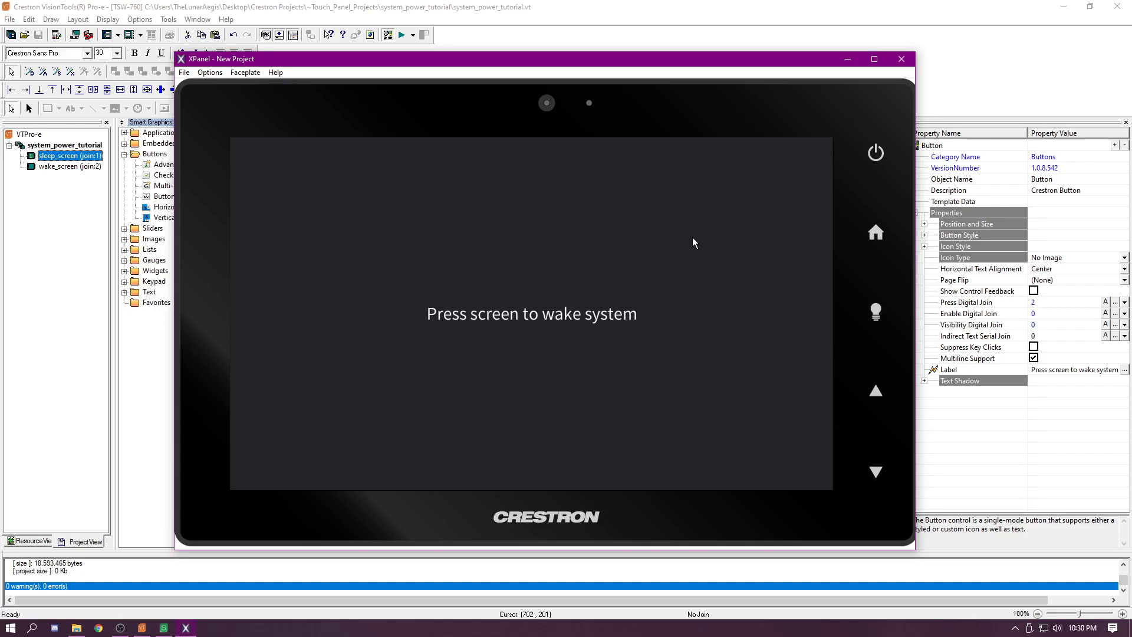
{"action": "mouse_move", "coordinate": [880, 162]}
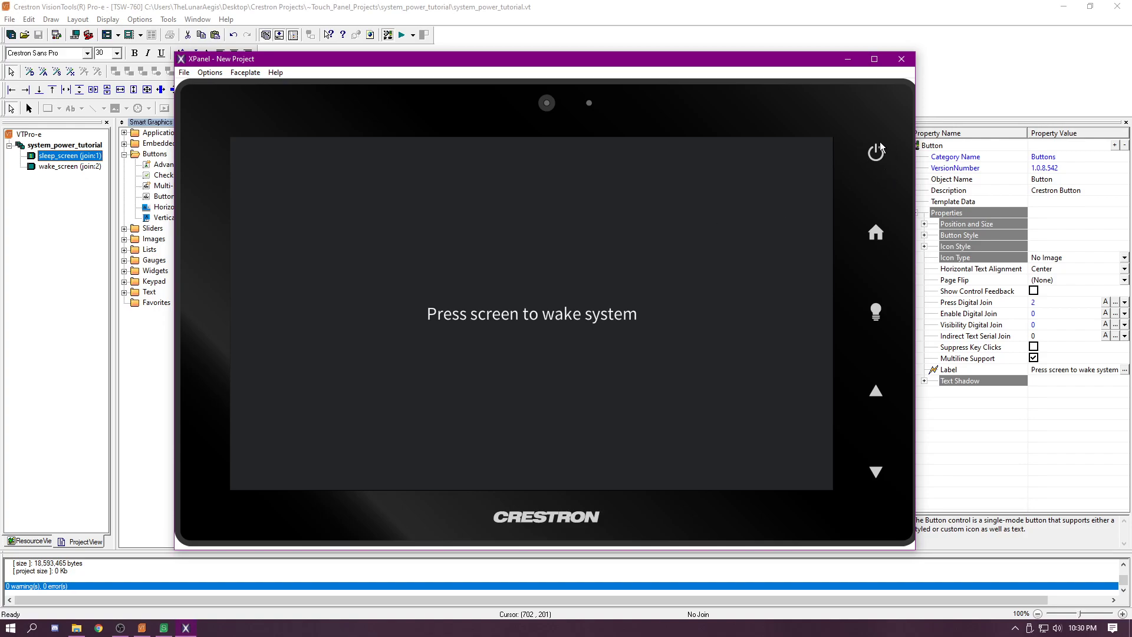
{"action": "mouse_move", "coordinate": [871, 171]}
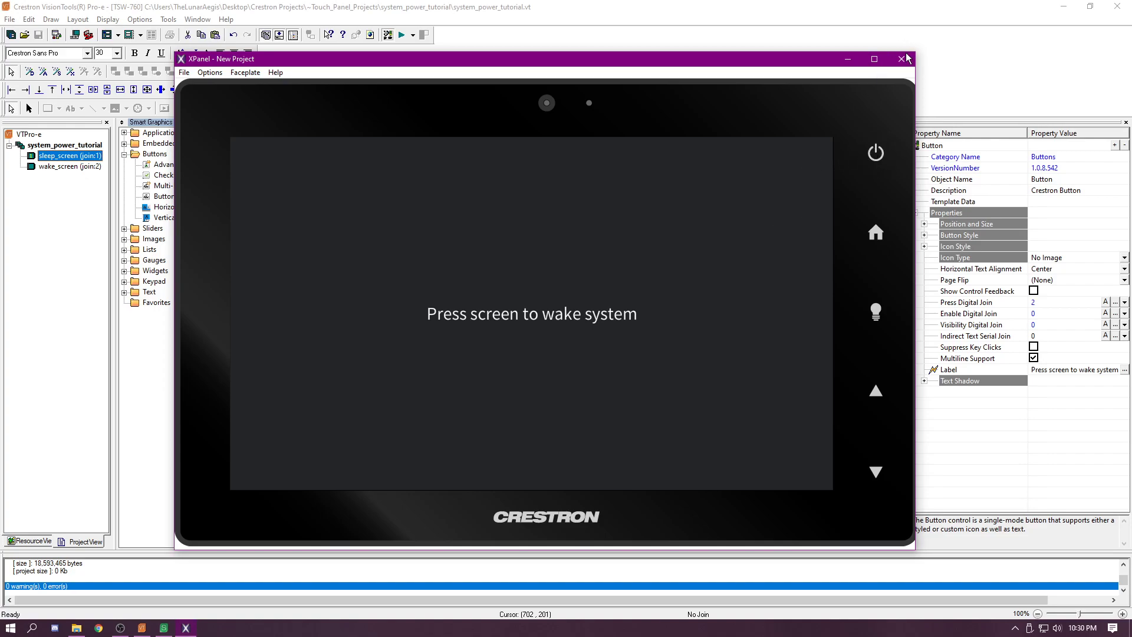
{"action": "mouse_move", "coordinate": [901, 59]}
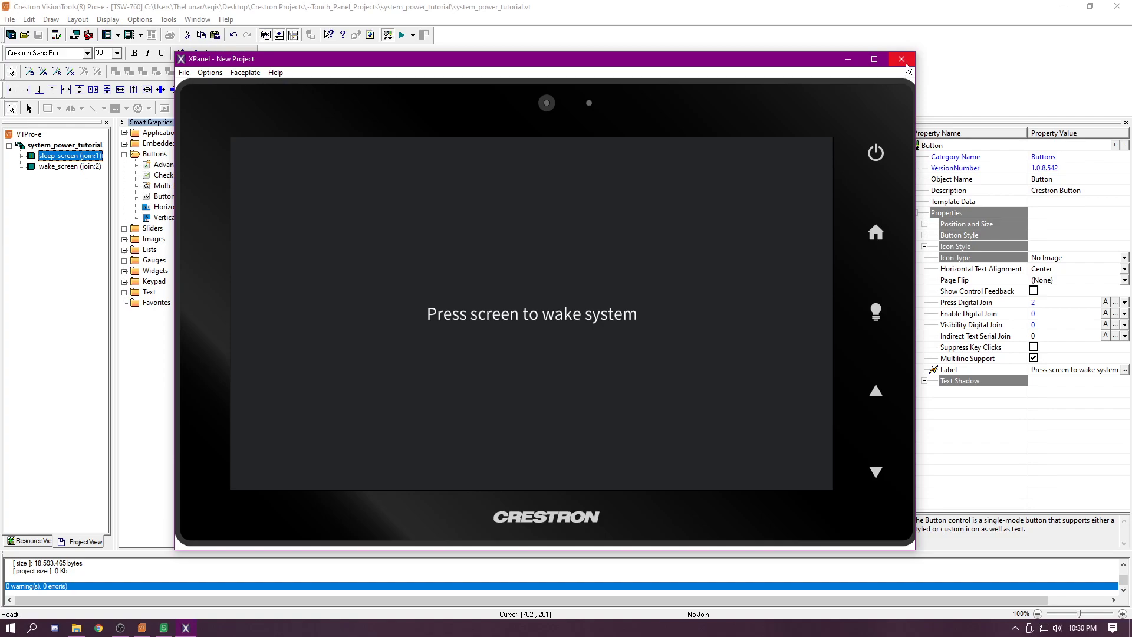